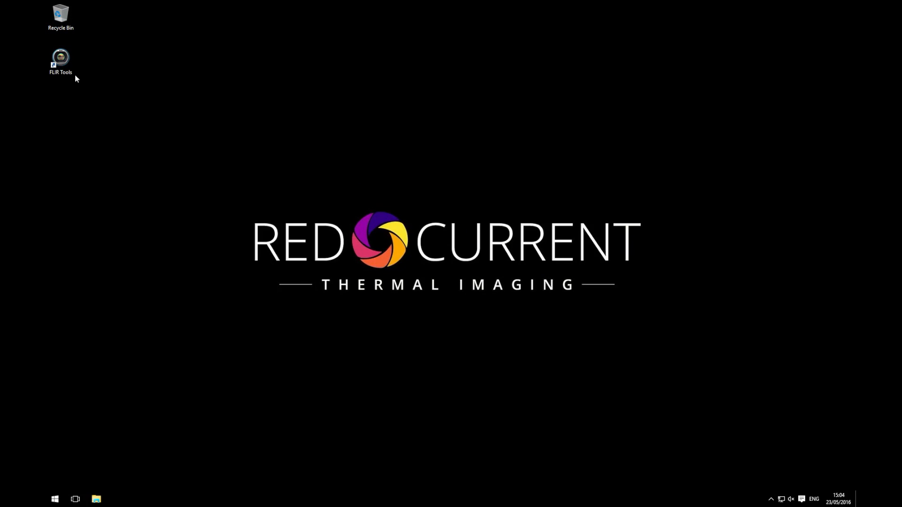
- Start FLIR Tools from its desktop shortcut and show the empty IR Images library folder
{"action": "double_click", "coordinate": [61, 61]}
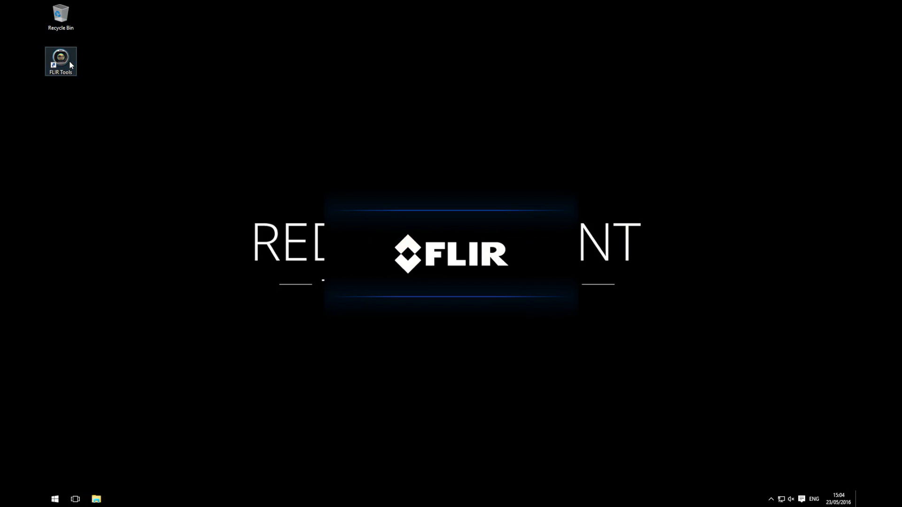
{"action": "double_click", "coordinate": [61, 61]}
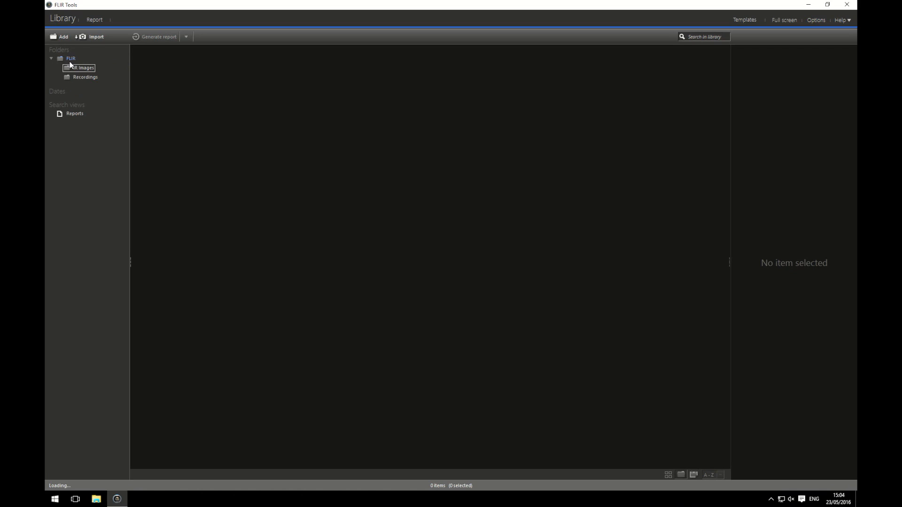
{"action": "left_click", "coordinate": [82, 68]}
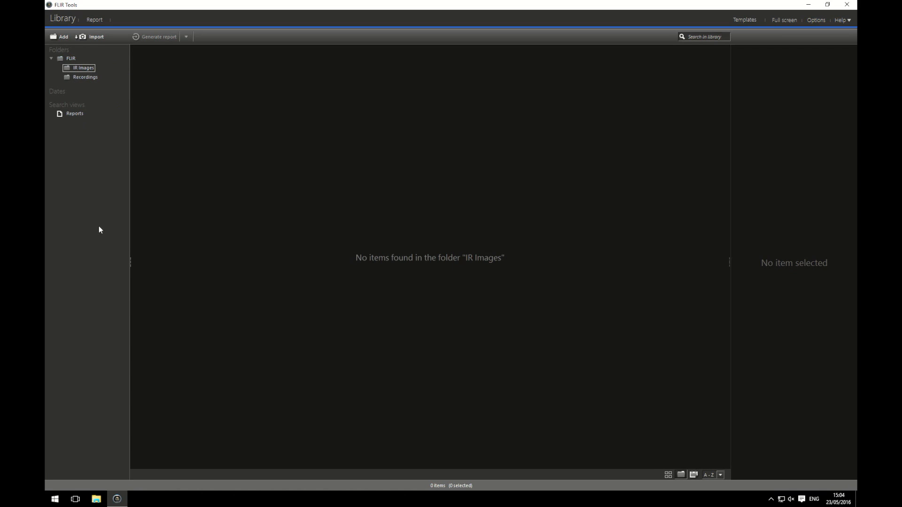
{"action": "mouse_move", "coordinate": [175, 230]}
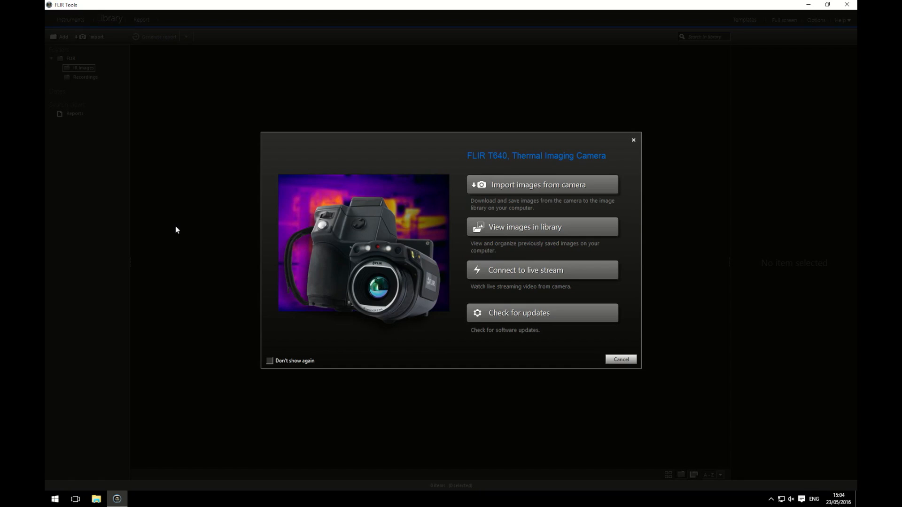
{"action": "mouse_move", "coordinate": [483, 368]}
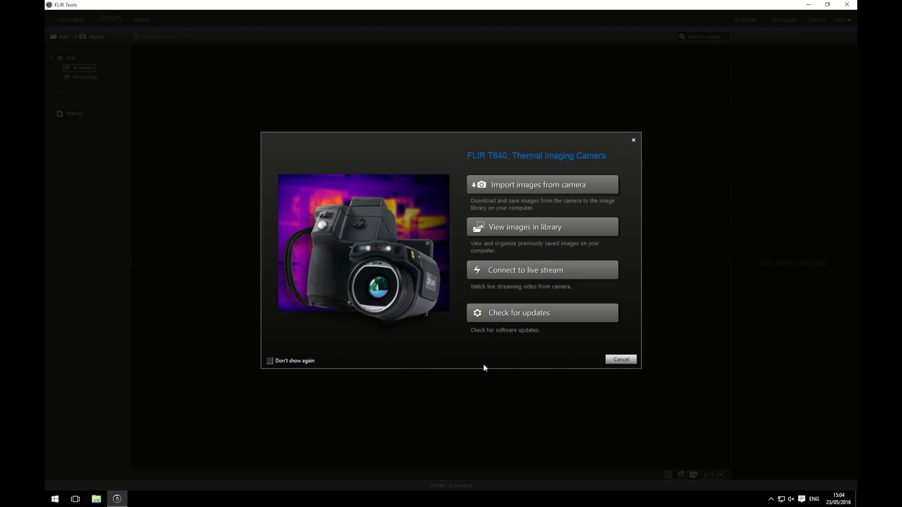
{"action": "mouse_move", "coordinate": [669, 222]}
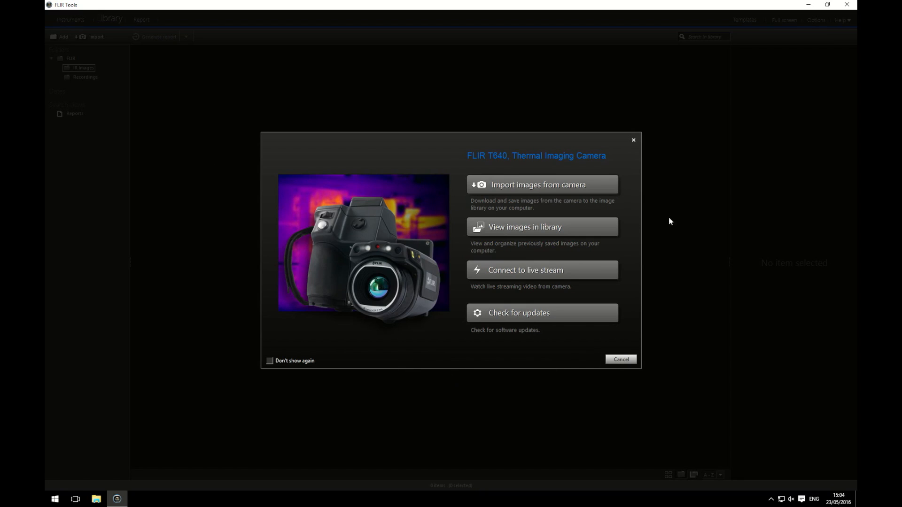
{"action": "mouse_move", "coordinate": [610, 189]}
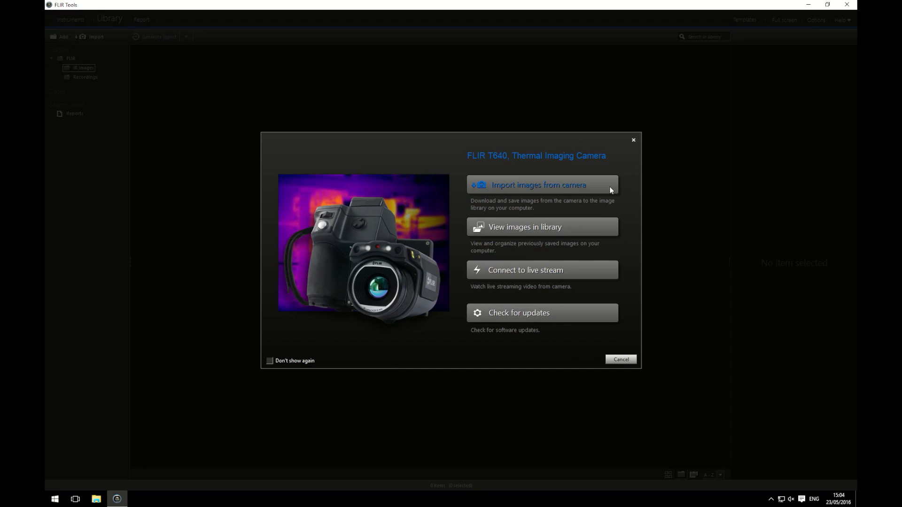
{"action": "mouse_move", "coordinate": [602, 231]}
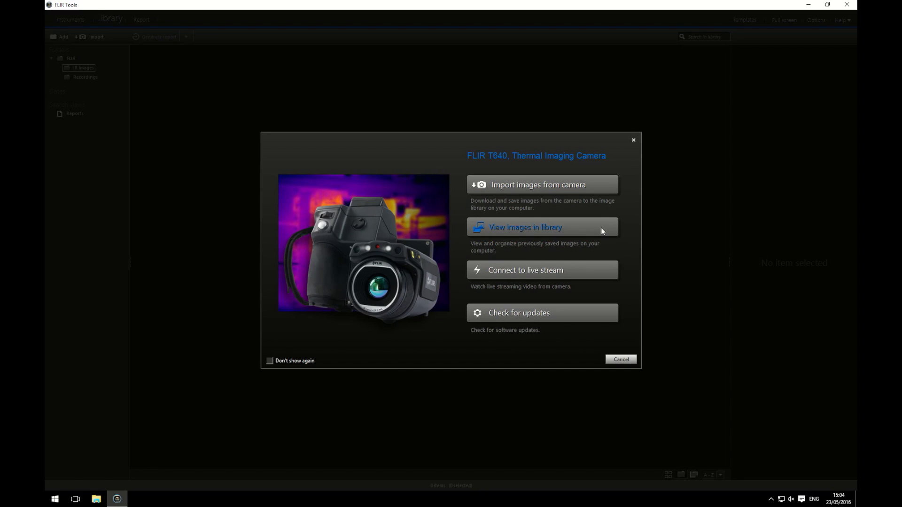
{"action": "mouse_move", "coordinate": [582, 274]}
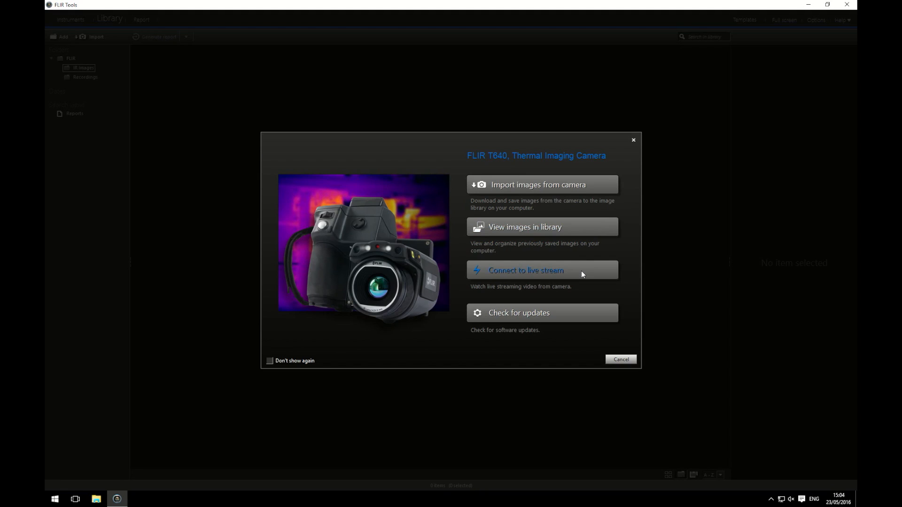
{"action": "mouse_move", "coordinate": [575, 319]}
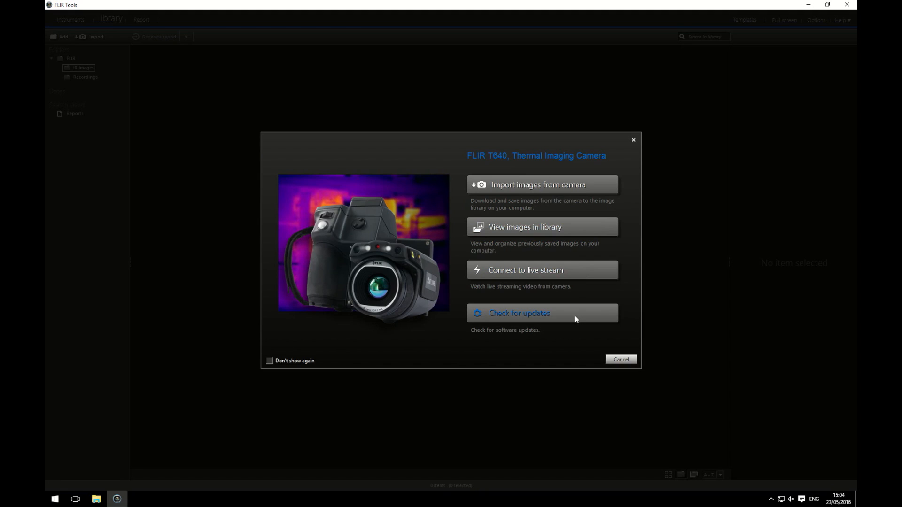
{"action": "mouse_move", "coordinate": [642, 298]}
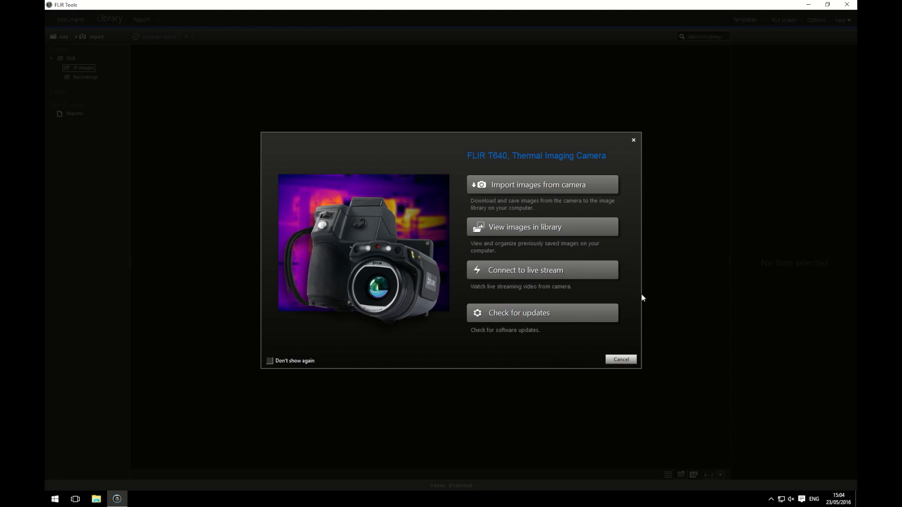
{"action": "mouse_move", "coordinate": [587, 270]}
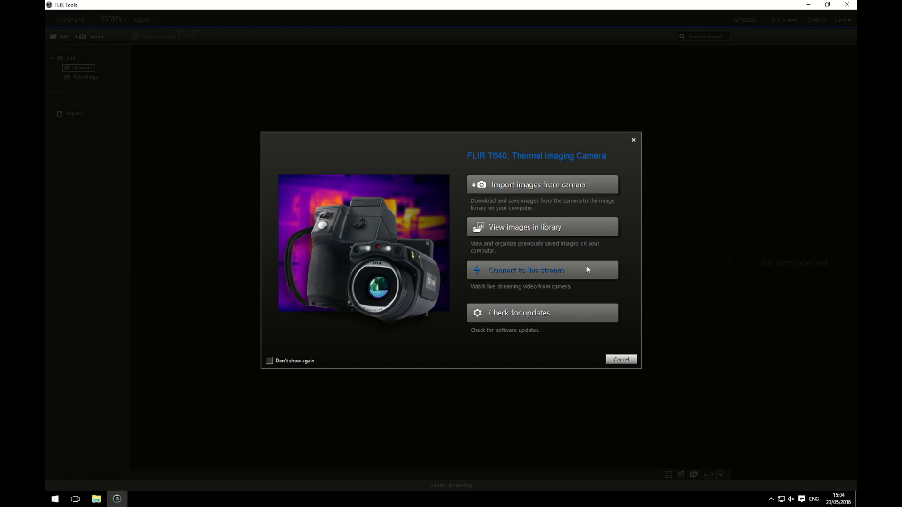
{"action": "mouse_move", "coordinate": [632, 282]}
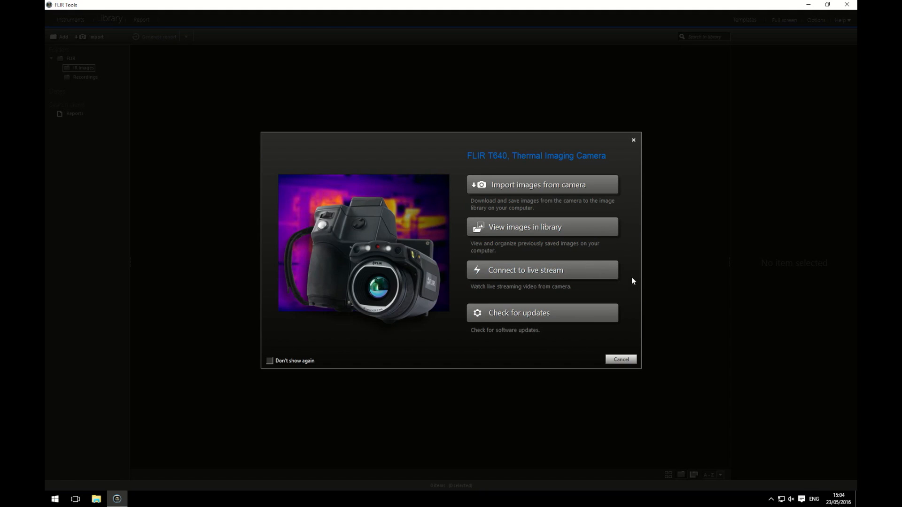
{"action": "mouse_move", "coordinate": [631, 188]}
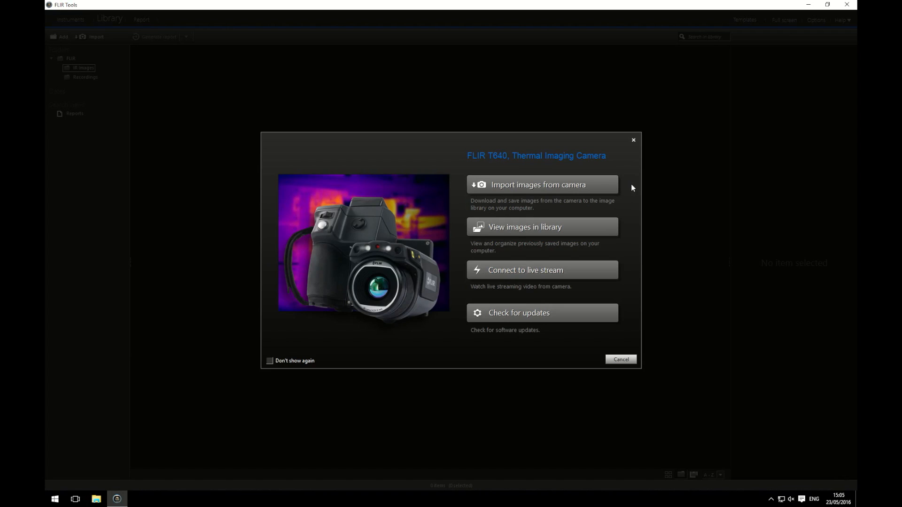
- Begin a camera import and refresh until the seven FLIR images are listed
{"action": "left_click", "coordinate": [538, 184]}
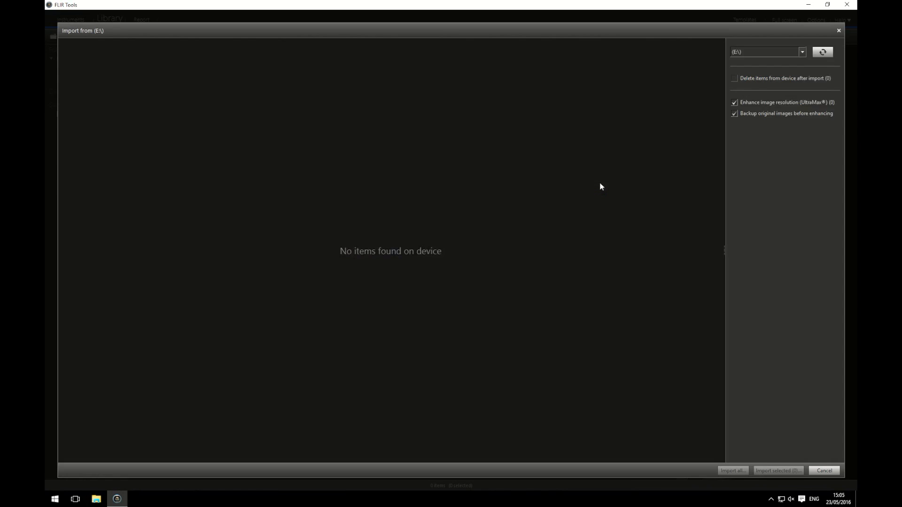
{"action": "left_click", "coordinate": [822, 52]}
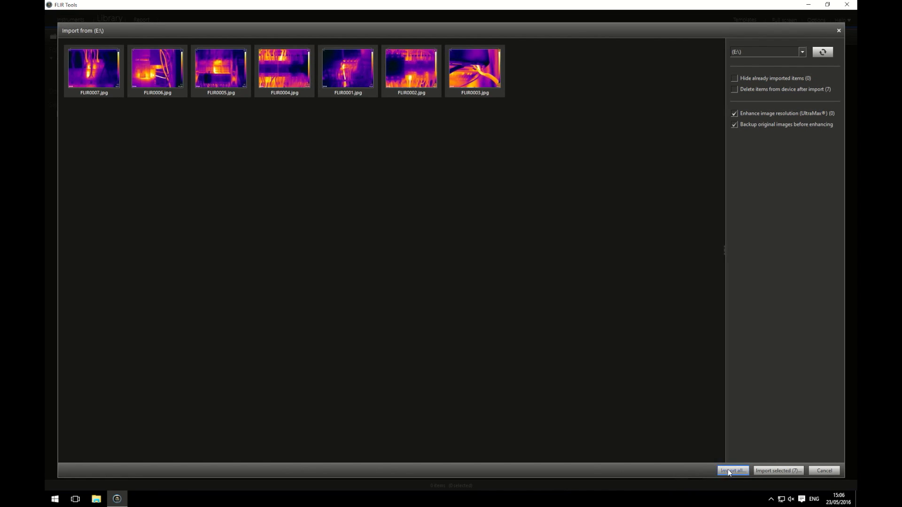
- Import all seven camera images with IR Images as the destination folder
{"action": "left_click", "coordinate": [732, 471]}
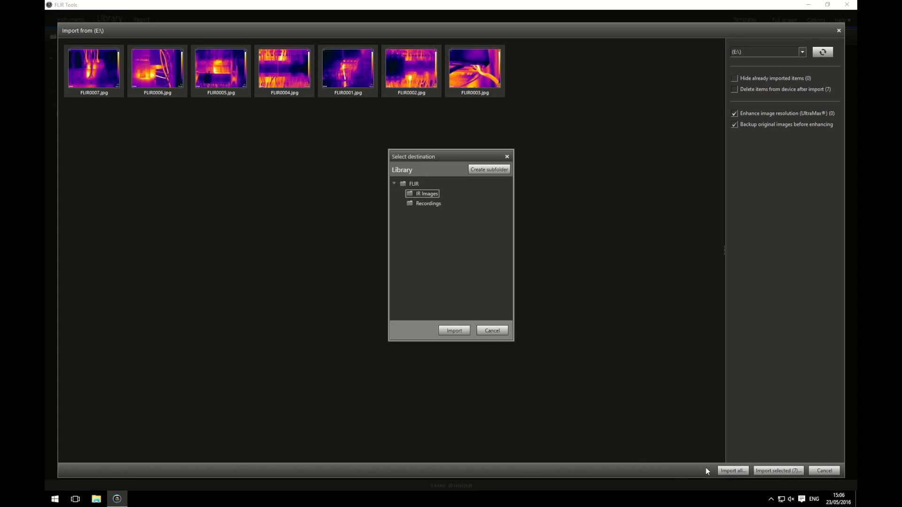
{"action": "mouse_move", "coordinate": [465, 214]}
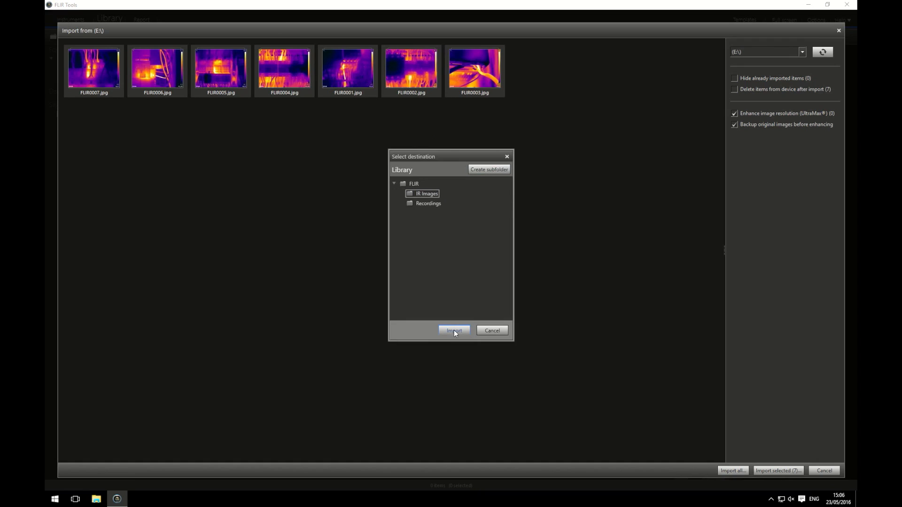
{"action": "left_click", "coordinate": [454, 330]}
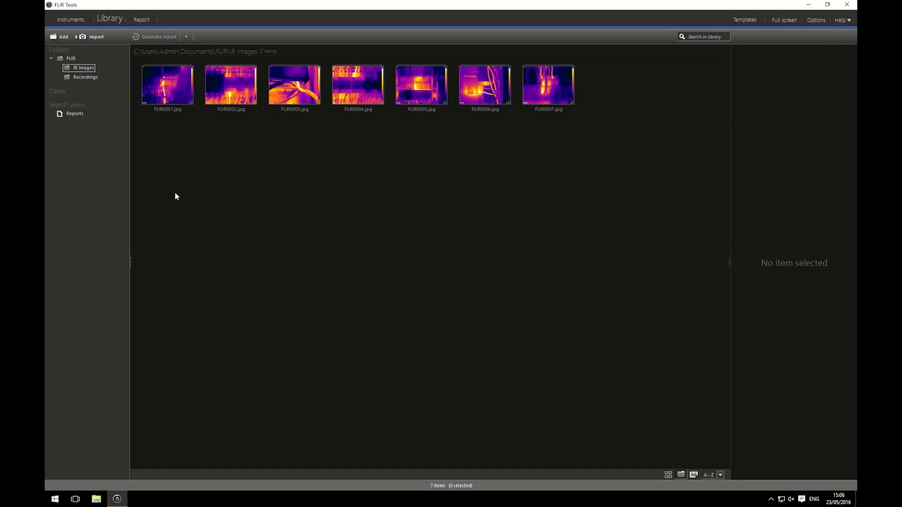
{"action": "mouse_move", "coordinate": [161, 103]}
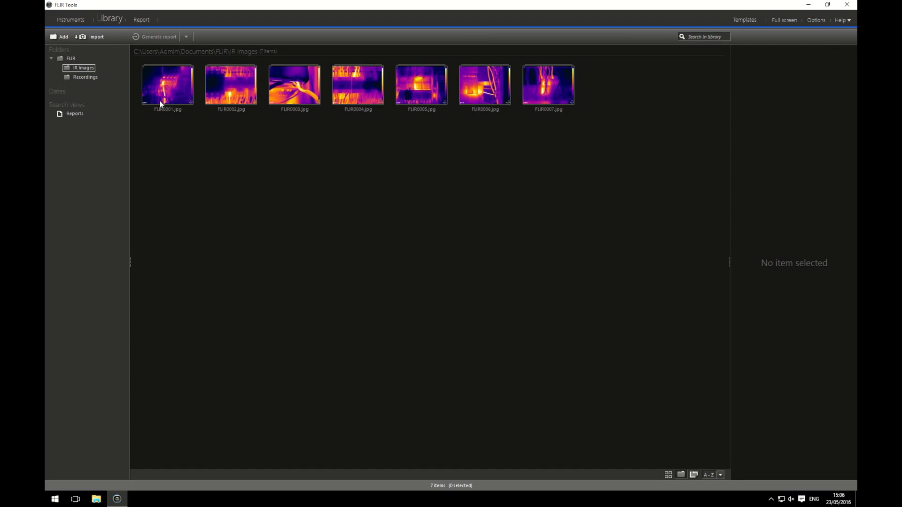
- Select the FLIR0001.jpg thumbnail in the Library grid
{"action": "left_click", "coordinate": [167, 86]}
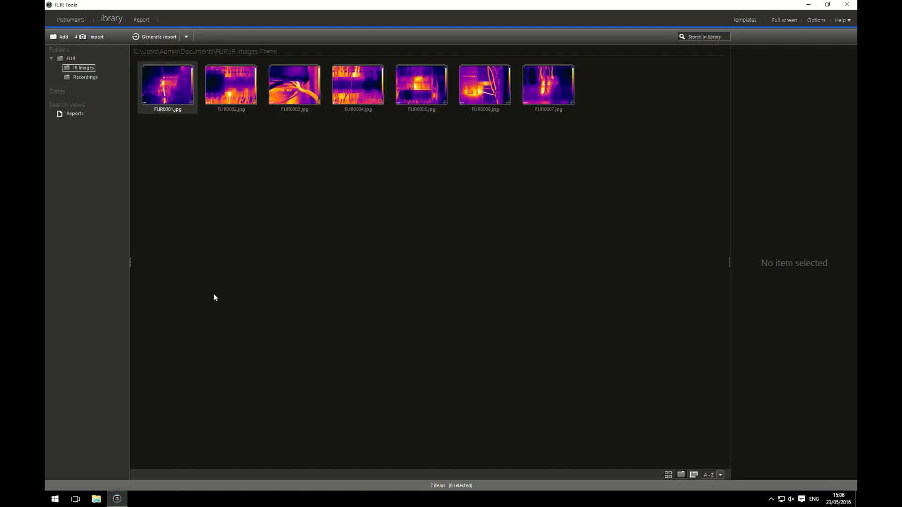
{"action": "double_click", "coordinate": [166, 86]}
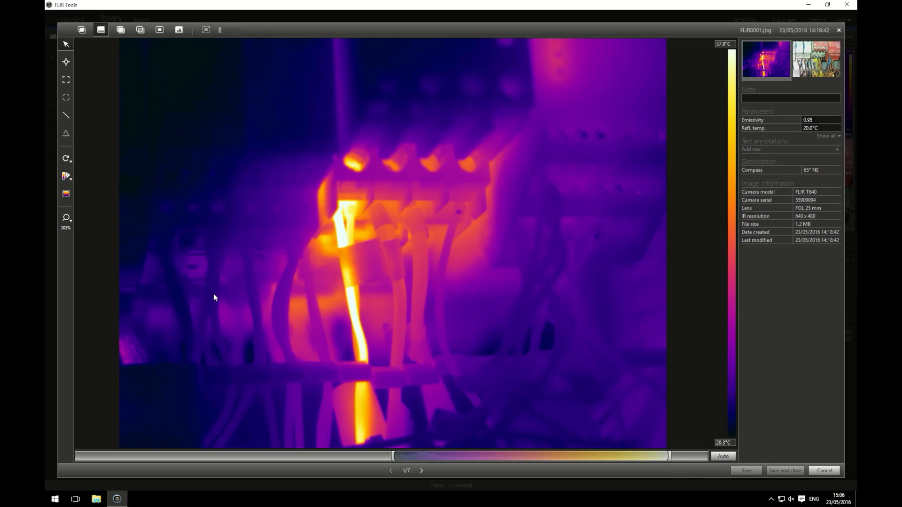
{"action": "mouse_move", "coordinate": [69, 145]}
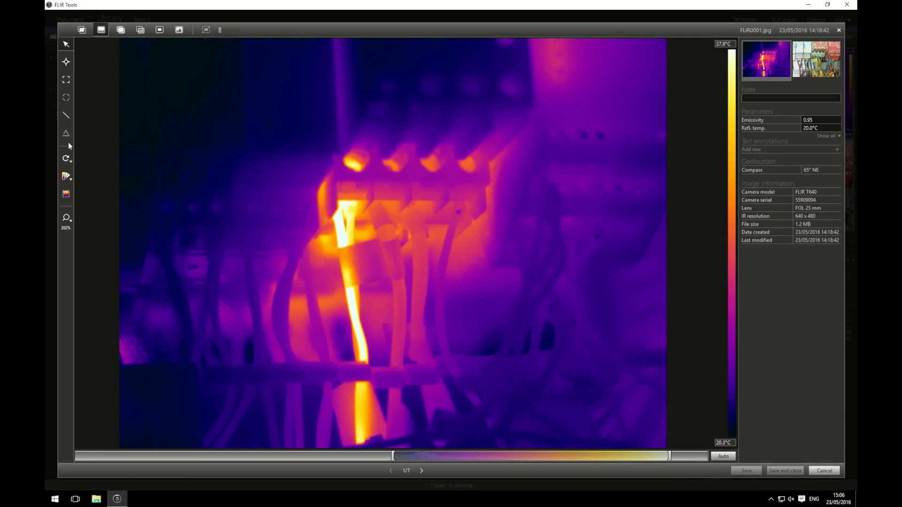
{"action": "mouse_move", "coordinate": [87, 57]}
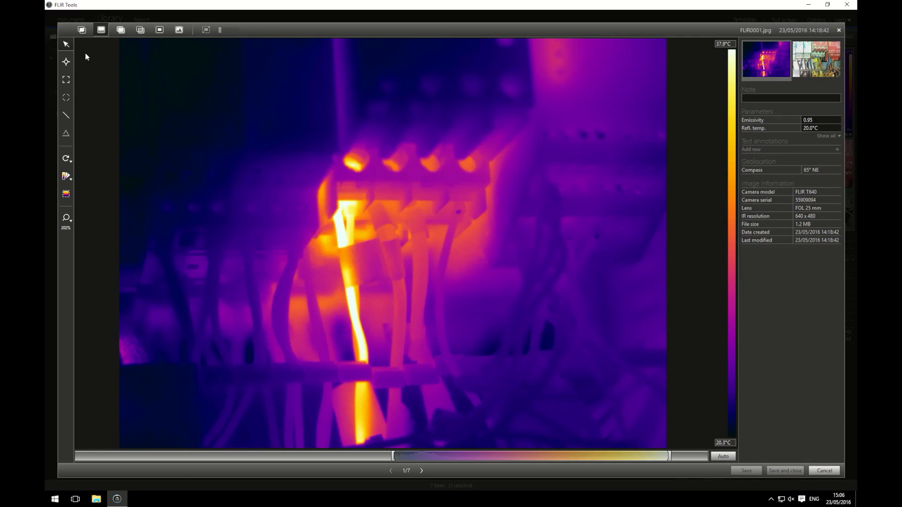
{"action": "mouse_move", "coordinate": [87, 157]}
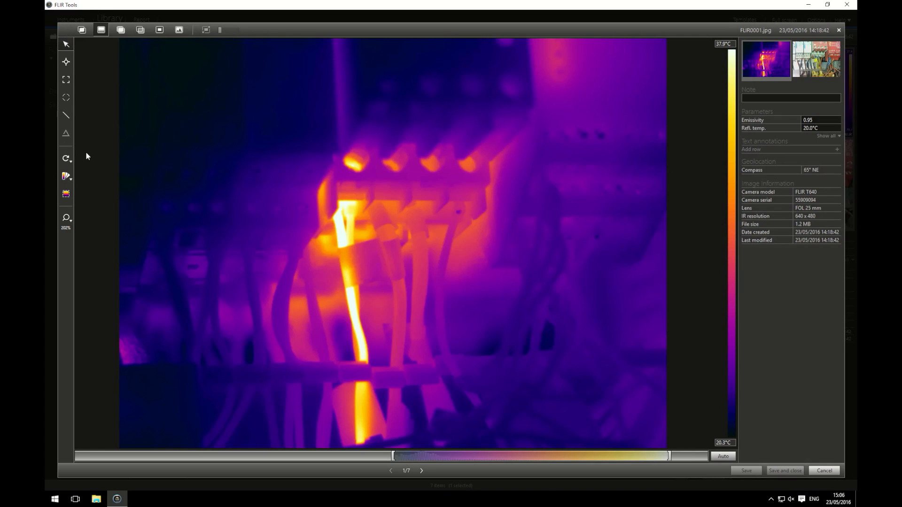
{"action": "mouse_move", "coordinate": [159, 51]}
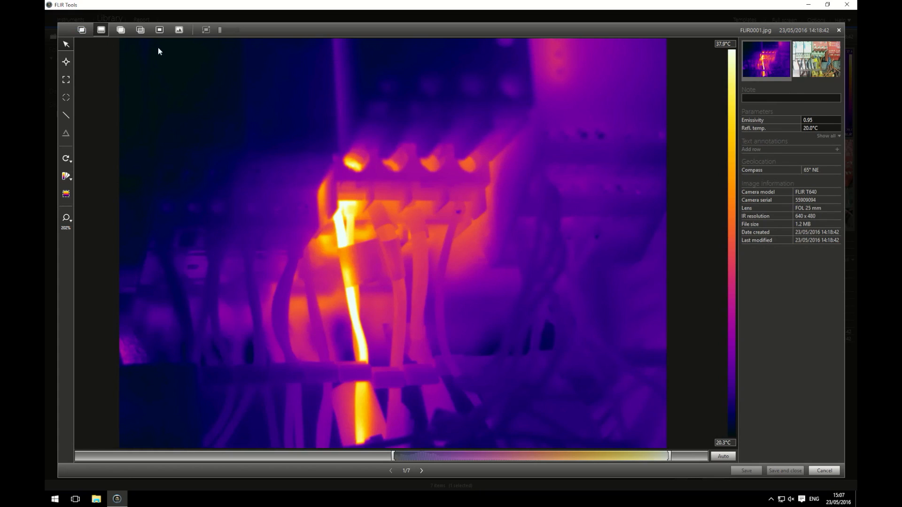
{"action": "mouse_move", "coordinate": [474, 50]}
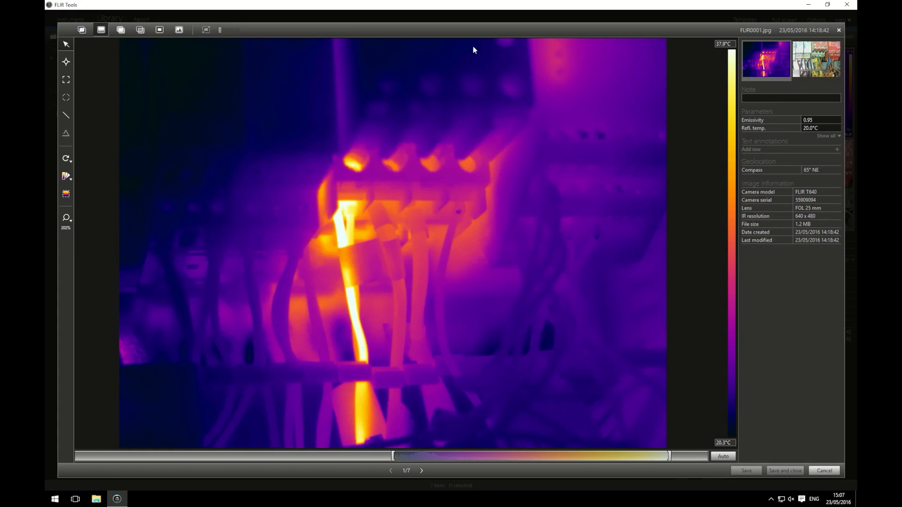
{"action": "mouse_move", "coordinate": [833, 190]}
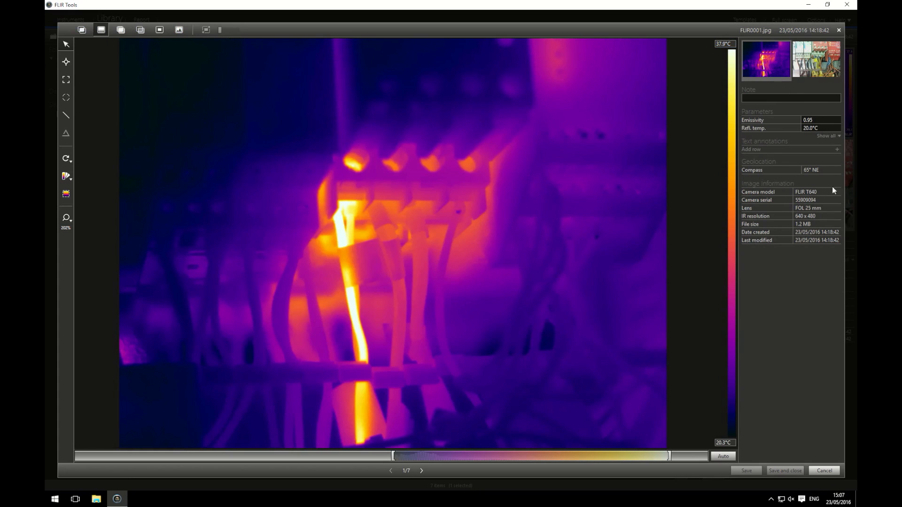
{"action": "mouse_move", "coordinate": [827, 73]}
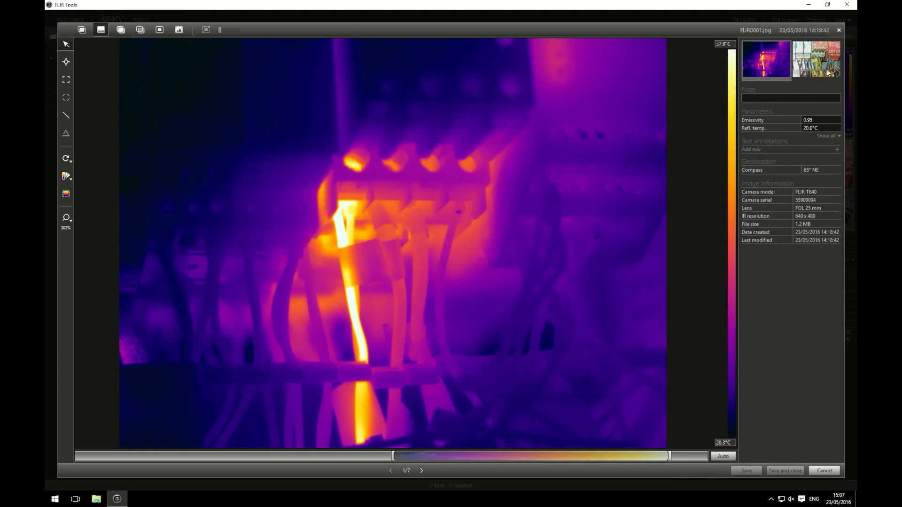
{"action": "mouse_move", "coordinate": [804, 31]}
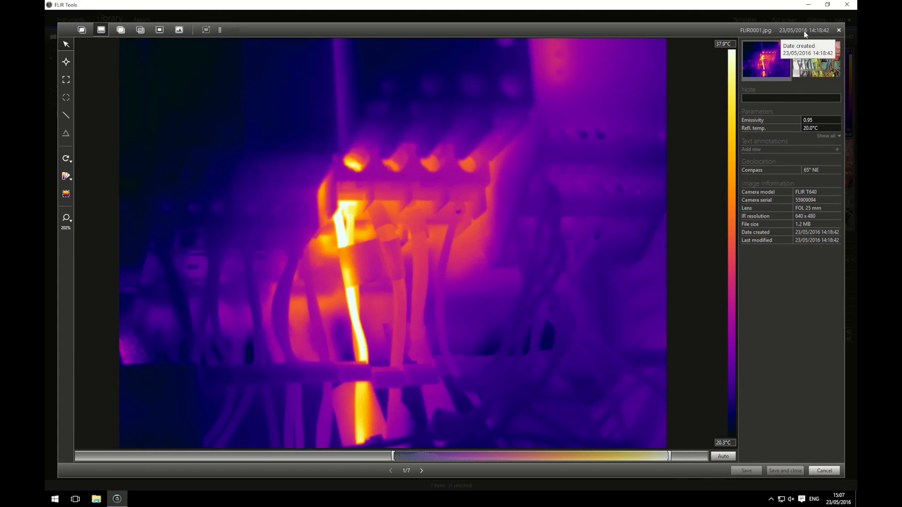
{"action": "mouse_move", "coordinate": [787, 68]}
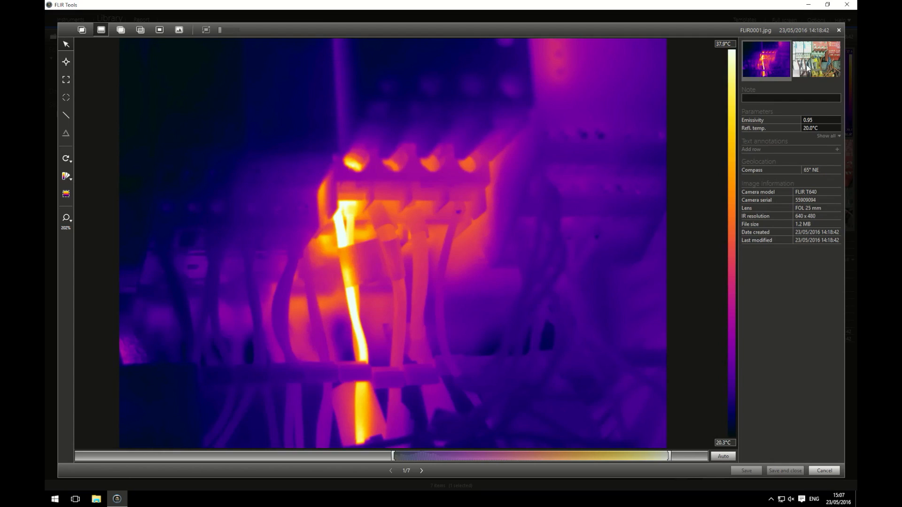
{"action": "mouse_move", "coordinate": [785, 71]}
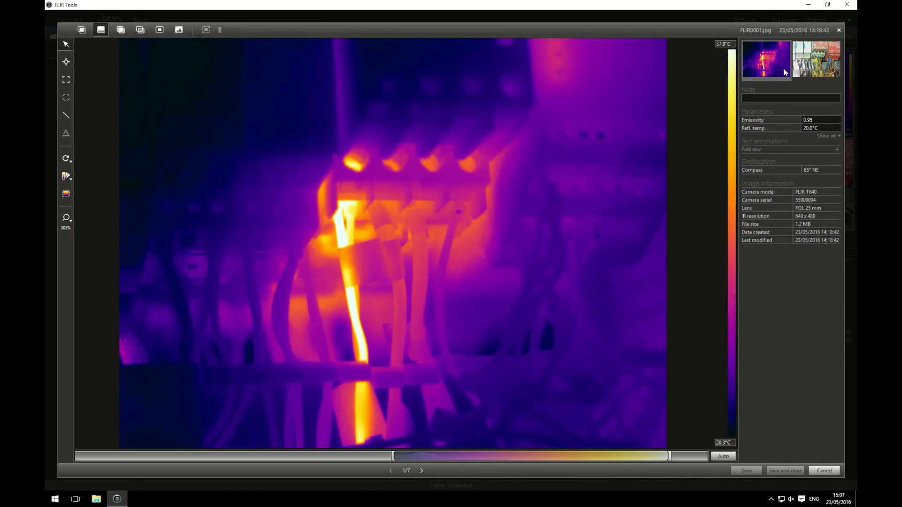
{"action": "mouse_move", "coordinate": [822, 101]}
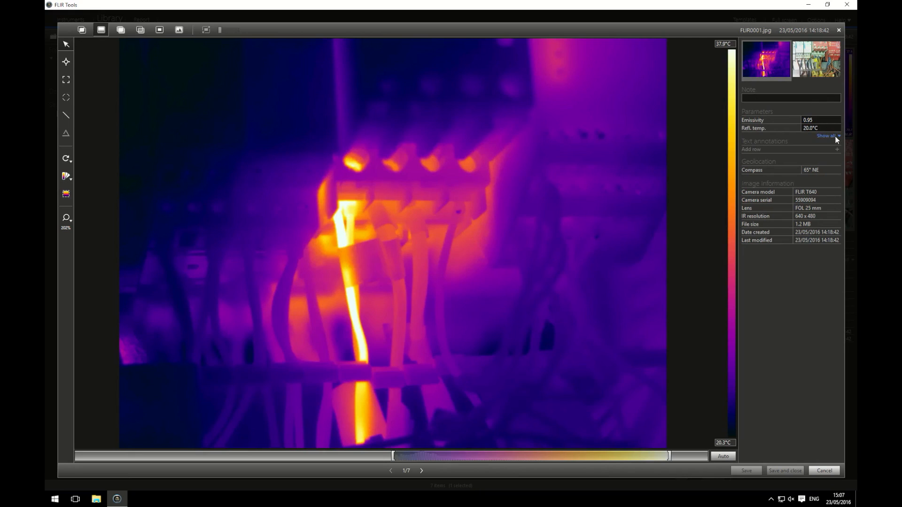
- Expand all FLIR0001 parameters and inspect the reflected and atmospheric temperature values
{"action": "left_click", "coordinate": [827, 136]}
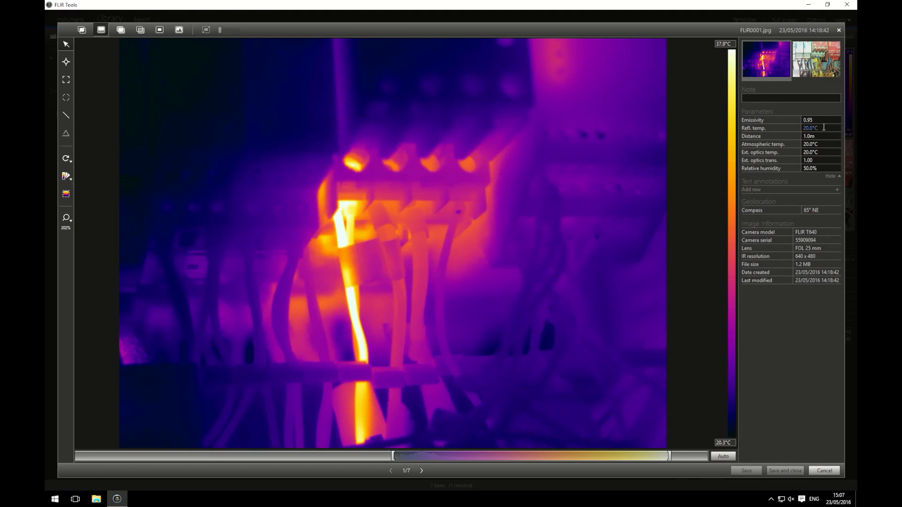
{"action": "left_click", "coordinate": [822, 143]}
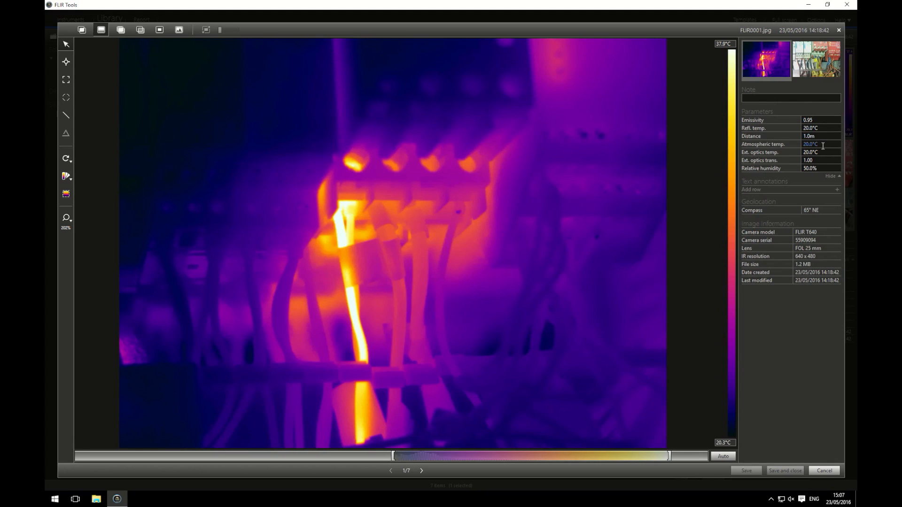
{"action": "left_click", "coordinate": [817, 152]}
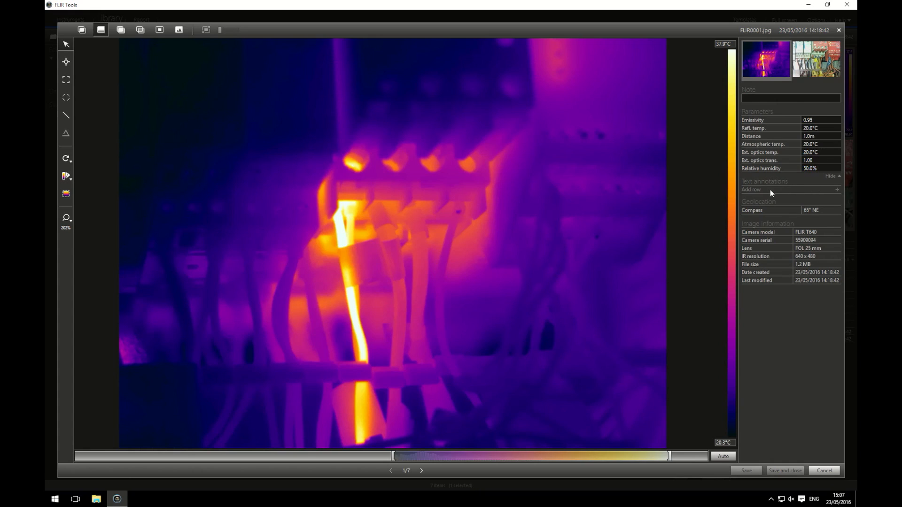
{"action": "mouse_move", "coordinate": [755, 189]}
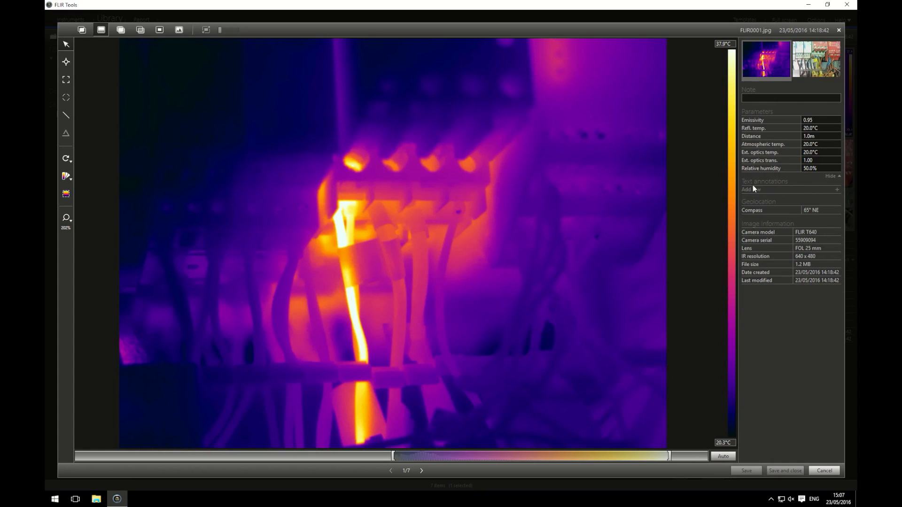
{"action": "mouse_move", "coordinate": [774, 214]}
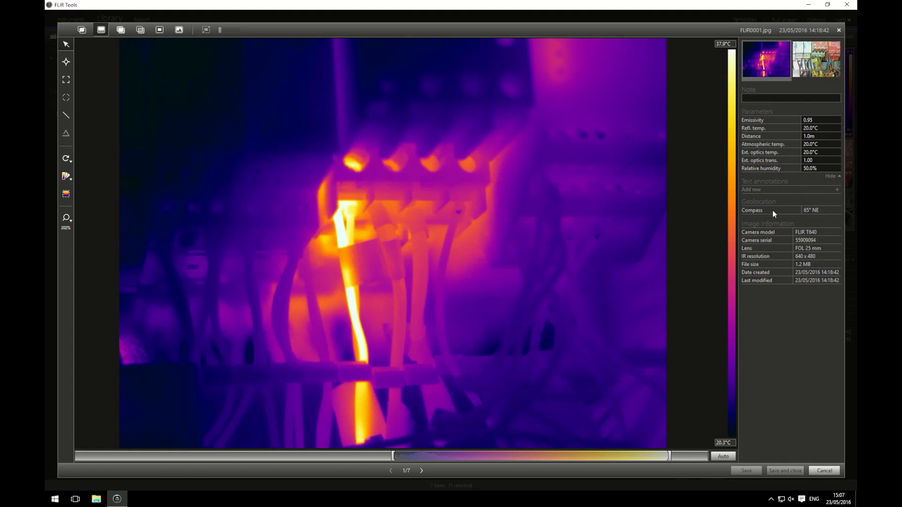
{"action": "mouse_move", "coordinate": [809, 214]}
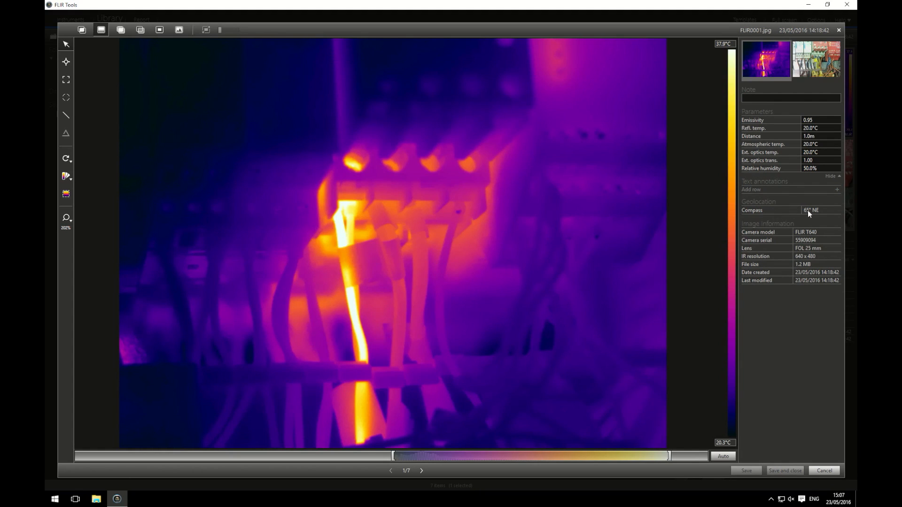
{"action": "mouse_move", "coordinate": [820, 235]}
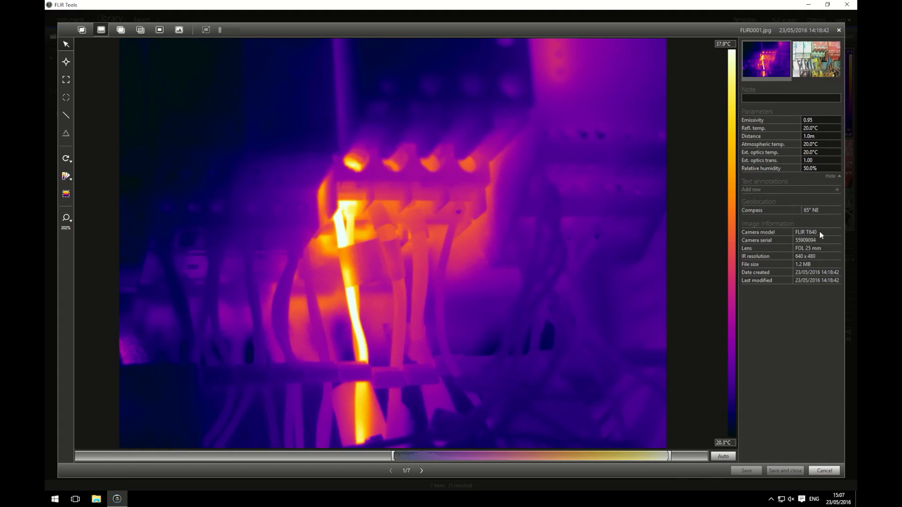
{"action": "mouse_move", "coordinate": [766, 349]}
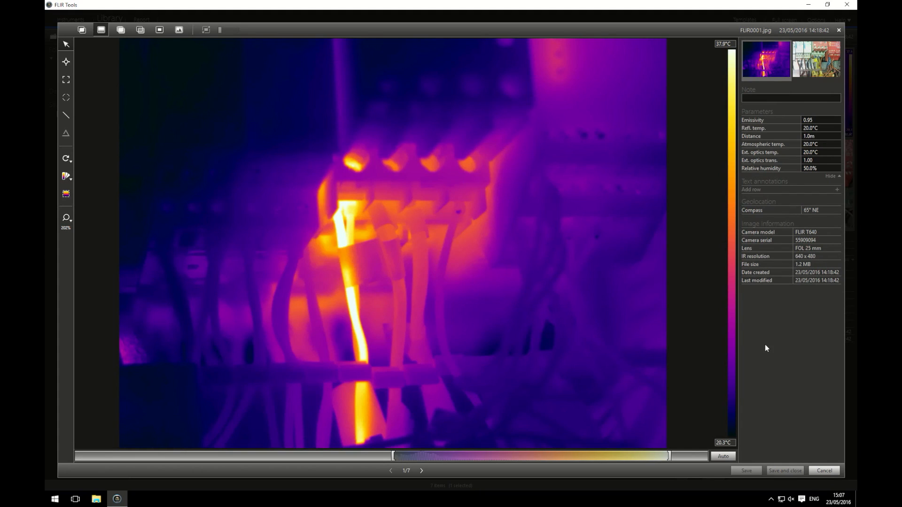
{"action": "mouse_move", "coordinate": [76, 56]}
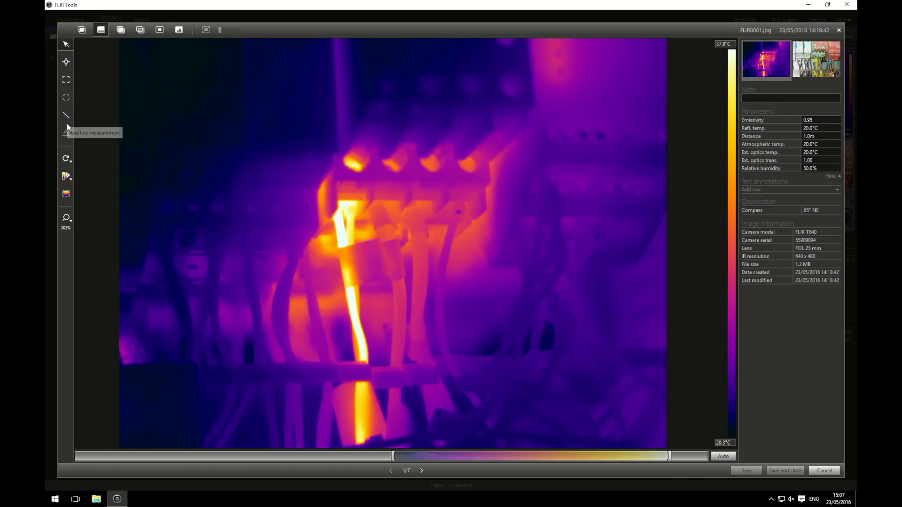
{"action": "mouse_move", "coordinate": [66, 176]}
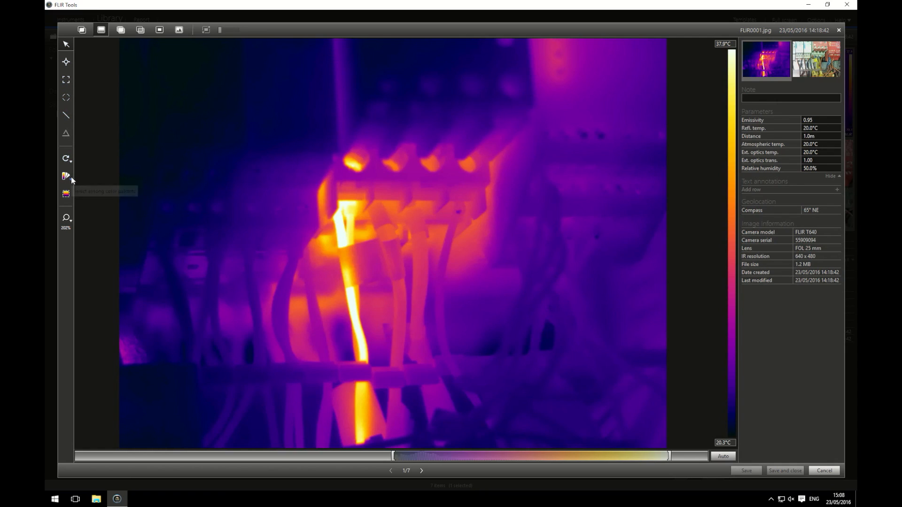
- Preview the Rainbow and Rainbow HC palettes on FLIR0001
{"action": "left_click", "coordinate": [66, 176]}
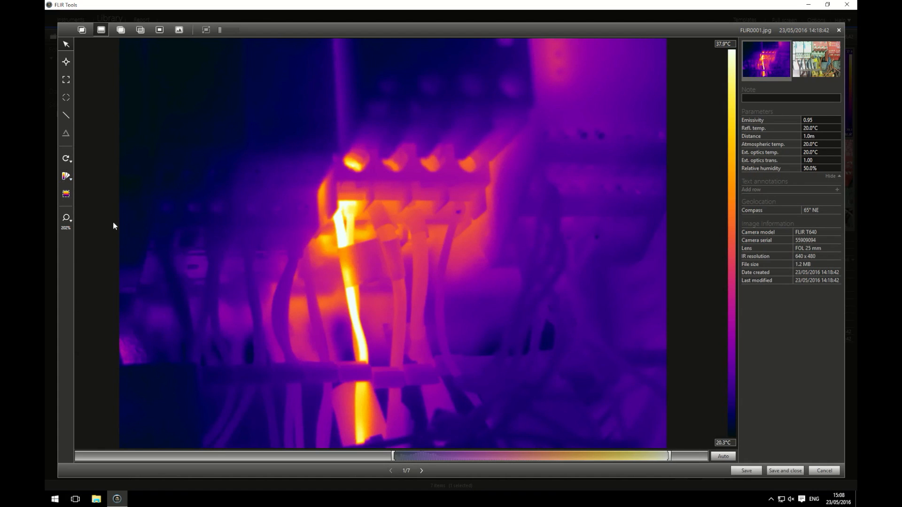
{"action": "mouse_move", "coordinate": [68, 185]}
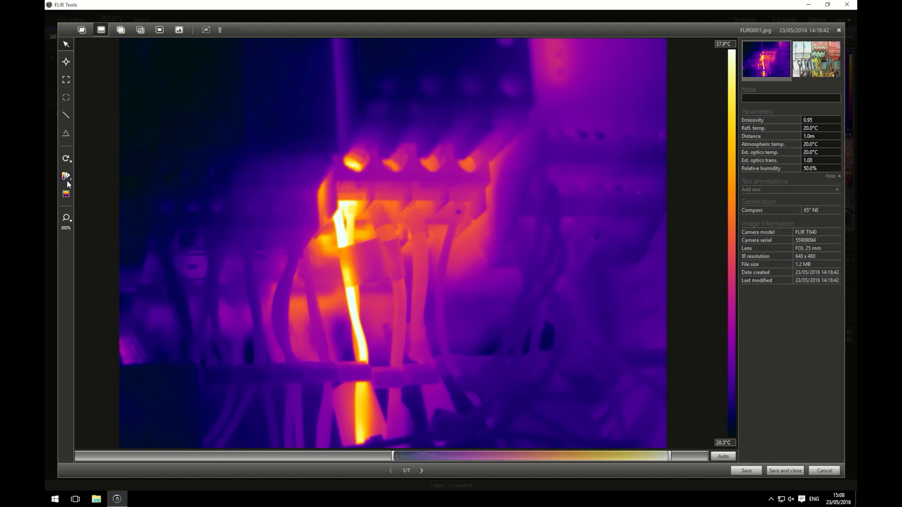
{"action": "left_click", "coordinate": [66, 177]}
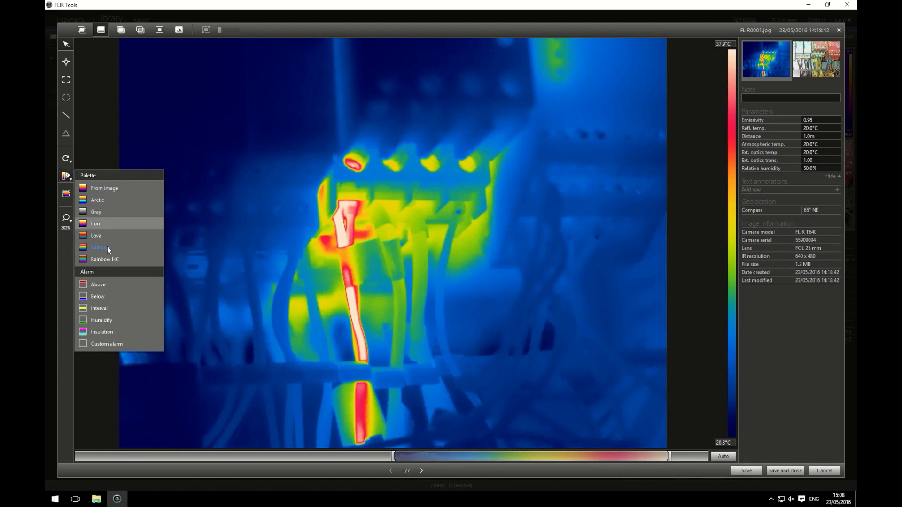
{"action": "left_click", "coordinate": [100, 247]}
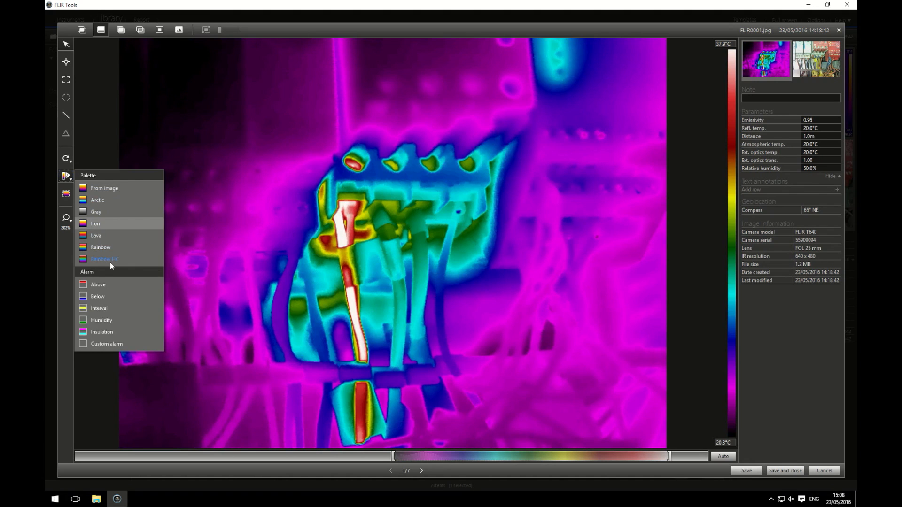
{"action": "mouse_move", "coordinate": [105, 237]}
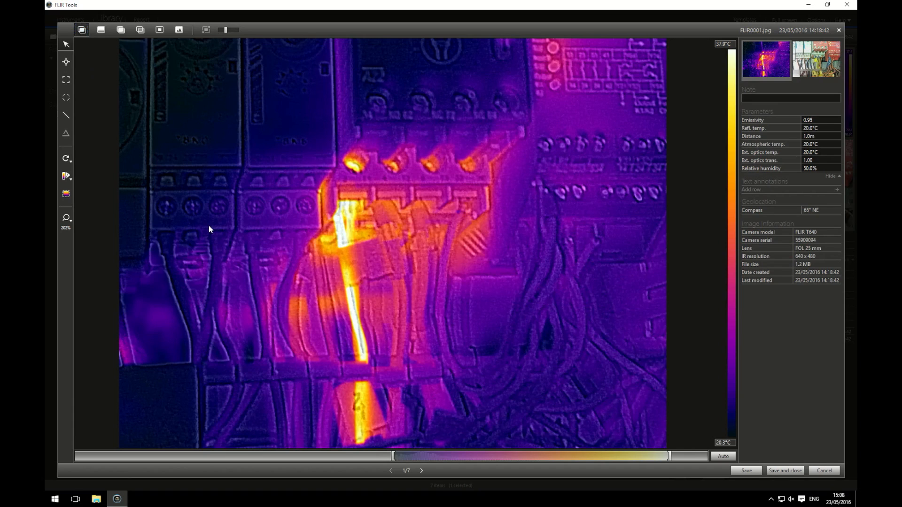
{"action": "mouse_move", "coordinate": [205, 230]}
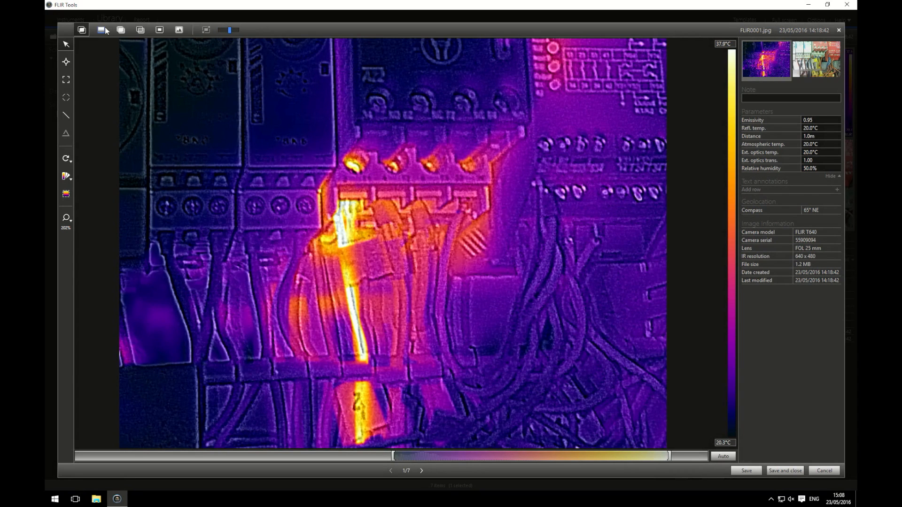
- Try Thermal, Thermal fusion and Picture-in-picture modes, ending on Digital camera view
{"action": "left_click", "coordinate": [102, 30]}
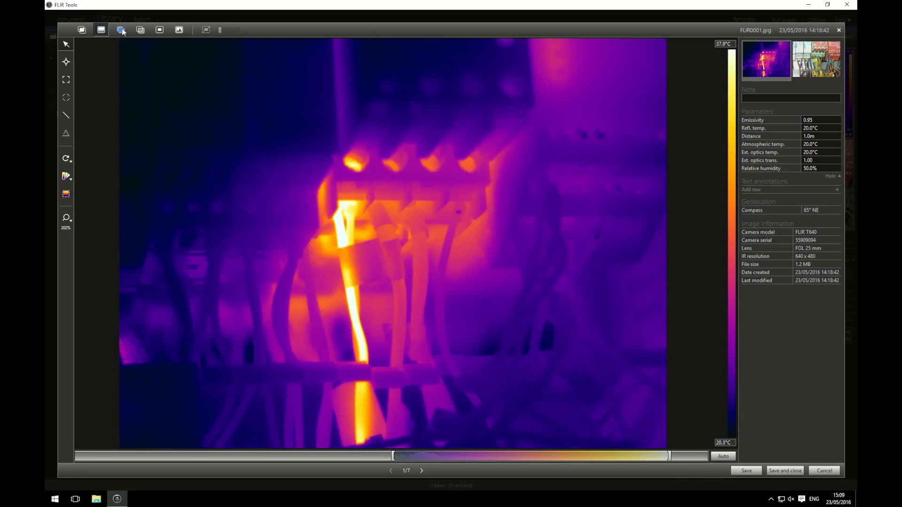
{"action": "left_click", "coordinate": [121, 30]}
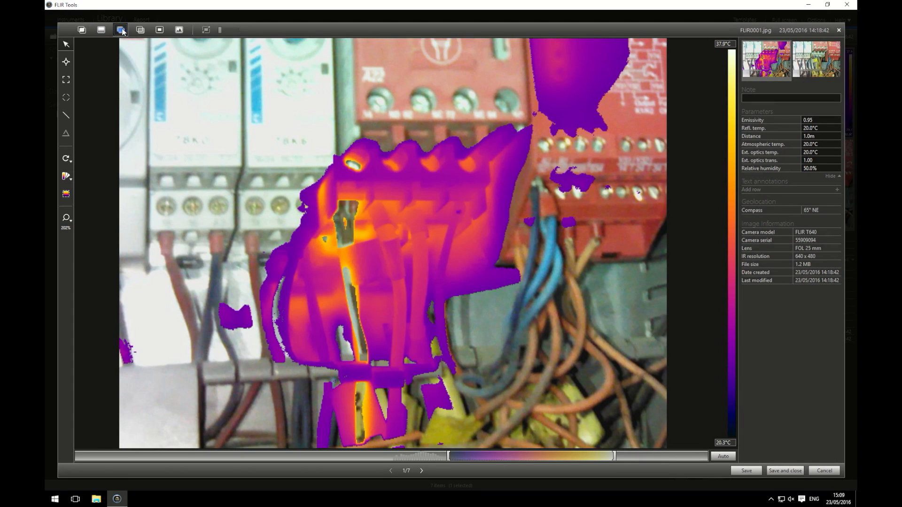
{"action": "left_click", "coordinate": [140, 30]}
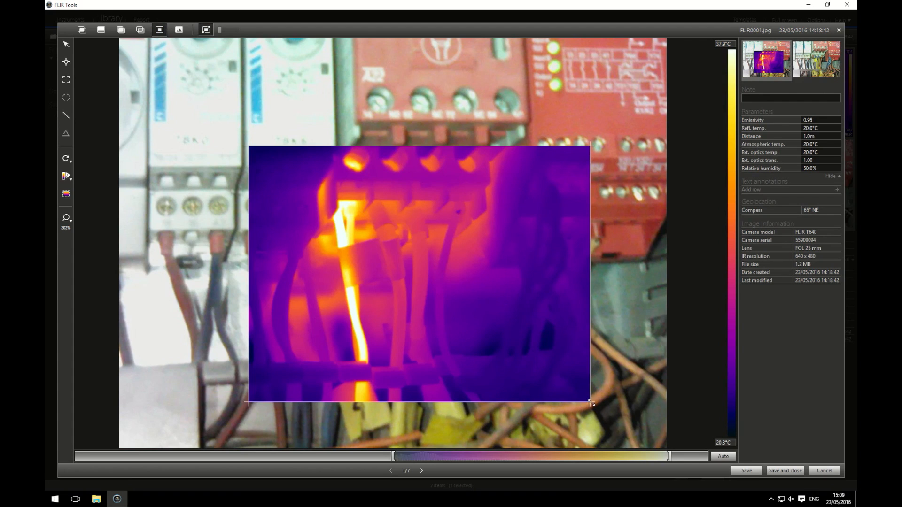
{"action": "left_click", "coordinate": [179, 30]}
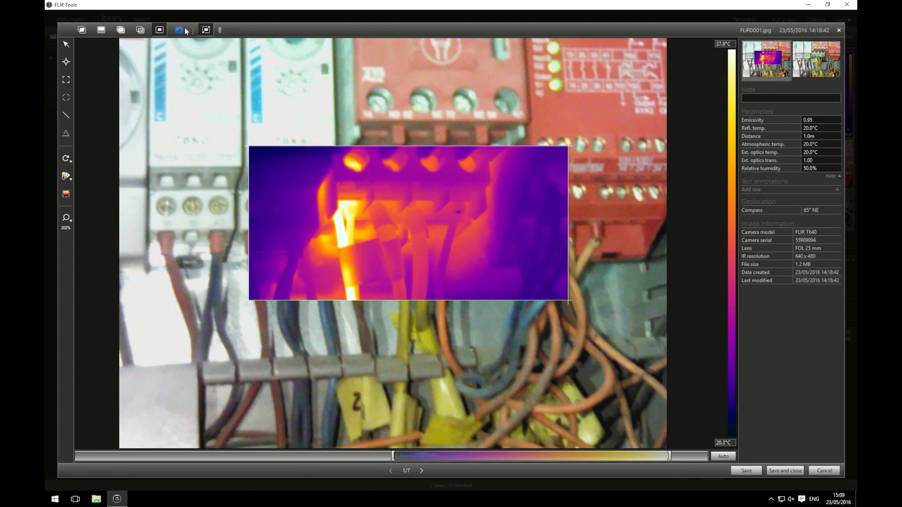
{"action": "left_click", "coordinate": [179, 29]}
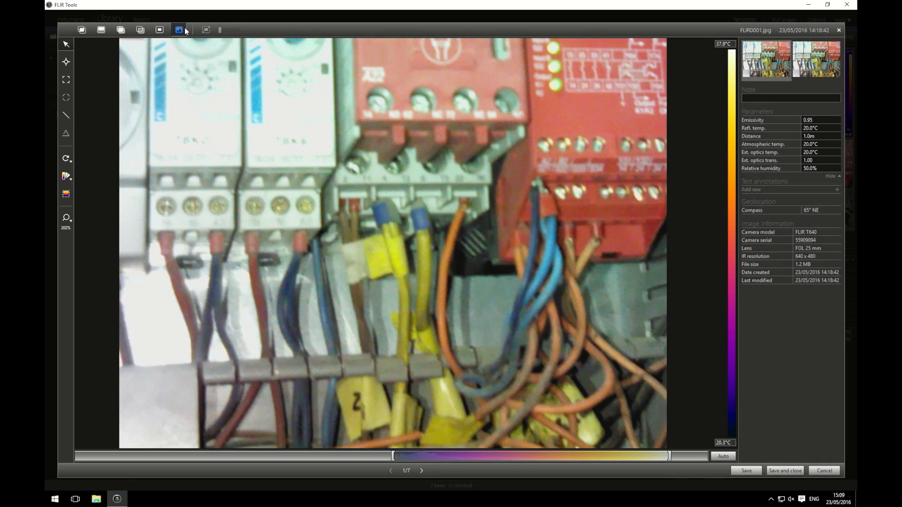
{"action": "mouse_move", "coordinate": [100, 30]}
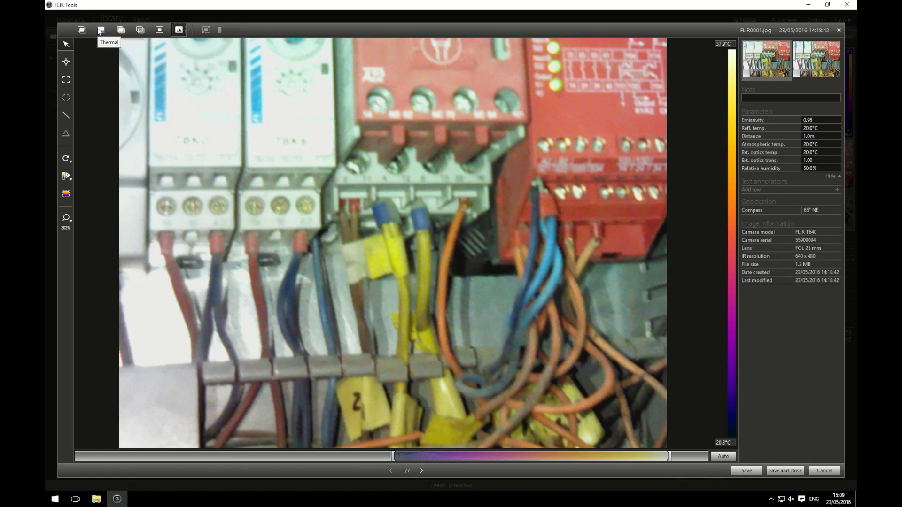
- Return to thermal view and place Sp1 (40.1) high and Sp2 (36.5) low on the wire
{"action": "left_click", "coordinate": [101, 30]}
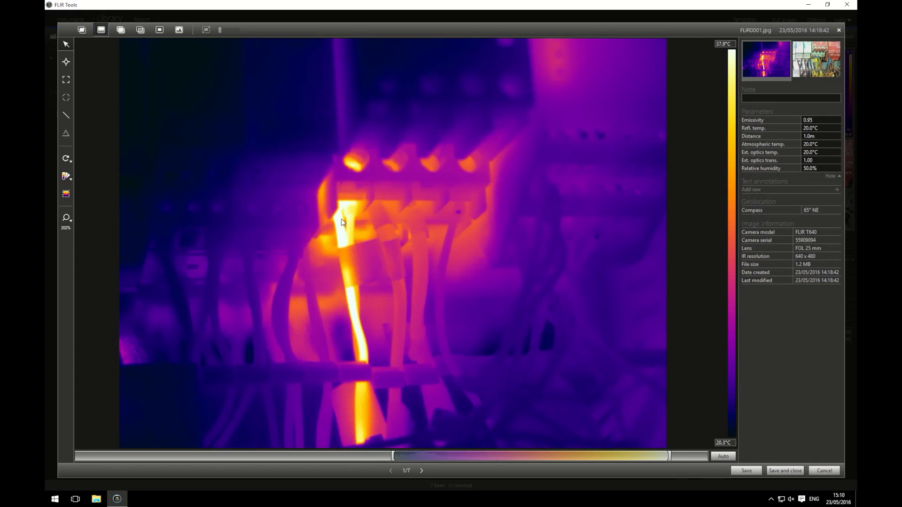
{"action": "mouse_move", "coordinate": [358, 431]}
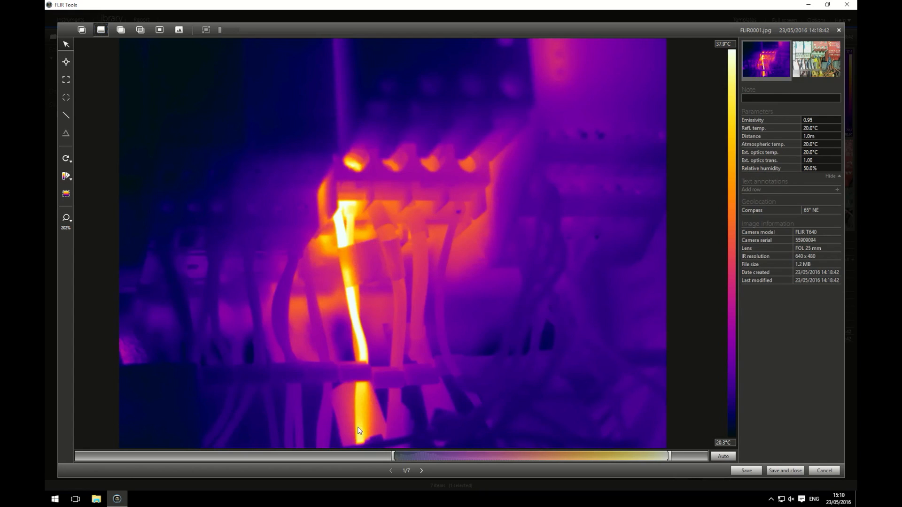
{"action": "mouse_move", "coordinate": [343, 396]}
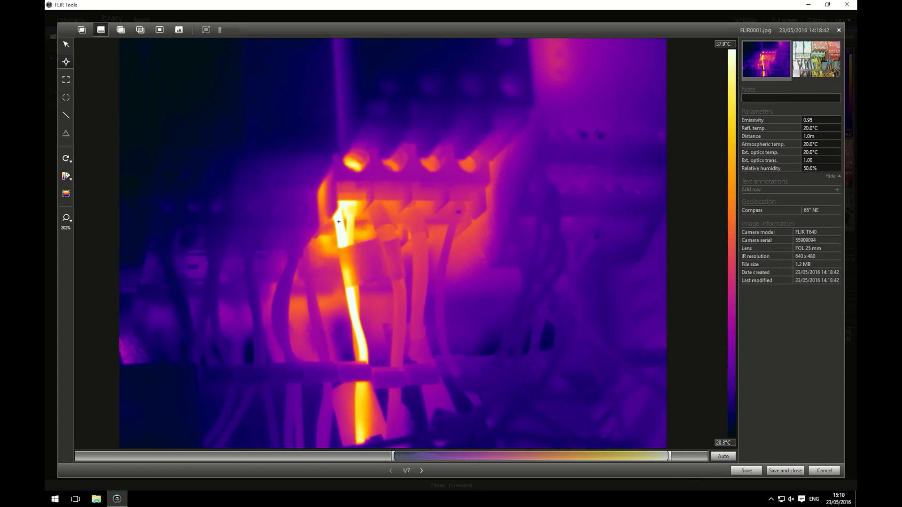
{"action": "left_click", "coordinate": [338, 222]}
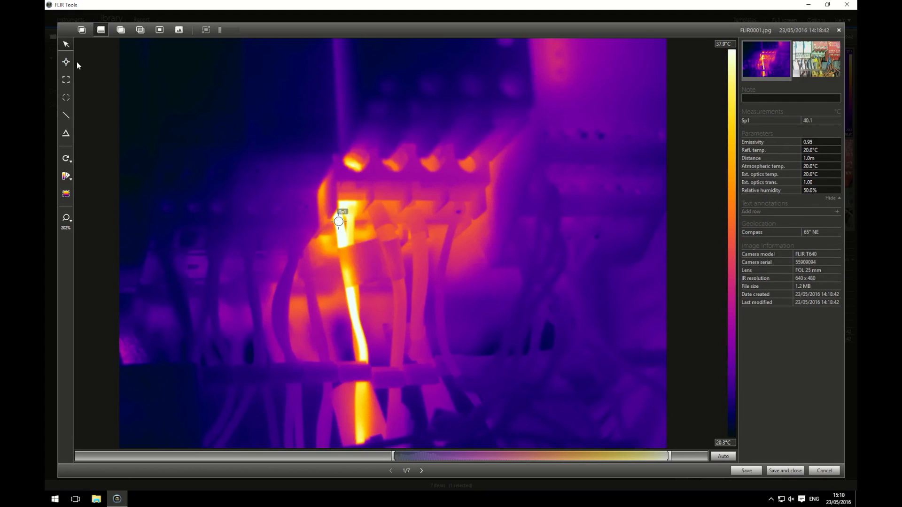
{"action": "mouse_move", "coordinate": [358, 435]}
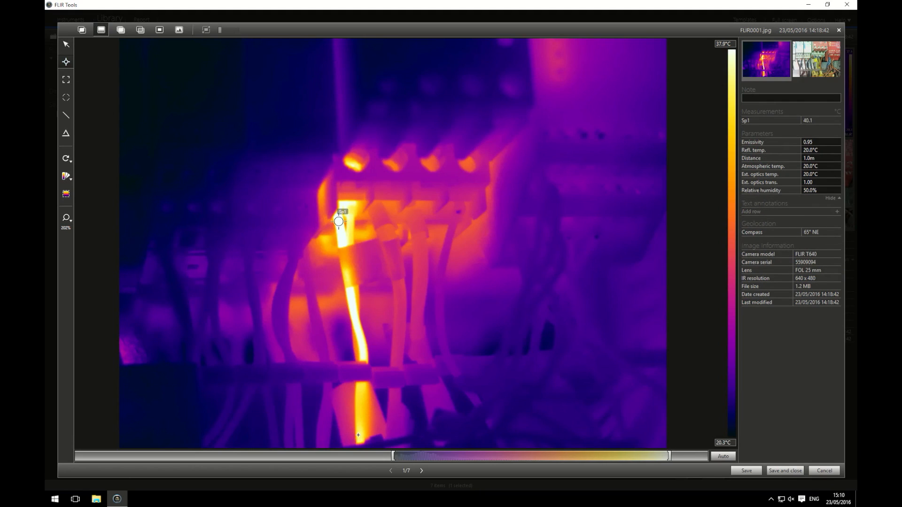
{"action": "left_click", "coordinate": [359, 434]}
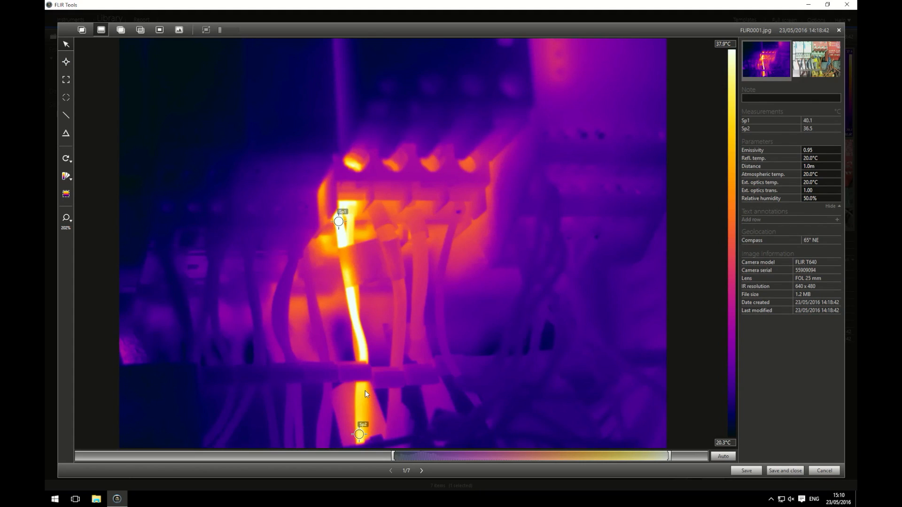
{"action": "mouse_move", "coordinate": [74, 85]}
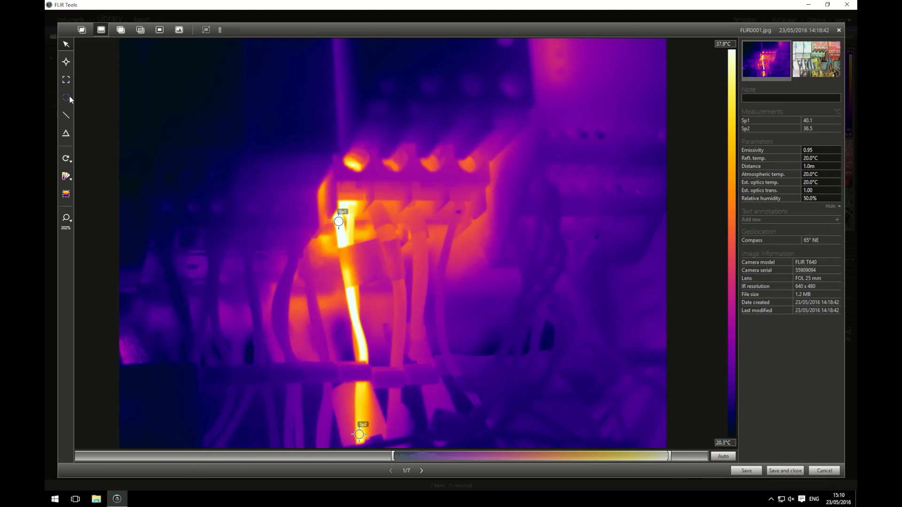
{"action": "mouse_move", "coordinate": [66, 98]}
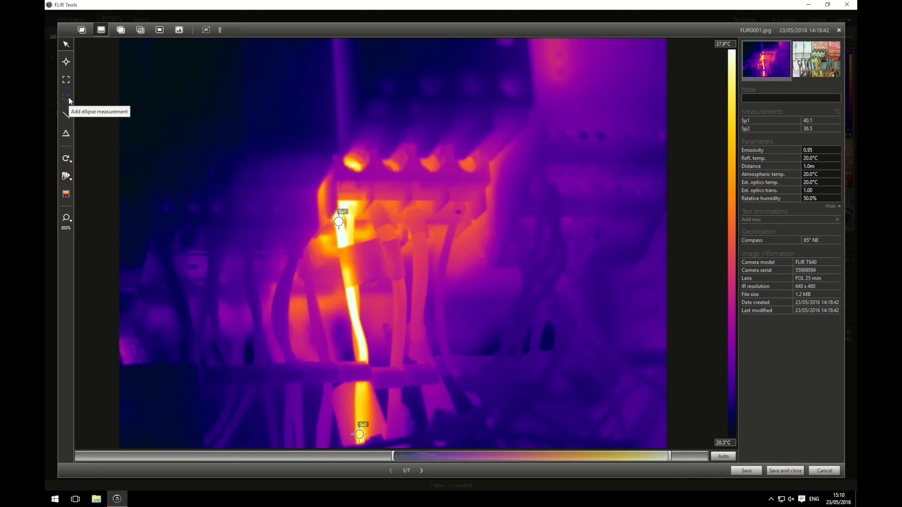
{"action": "mouse_move", "coordinate": [68, 99]}
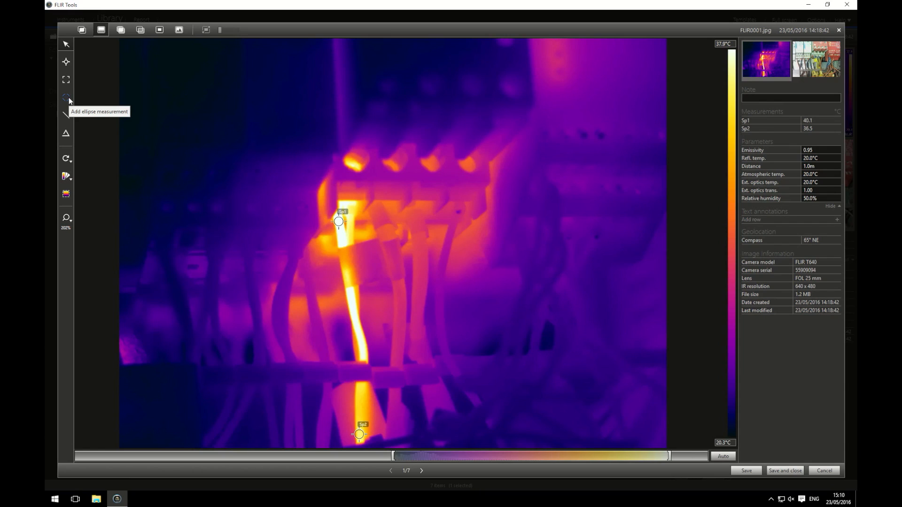
{"action": "mouse_move", "coordinate": [66, 119]}
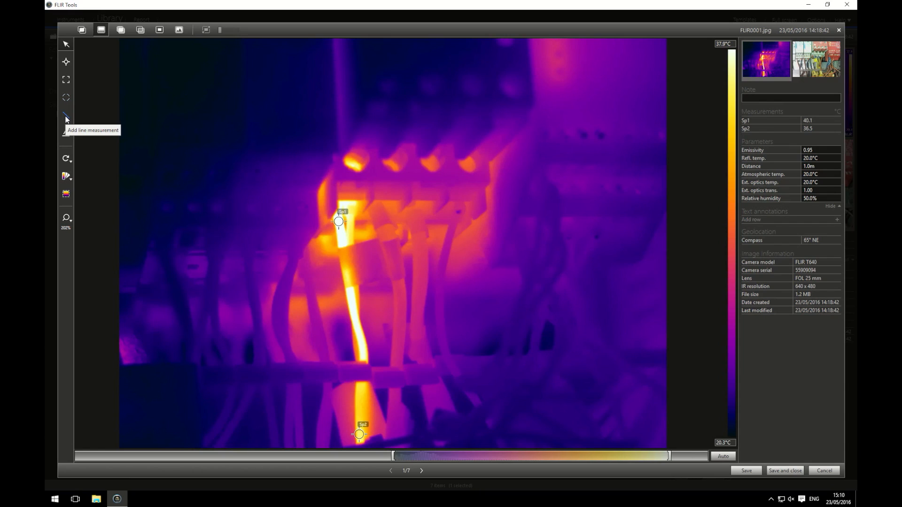
{"action": "mouse_move", "coordinate": [66, 132]}
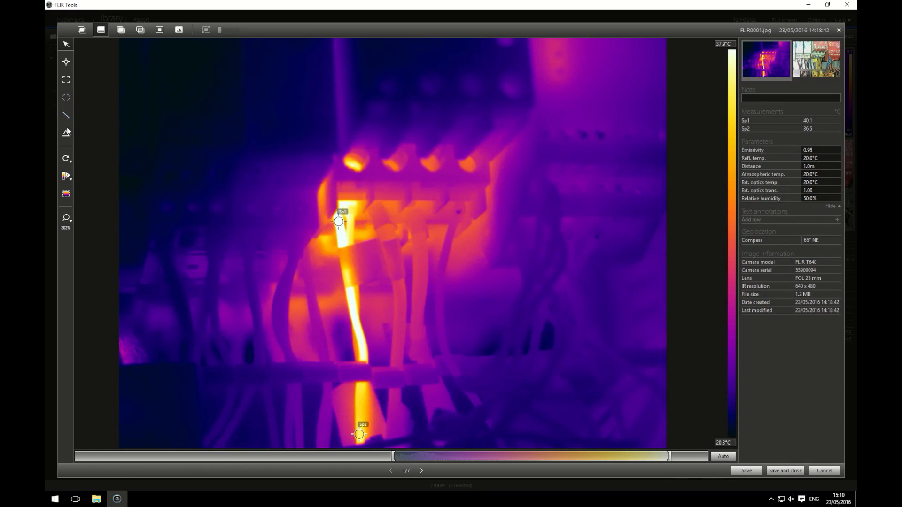
{"action": "mouse_move", "coordinate": [66, 133]}
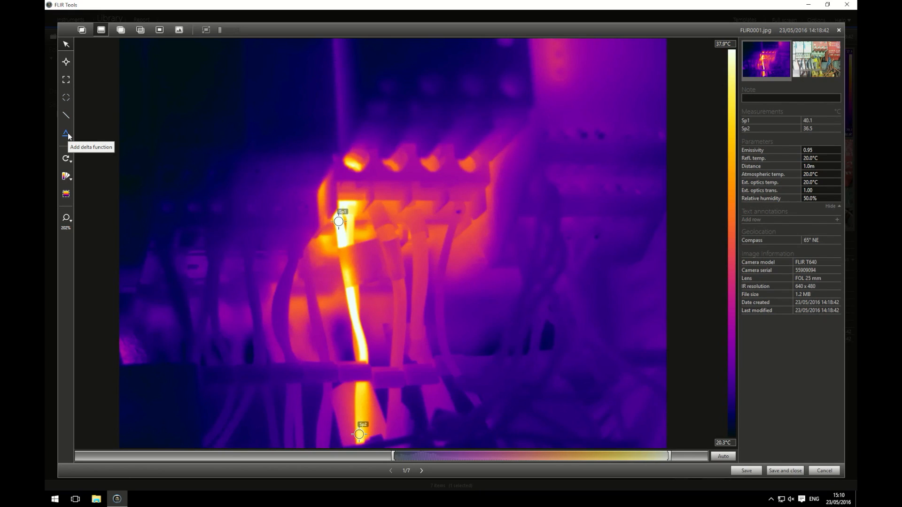
{"action": "mouse_move", "coordinate": [66, 136]}
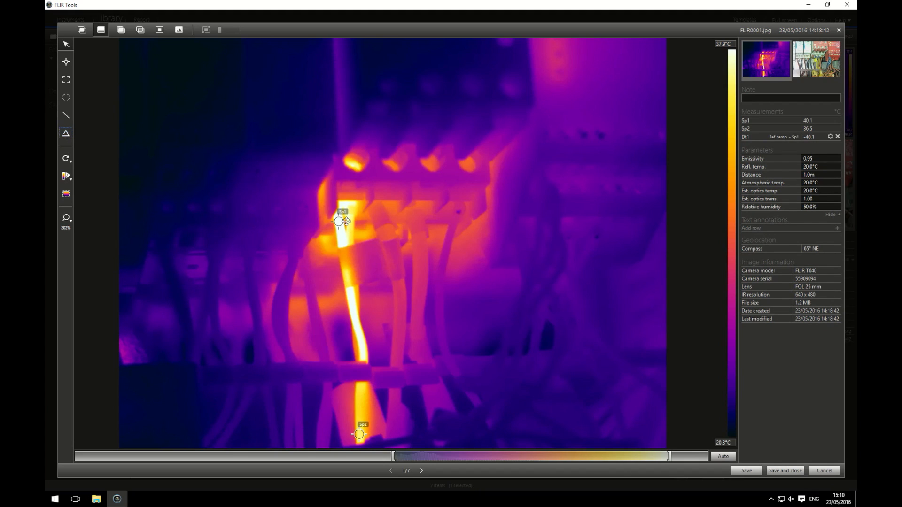
{"action": "mouse_move", "coordinate": [850, 216]}
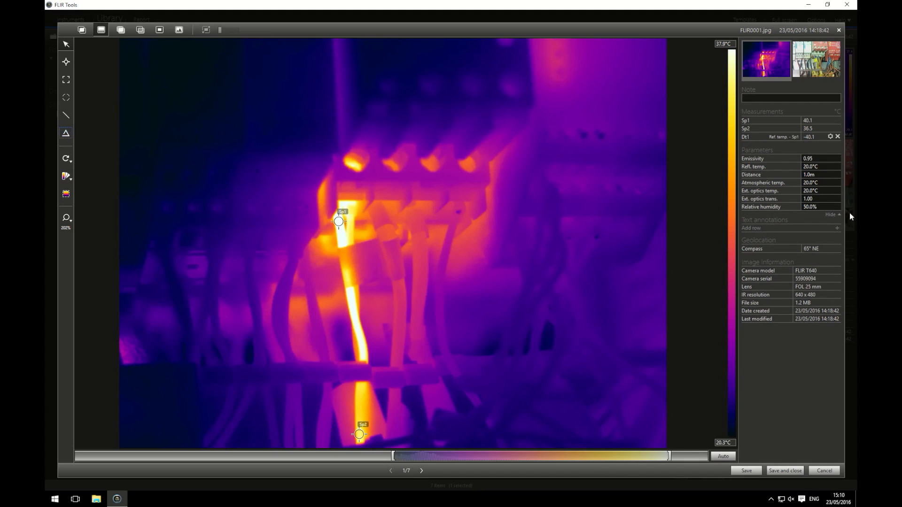
{"action": "mouse_move", "coordinate": [758, 139]}
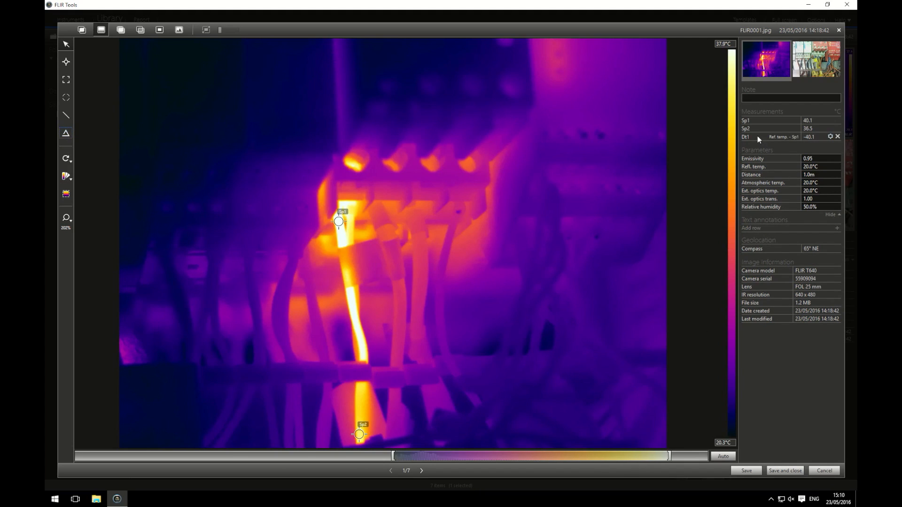
{"action": "mouse_move", "coordinate": [830, 136]}
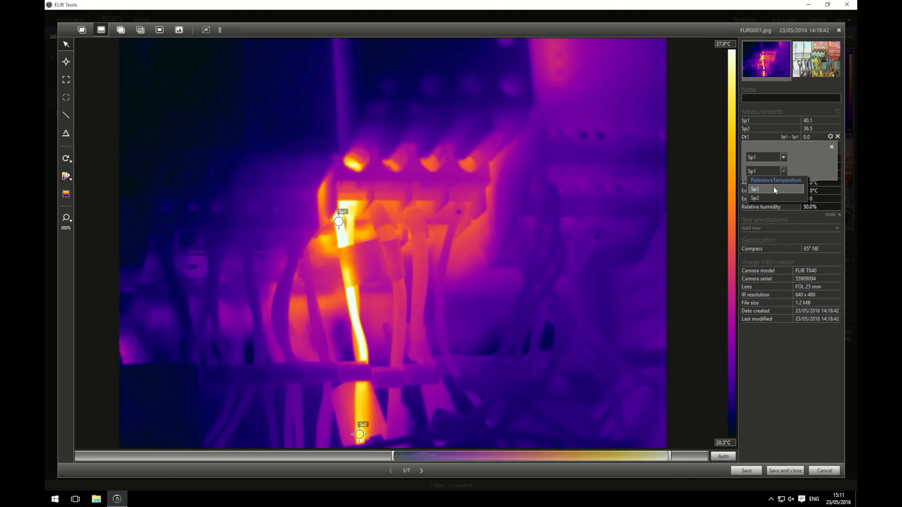
- Set delta Dt1 to compare Sp1 with Sp2, reading 3.6
{"action": "left_click", "coordinate": [756, 198]}
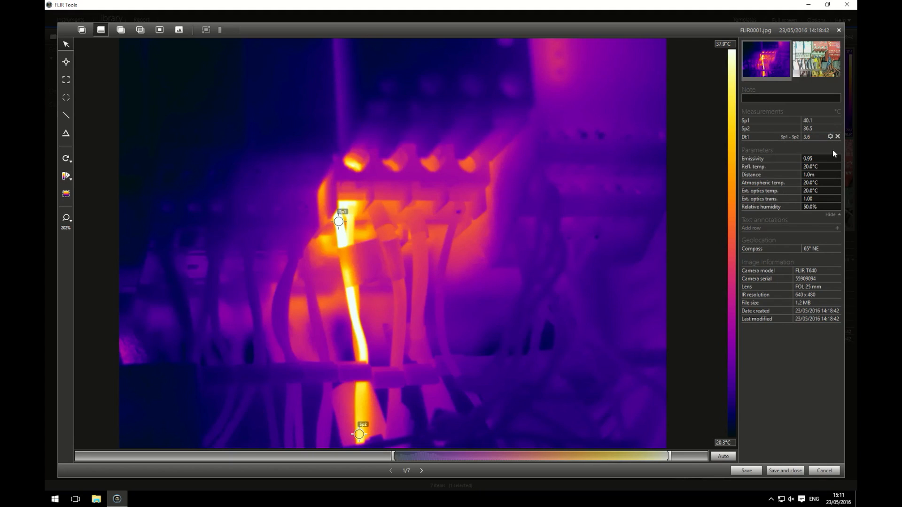
{"action": "mouse_move", "coordinate": [812, 144]}
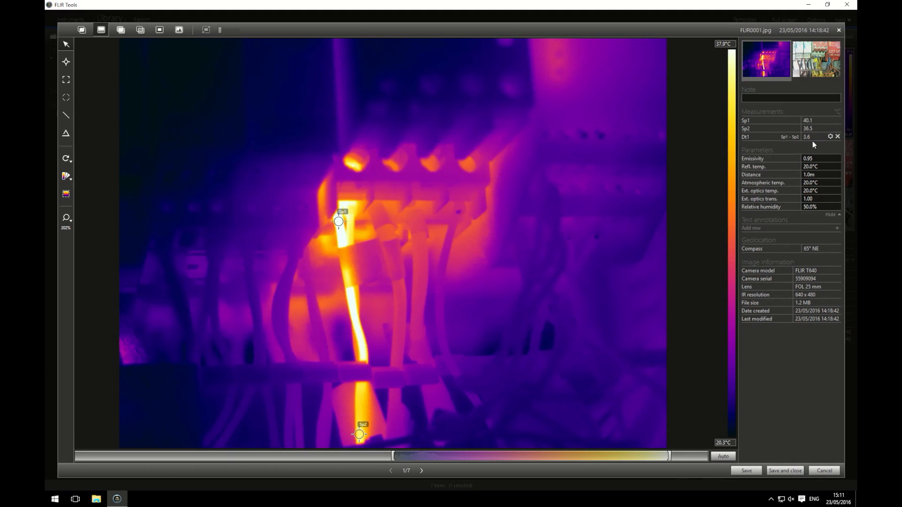
{"action": "mouse_move", "coordinate": [817, 125]}
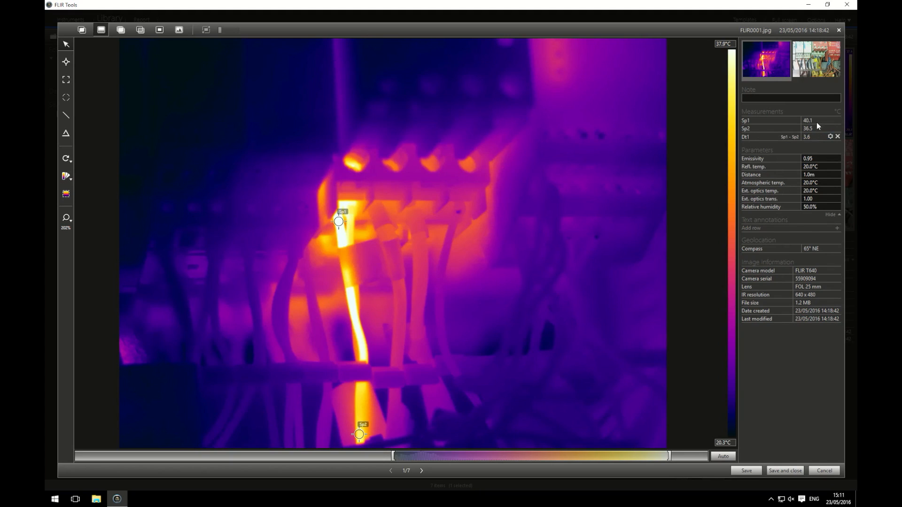
{"action": "mouse_move", "coordinate": [816, 136]}
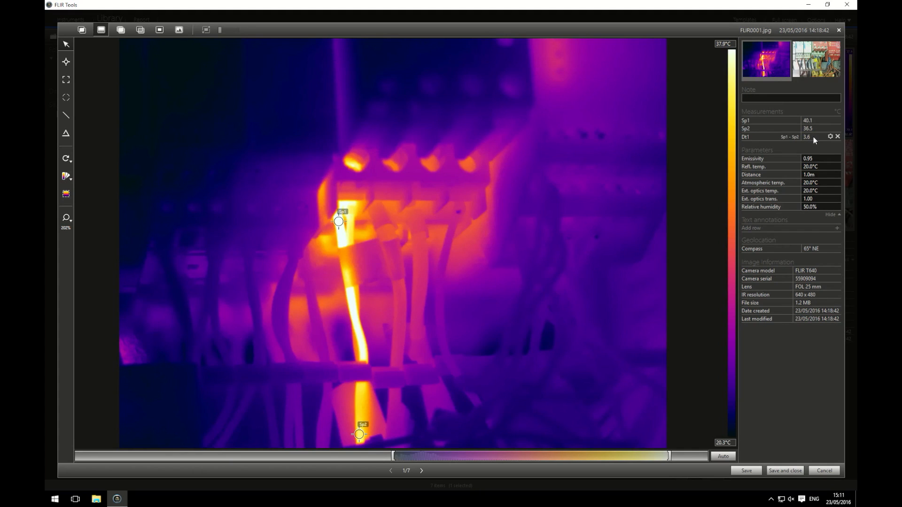
{"action": "mouse_move", "coordinate": [772, 395]}
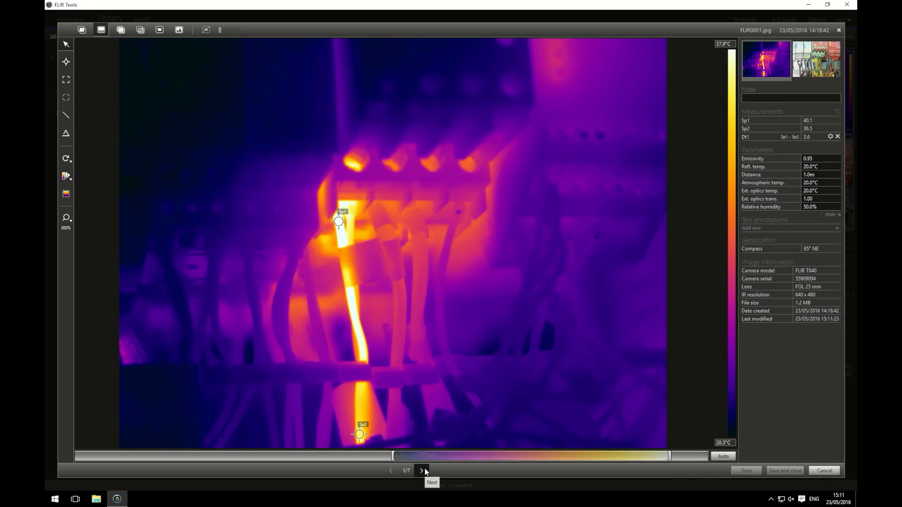
- Go to FLIR0007 and add box Bx1 over the hot breaker (max 61.7, min 30.4)
{"action": "left_click", "coordinate": [421, 471]}
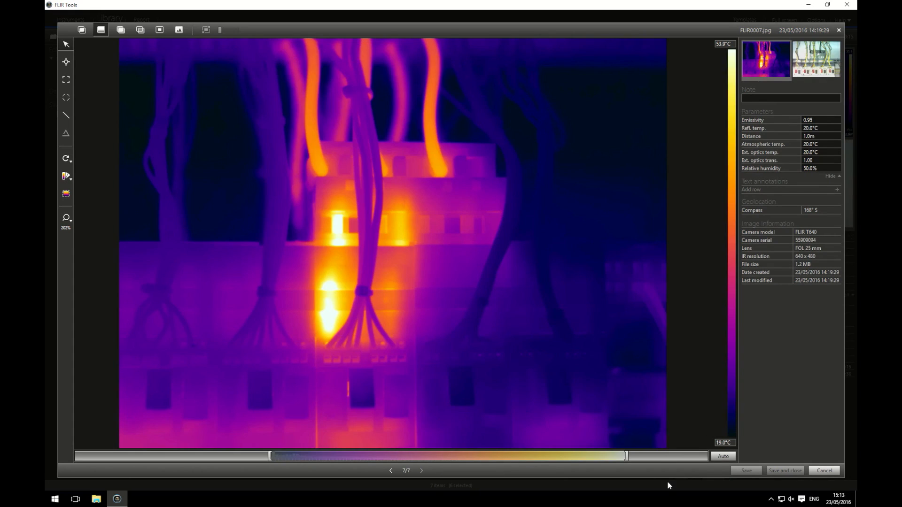
{"action": "mouse_move", "coordinate": [321, 297]}
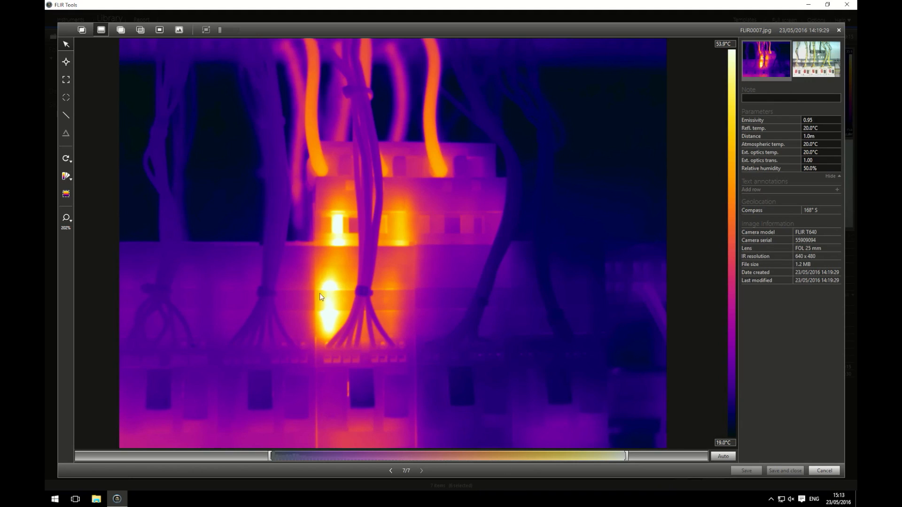
{"action": "mouse_move", "coordinate": [66, 79]}
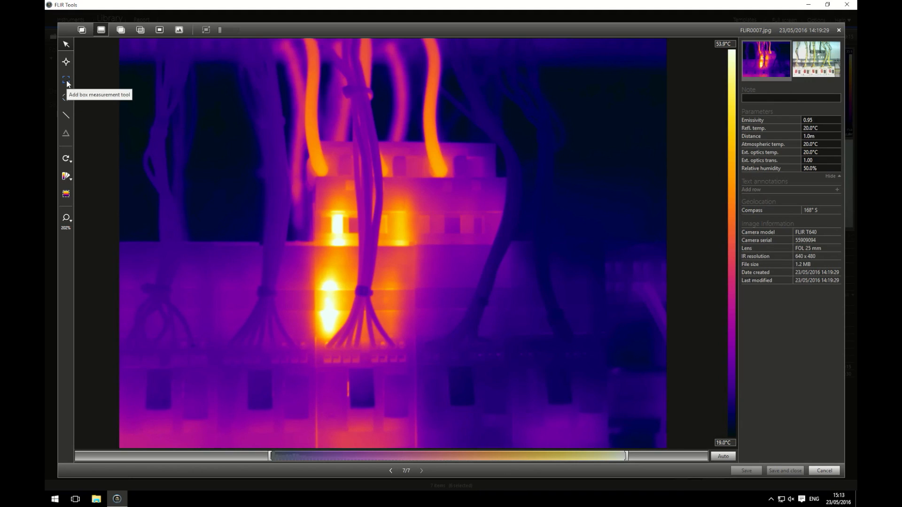
{"action": "left_click", "coordinate": [66, 79]}
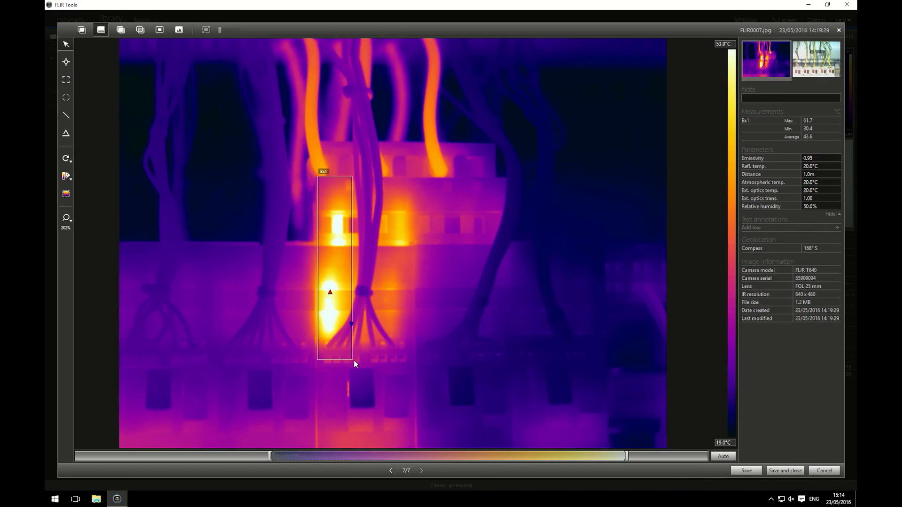
{"action": "mouse_move", "coordinate": [374, 362]}
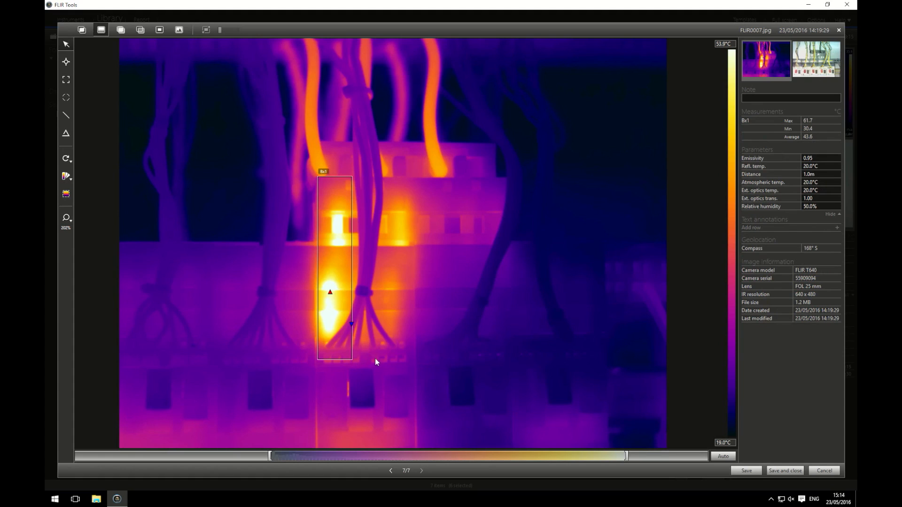
{"action": "mouse_move", "coordinate": [356, 336]}
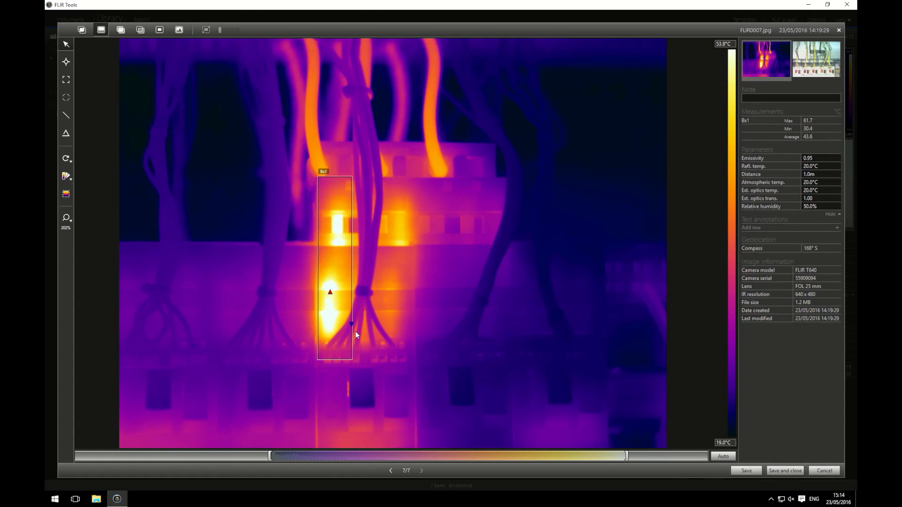
{"action": "mouse_move", "coordinate": [352, 329]}
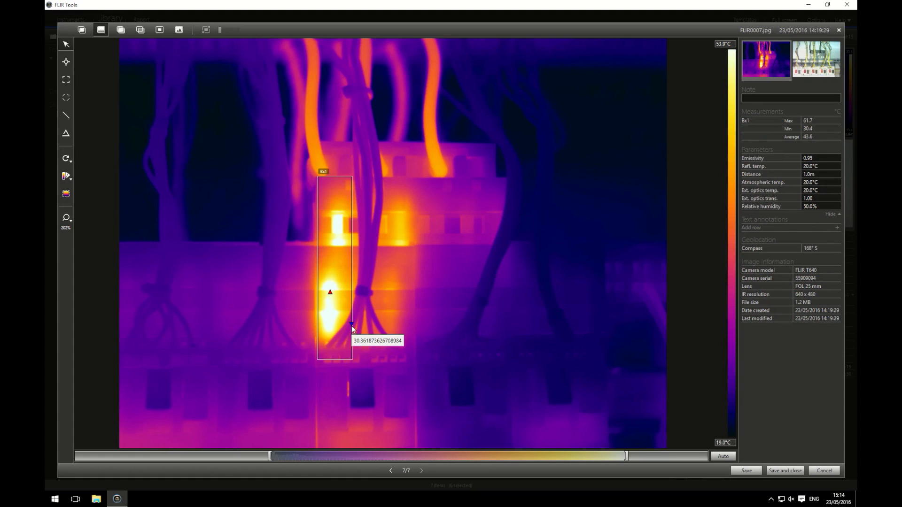
{"action": "mouse_move", "coordinate": [331, 293]}
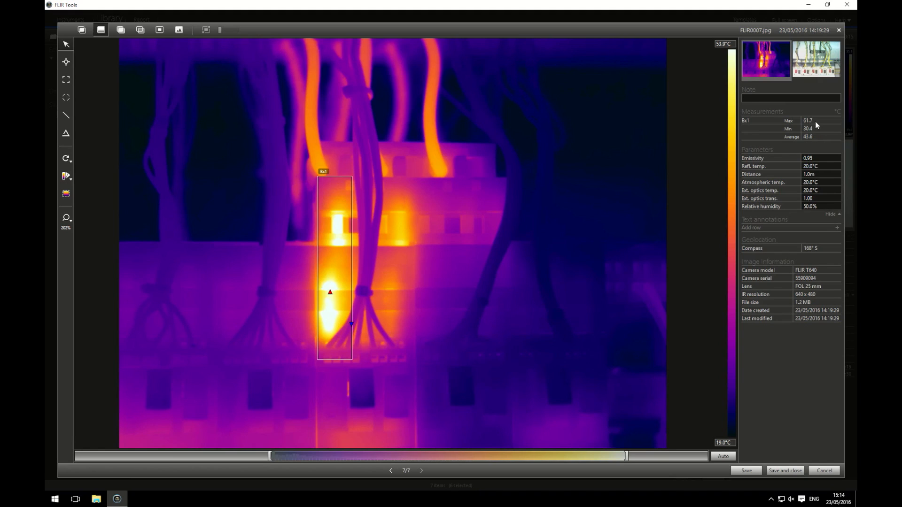
{"action": "mouse_move", "coordinate": [820, 139]}
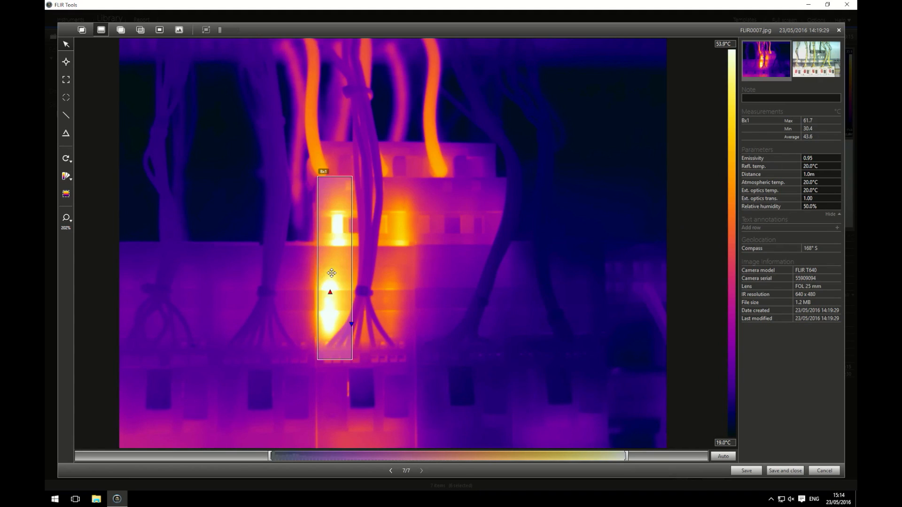
- Make Bx1 on FLIR0007 show only its 61.7 maximum, then save and return to the library
{"action": "right_click", "coordinate": [332, 269]}
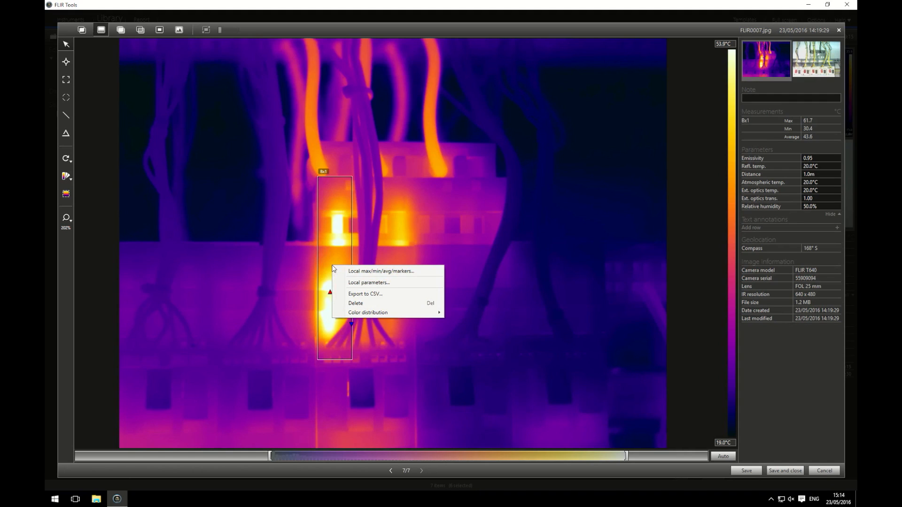
{"action": "mouse_move", "coordinate": [381, 271]}
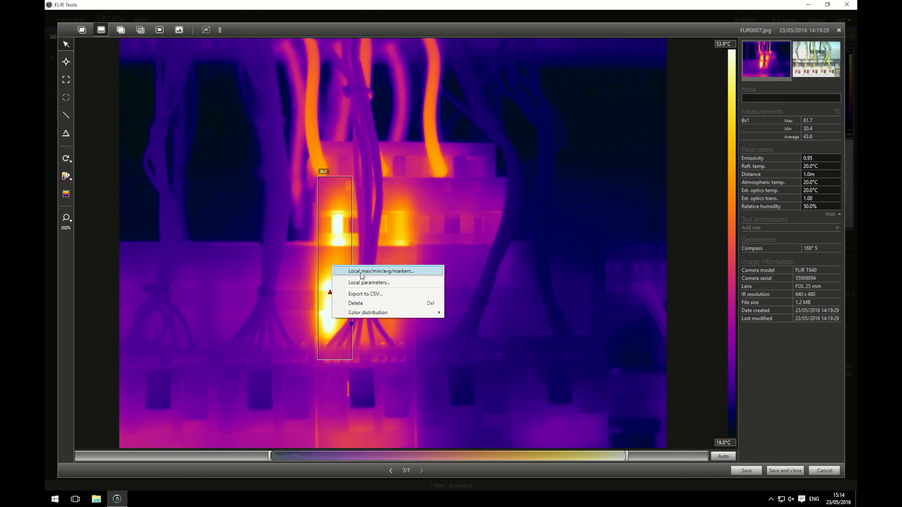
{"action": "left_click", "coordinate": [382, 271]}
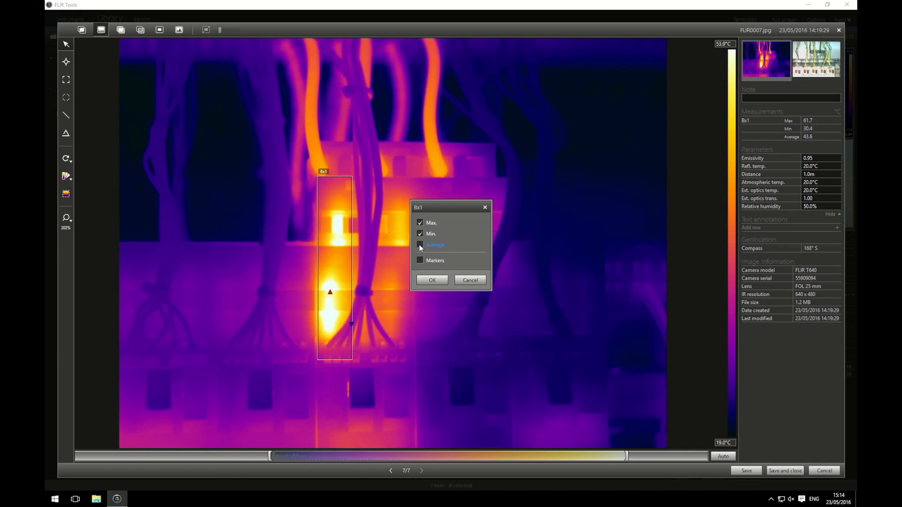
{"action": "left_click", "coordinate": [420, 233]}
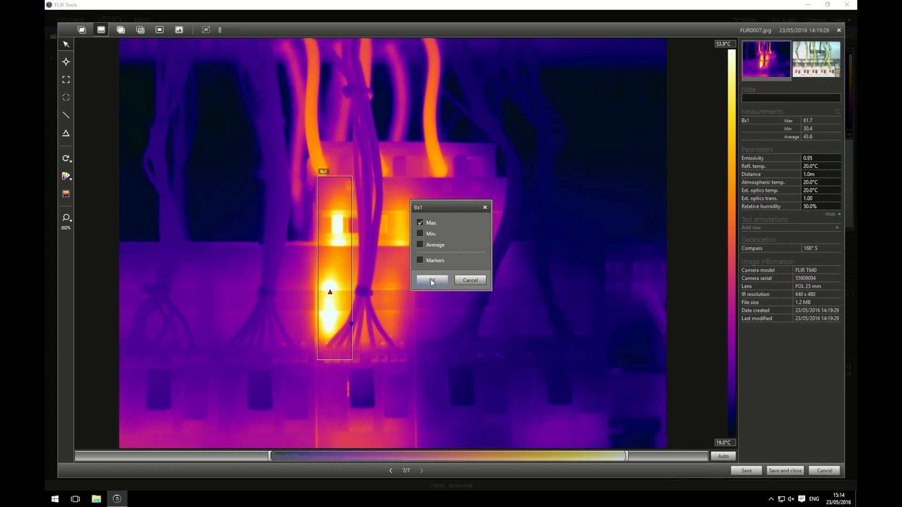
{"action": "left_click", "coordinate": [432, 280]}
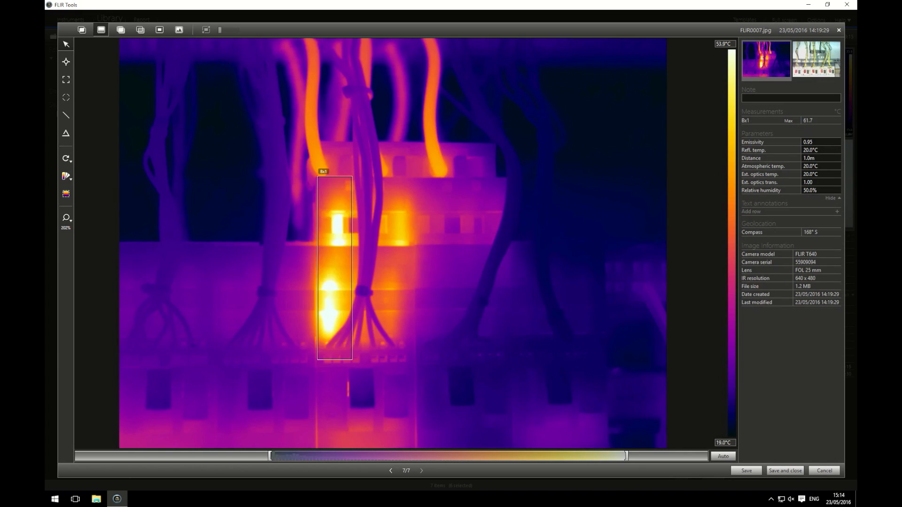
{"action": "mouse_move", "coordinate": [807, 128]}
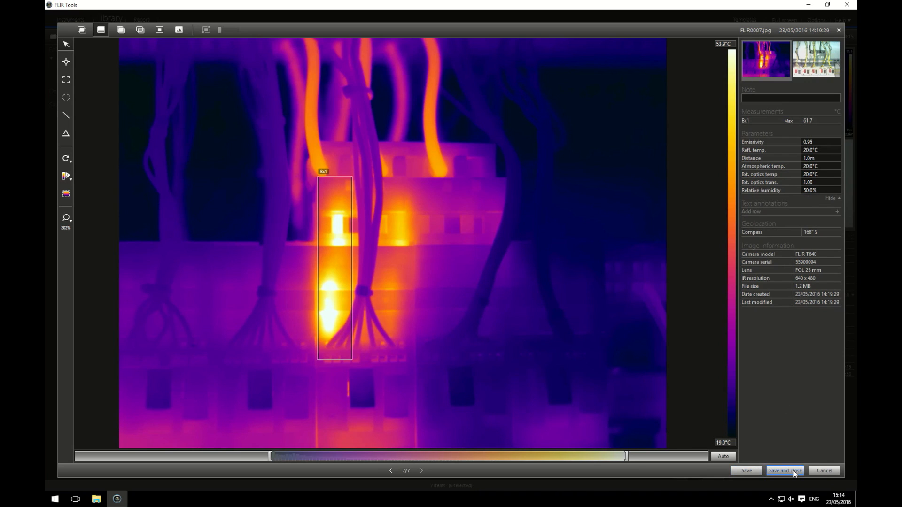
{"action": "left_click", "coordinate": [784, 471]}
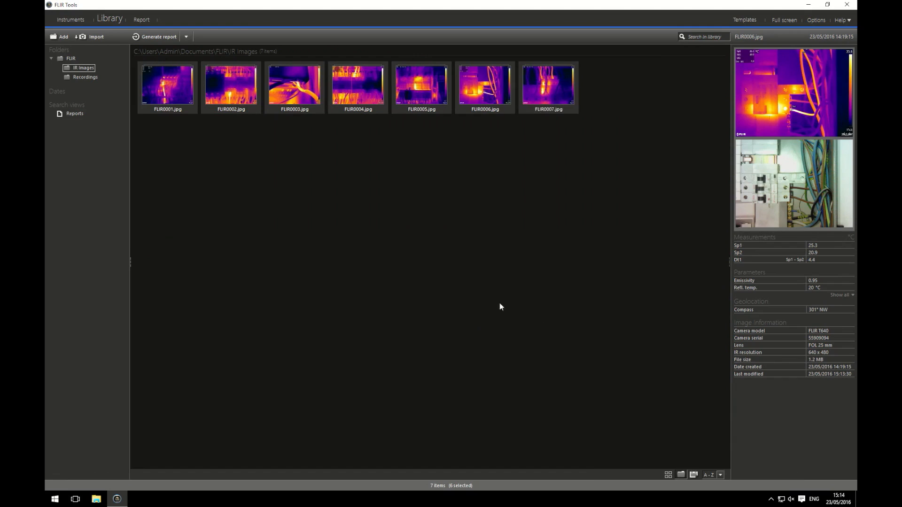
- Select all seven library thumbnails and show the Generate report template list
{"action": "left_click", "coordinate": [499, 307]}
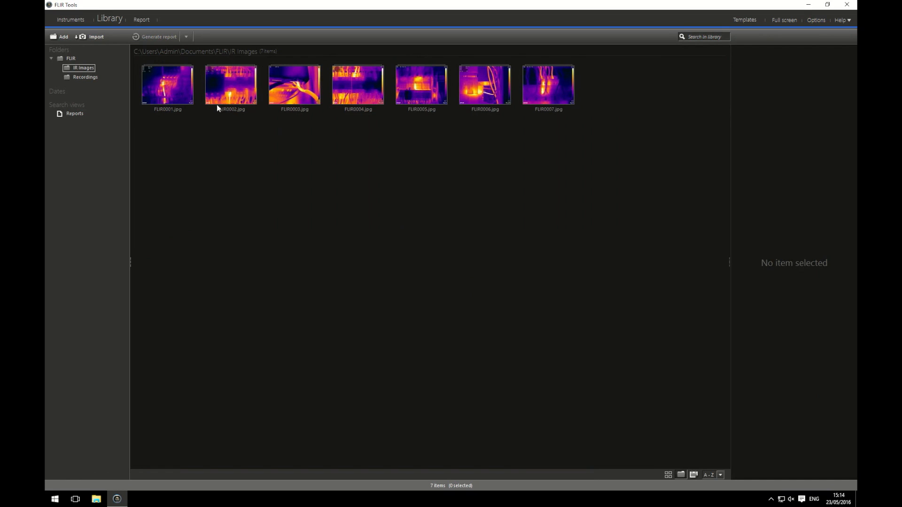
{"action": "left_click", "coordinate": [168, 85]}
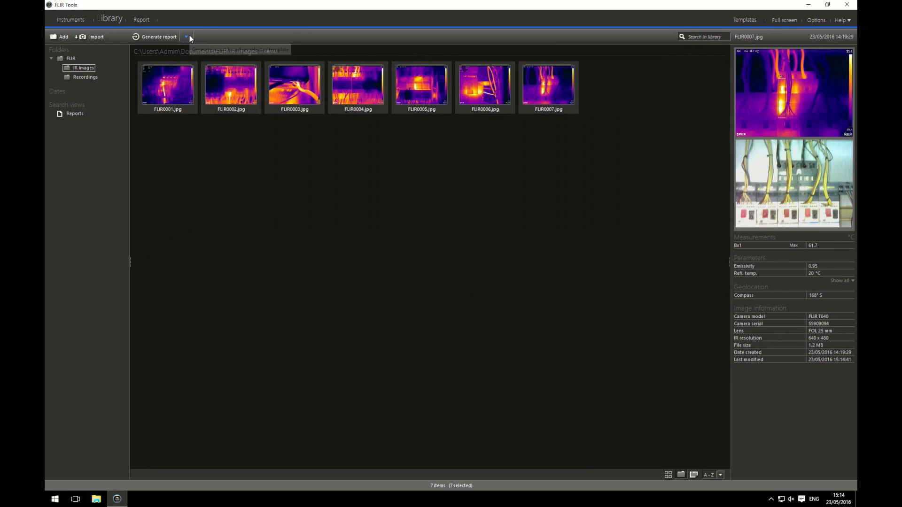
{"action": "left_click", "coordinate": [186, 37]}
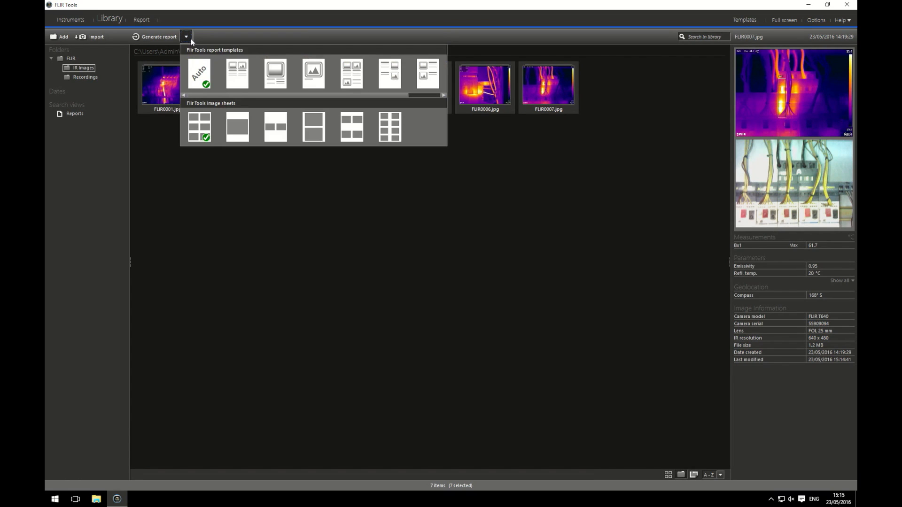
{"action": "mouse_move", "coordinate": [237, 73]}
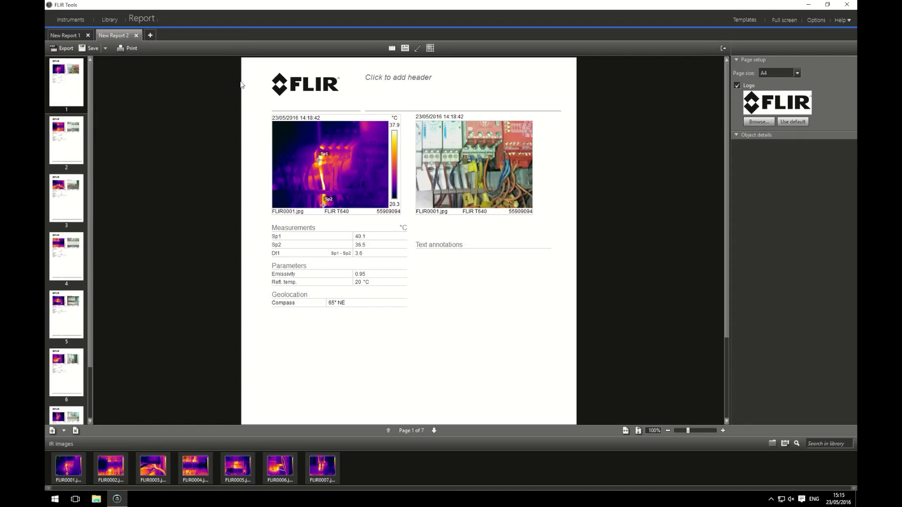
{"action": "mouse_move", "coordinate": [238, 147]}
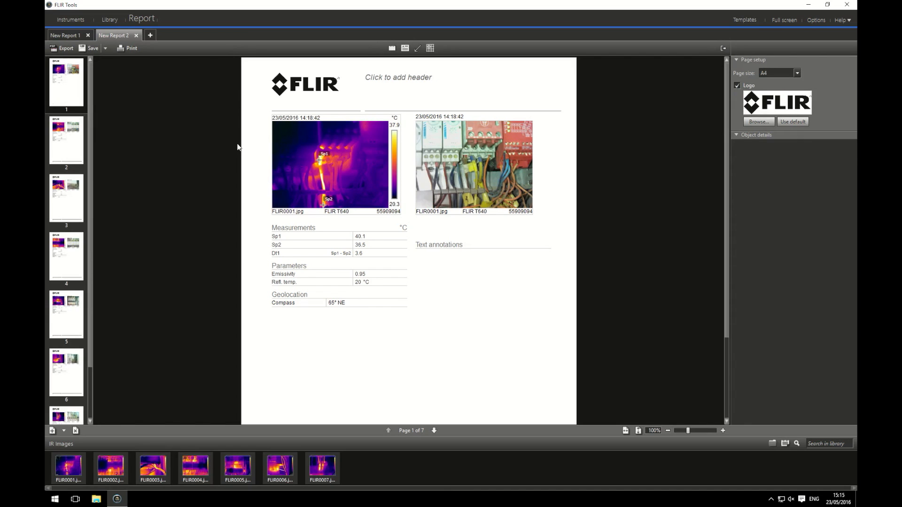
{"action": "mouse_move", "coordinate": [373, 158]}
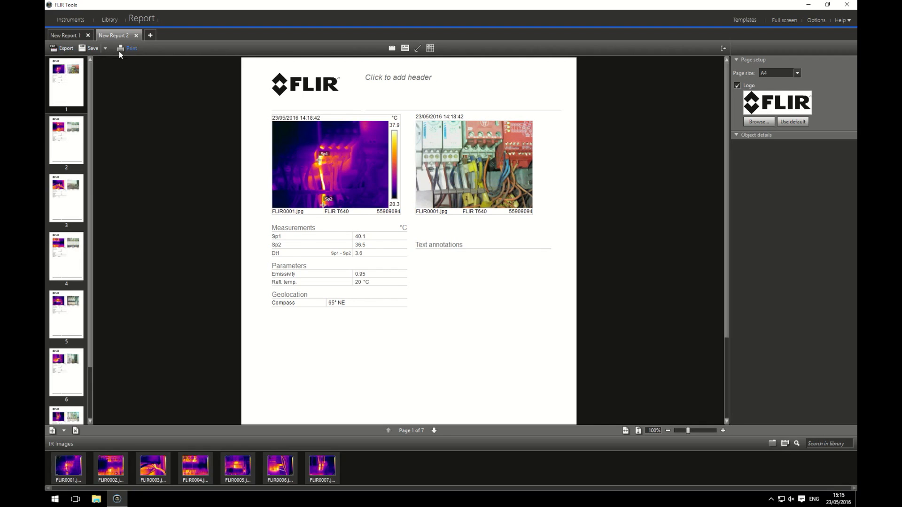
{"action": "mouse_move", "coordinate": [392, 47]}
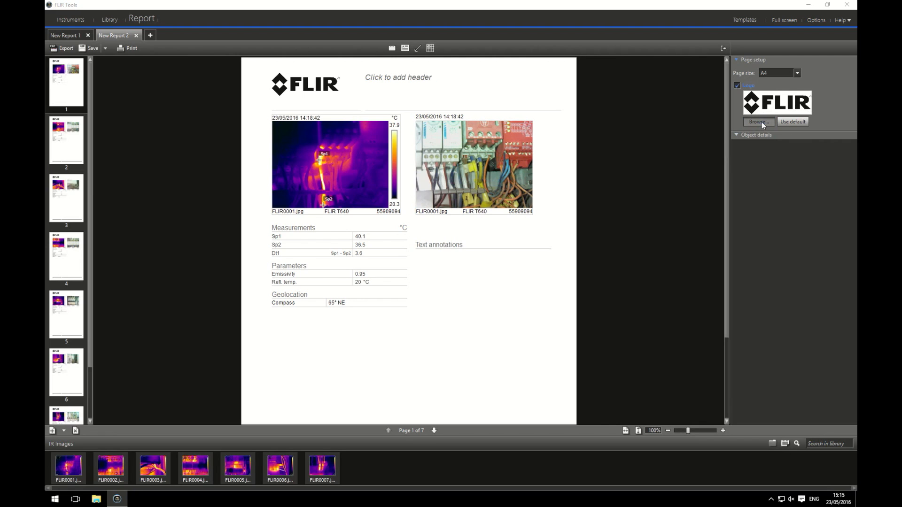
- Swap the report logo for the long Red Current logo from the Red_Current_Logos folder
{"action": "left_click", "coordinate": [758, 121]}
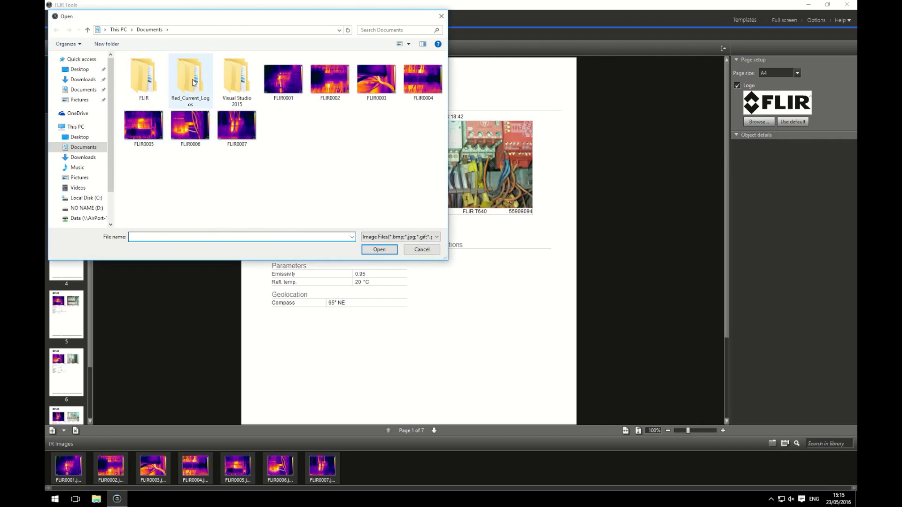
{"action": "double_click", "coordinate": [190, 75]}
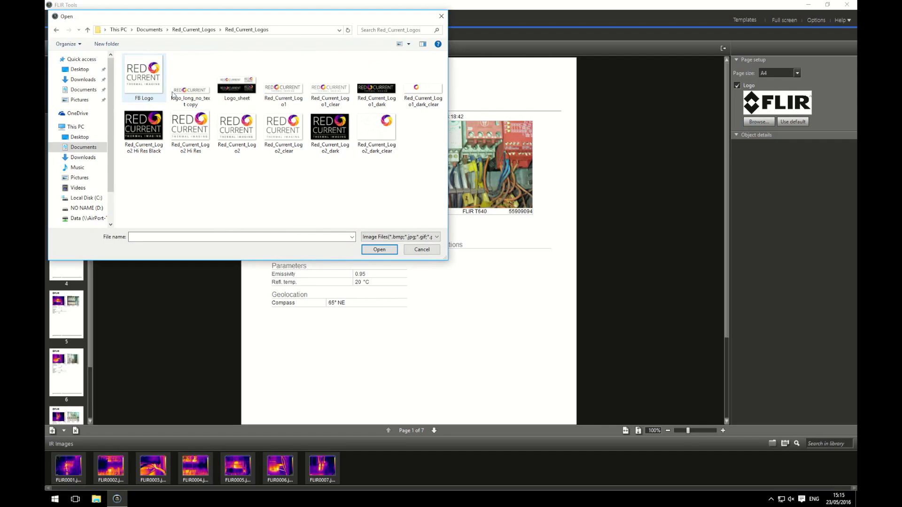
{"action": "mouse_move", "coordinate": [189, 92]}
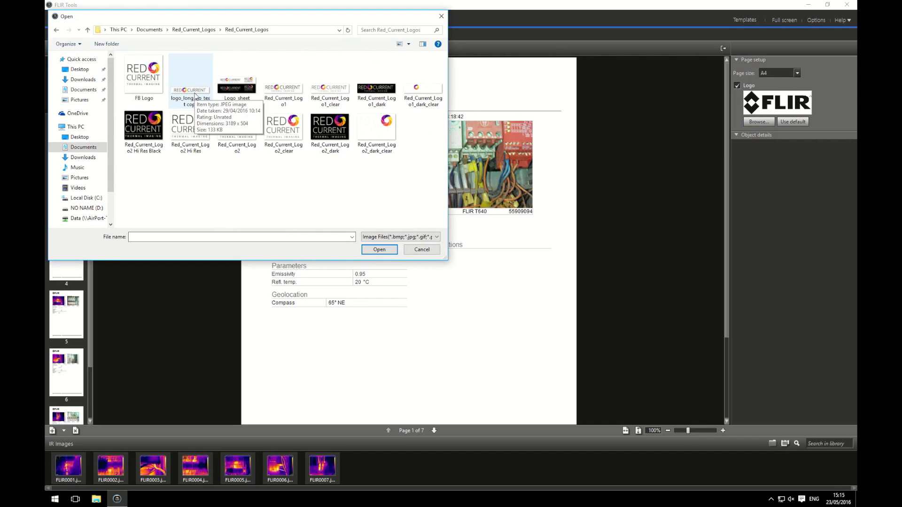
{"action": "left_click", "coordinate": [379, 249]}
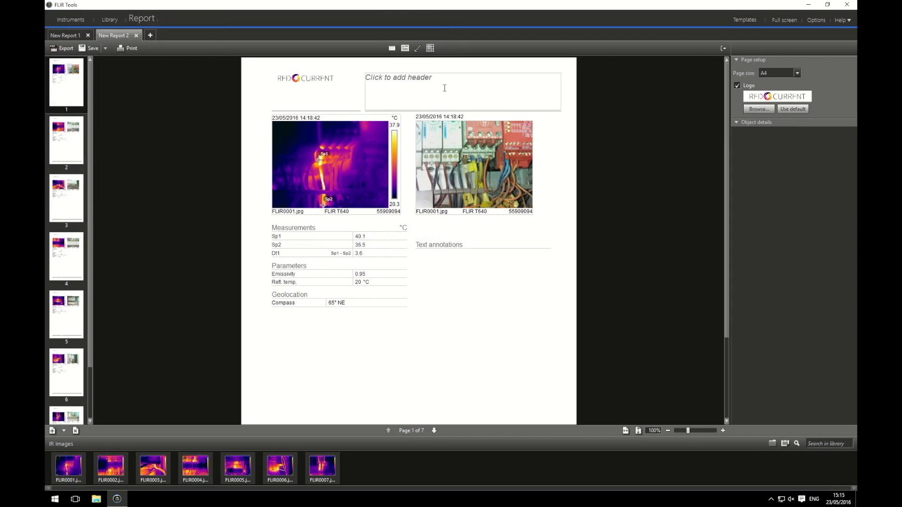
- Set the page 1 header to 'The Report', remove the empty text annotations block, and select the measurements table
{"action": "left_click", "coordinate": [443, 86]}
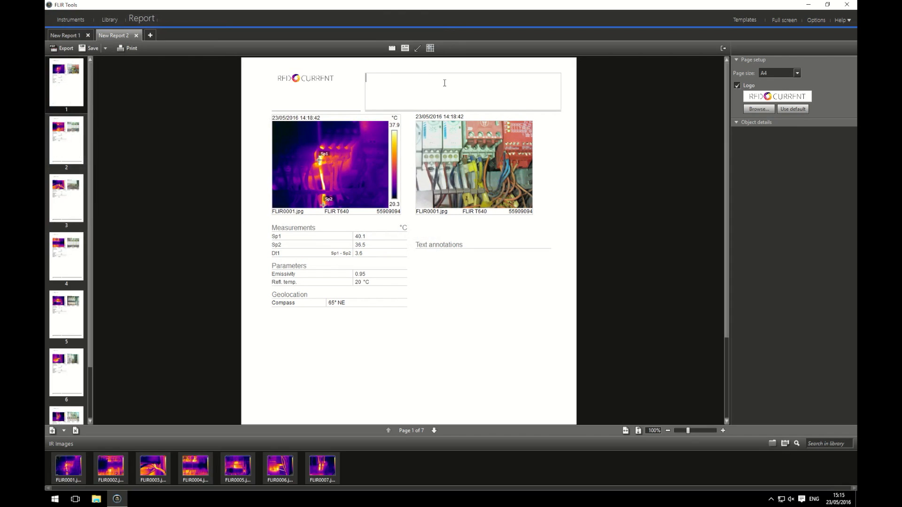
{"action": "type", "text": "The Re"}
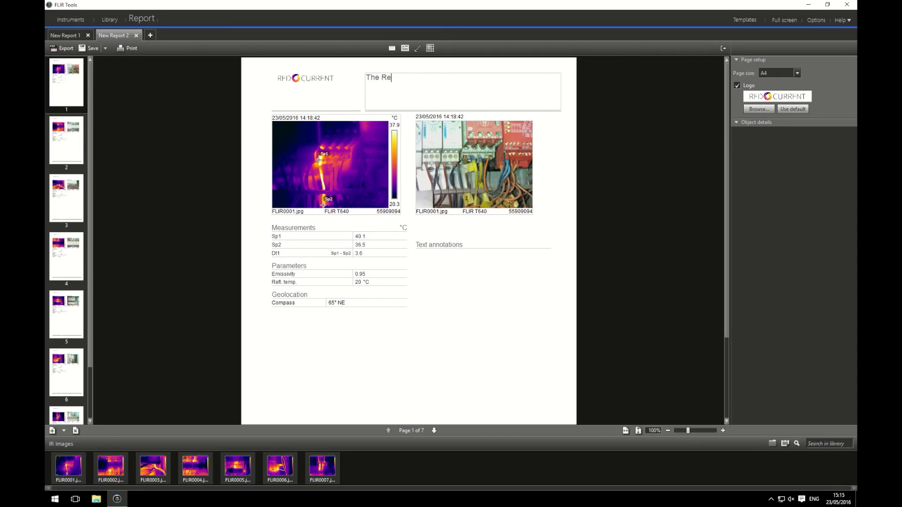
{"action": "type", "text": "port"}
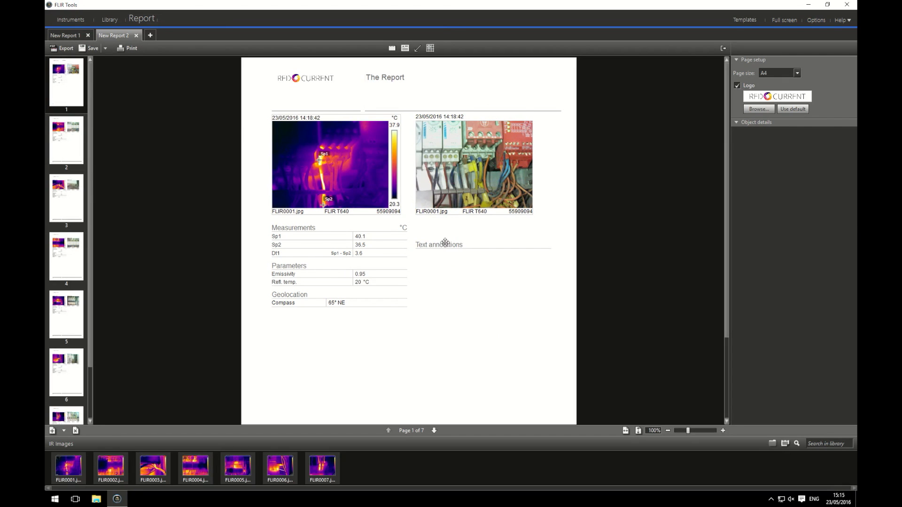
{"action": "left_click", "coordinate": [439, 245]}
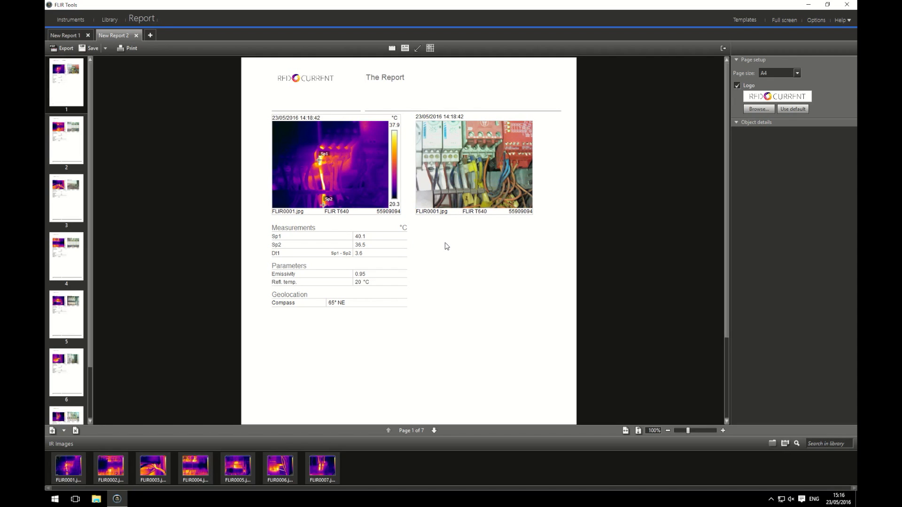
{"action": "left_click", "coordinate": [293, 227]}
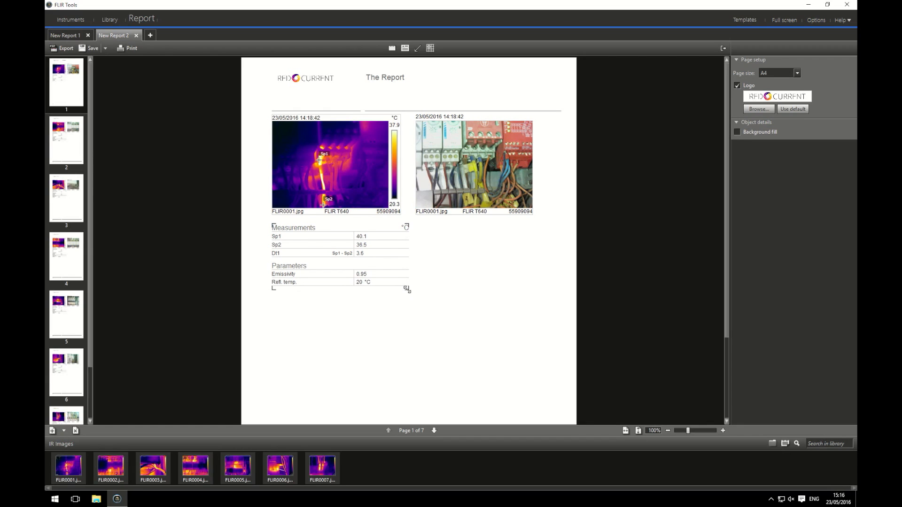
{"action": "mouse_move", "coordinate": [430, 48]}
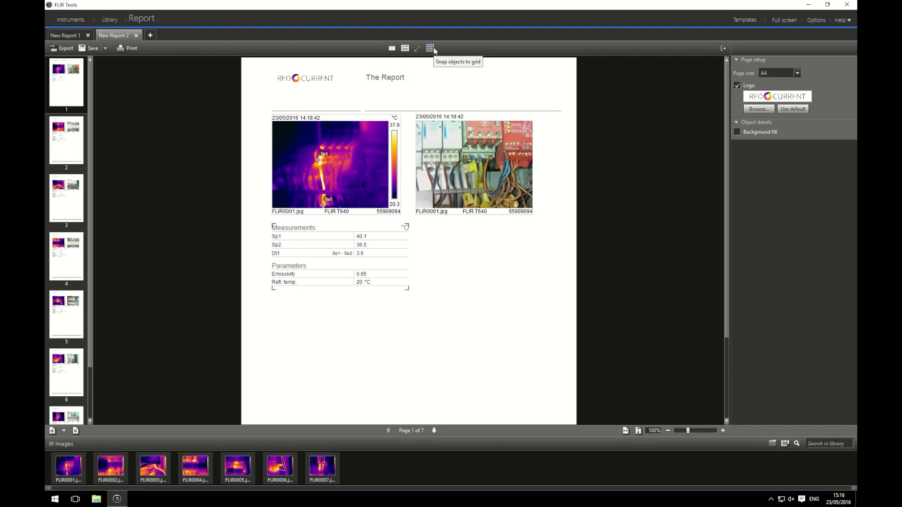
- Turn on snap-to-grid and select the page 1 thermal image to enlarge it
{"action": "left_click", "coordinate": [430, 48]}
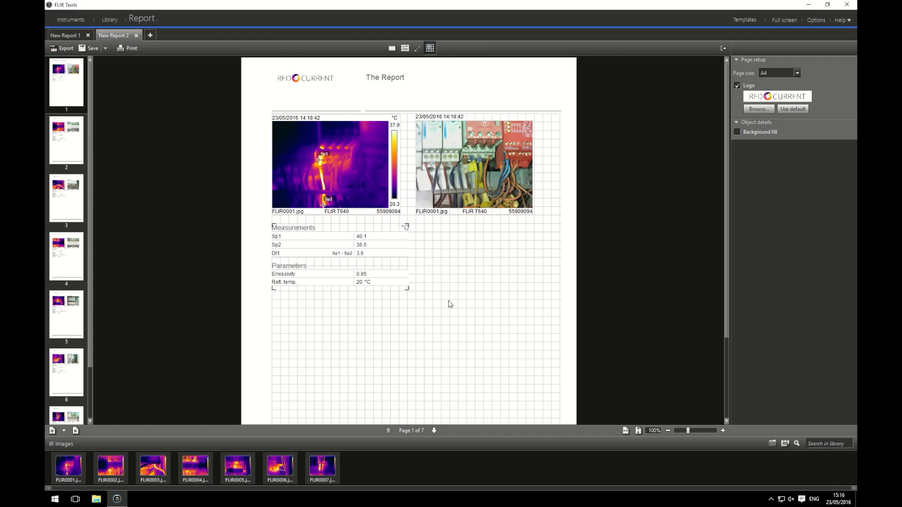
{"action": "mouse_move", "coordinate": [469, 167]}
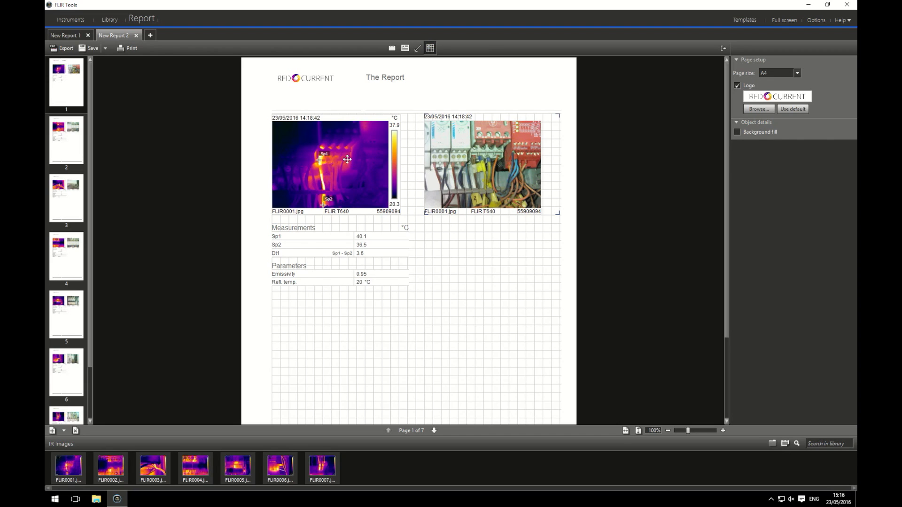
{"action": "left_click", "coordinate": [333, 164]}
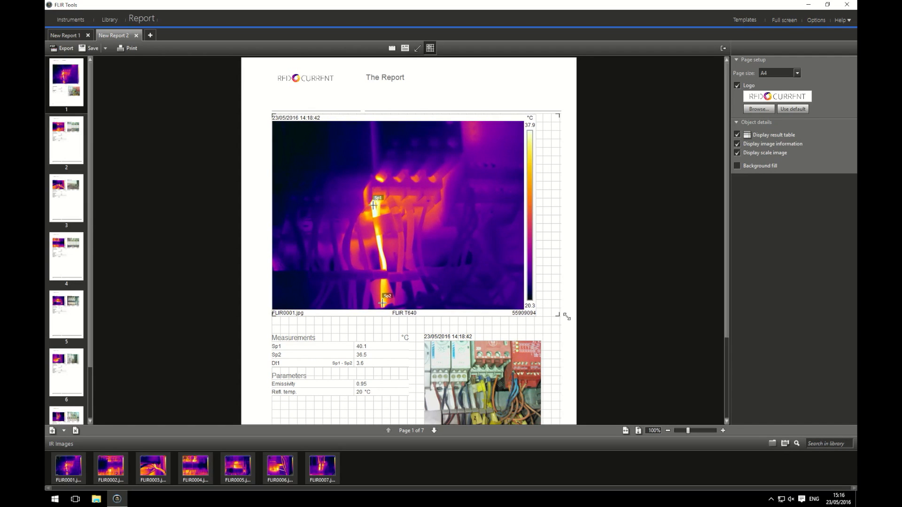
{"action": "scroll", "scroll_direction": "down", "scroll_amount": 3}
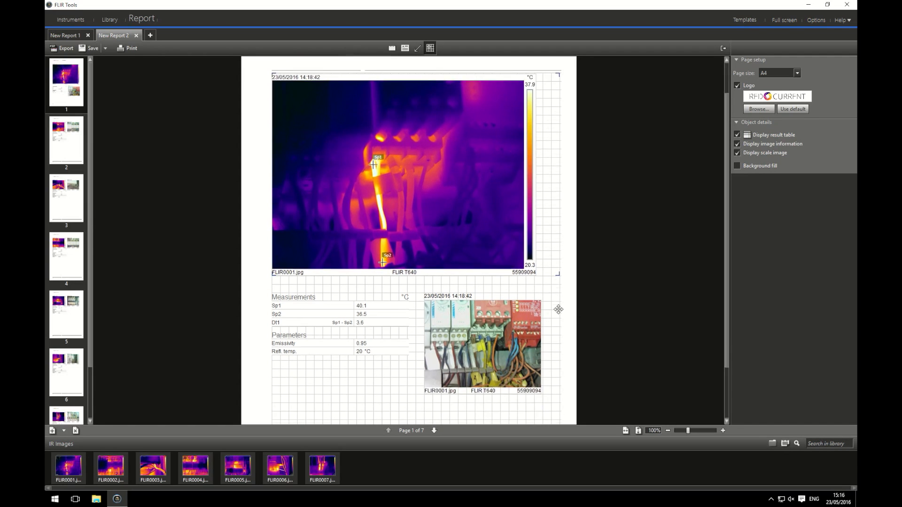
{"action": "scroll", "scroll_direction": "down", "scroll_amount": 3}
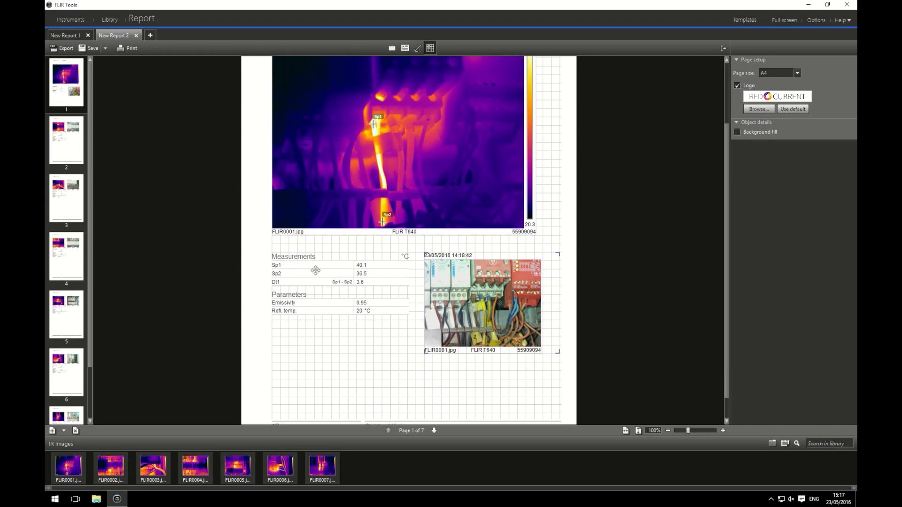
{"action": "scroll", "scroll_direction": "up", "scroll_amount": 3}
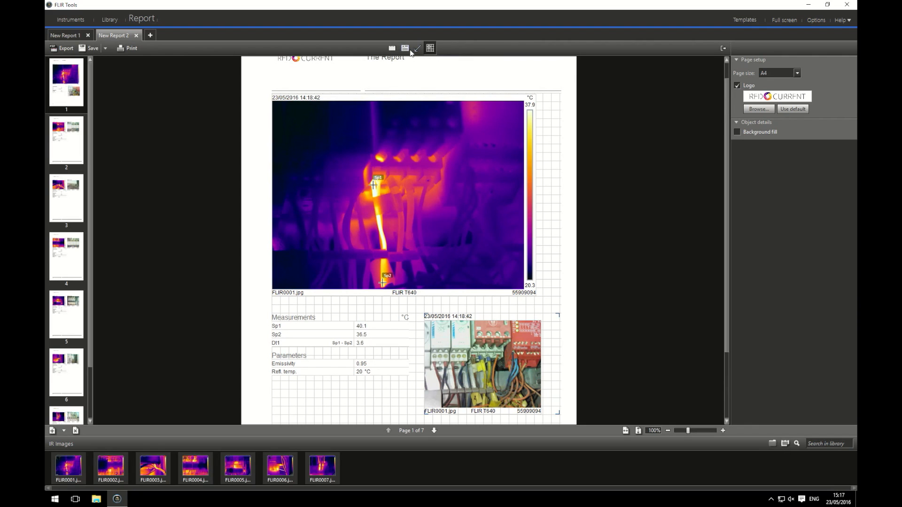
{"action": "mouse_move", "coordinate": [404, 48]}
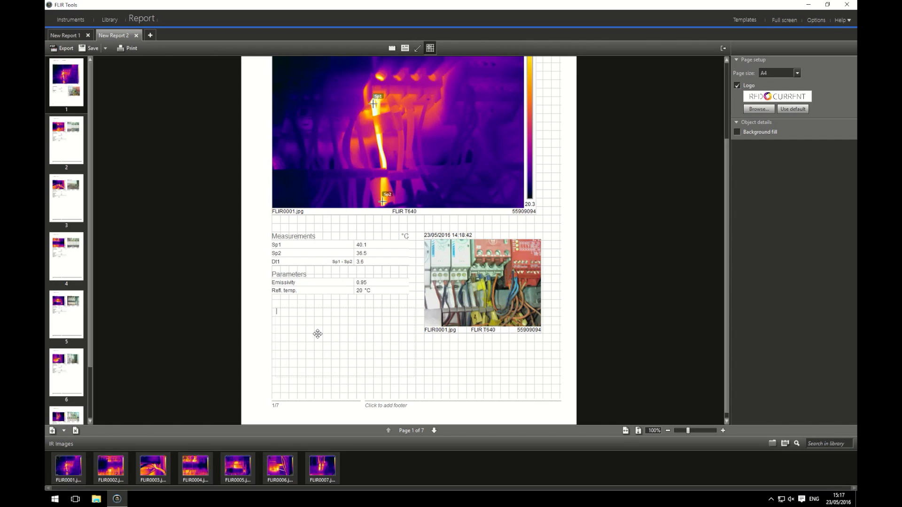
- Type the note 'Contactor K10 Temperature rise towards the termination.' on page 1
{"action": "type", "text": "Contactor K"}
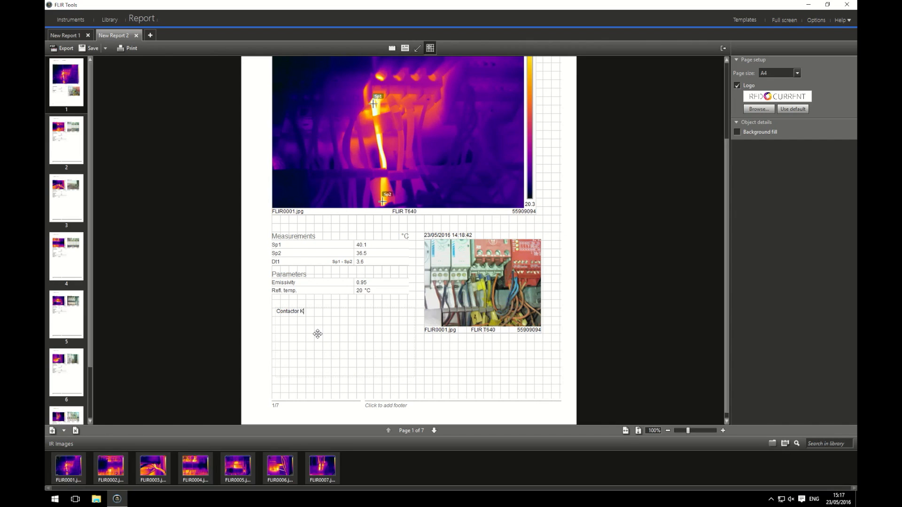
{"action": "type", "text": "10"}
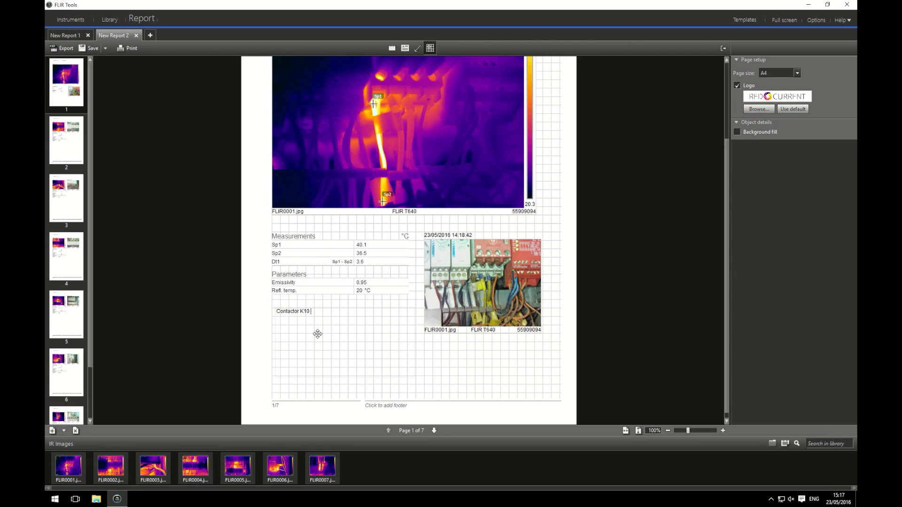
{"action": "type", "text": "Temperature ris"}
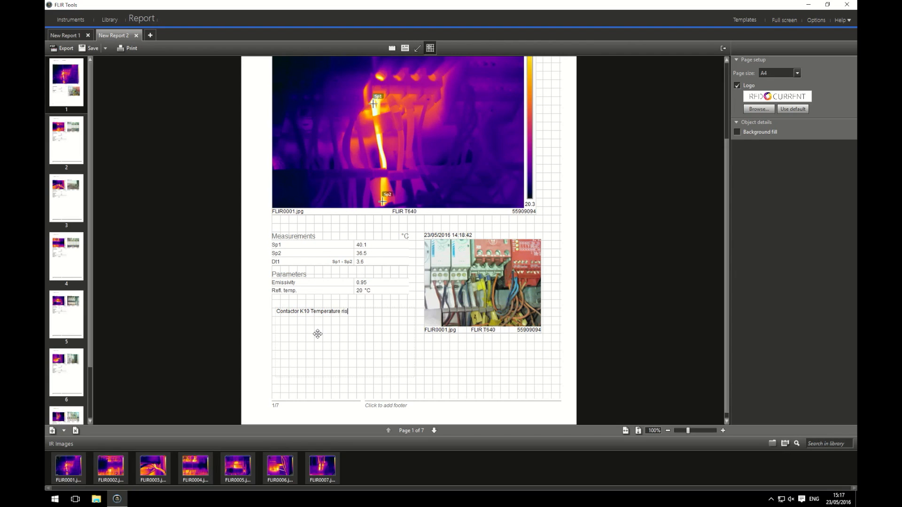
{"action": "type", "text": "towards"}
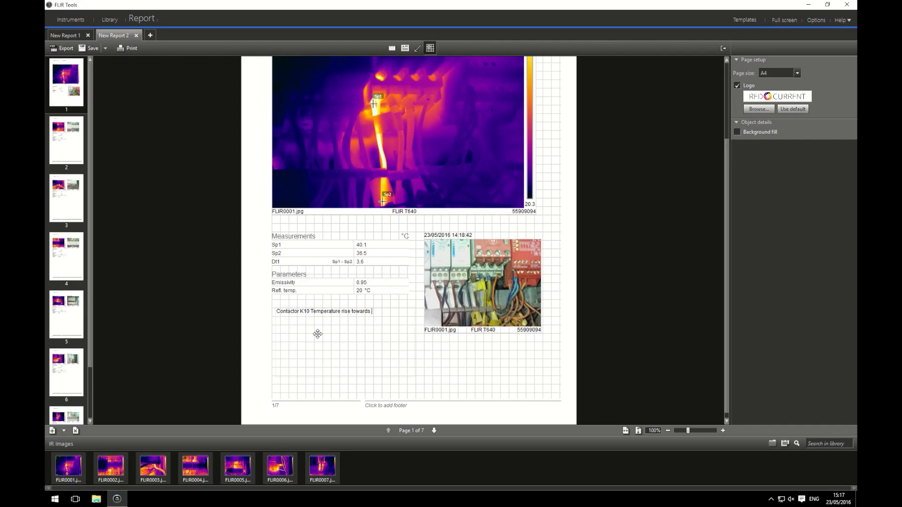
{"action": "type", "text": "the"}
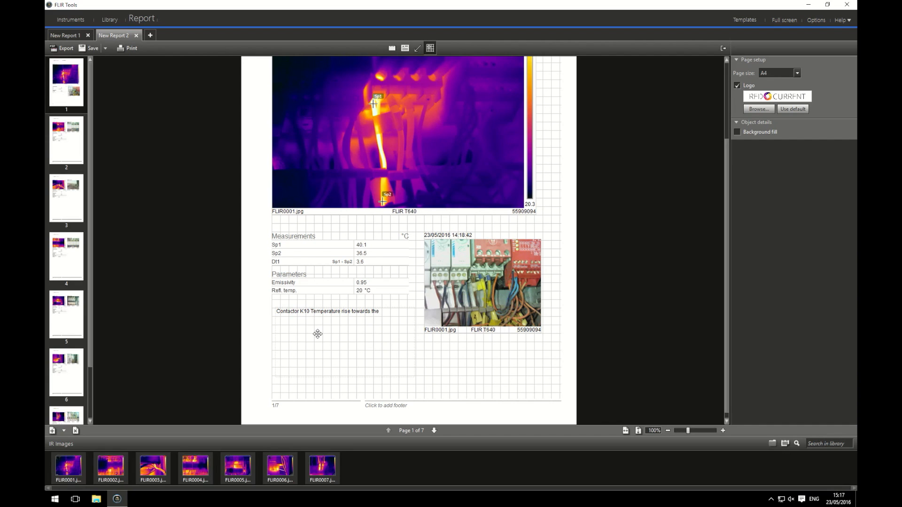
{"action": "type", "text": "termination."}
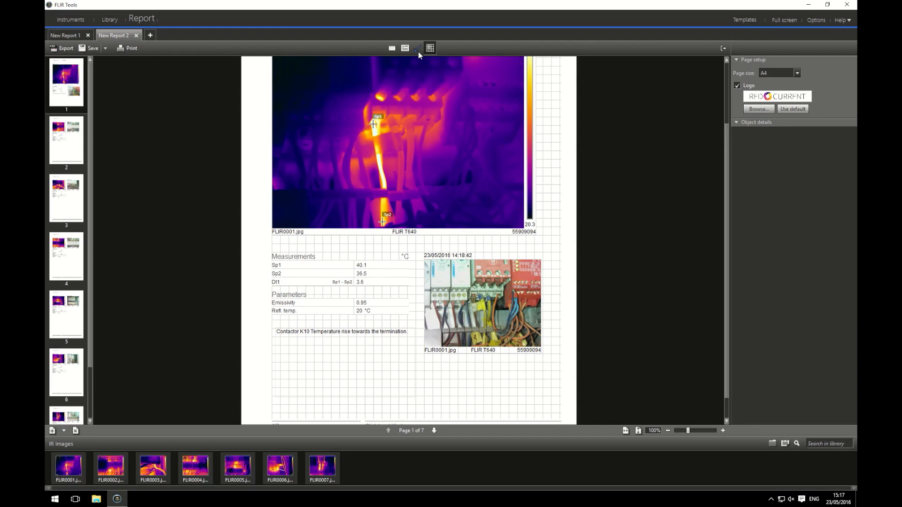
{"action": "mouse_move", "coordinate": [417, 49]}
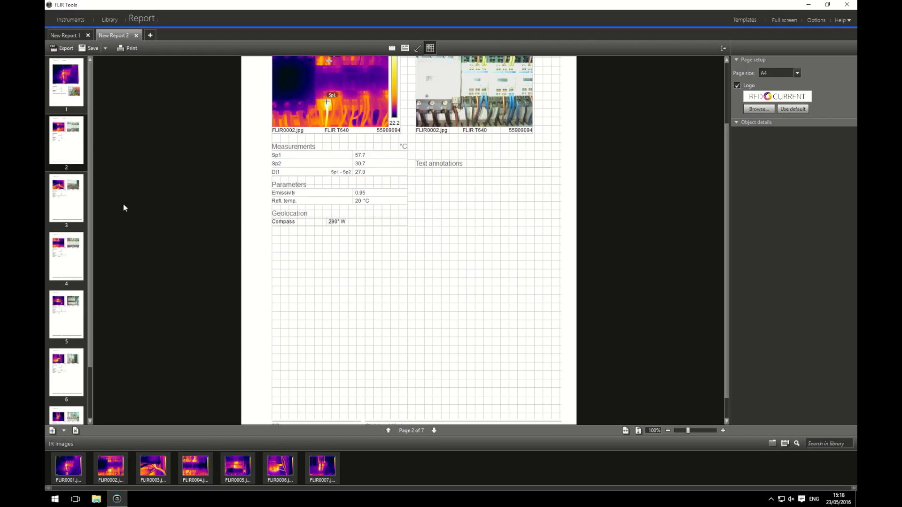
- Clear and delete report page 7, leaving Page 6 of 6
{"action": "scroll", "scroll_direction": "down", "scroll_amount": 3}
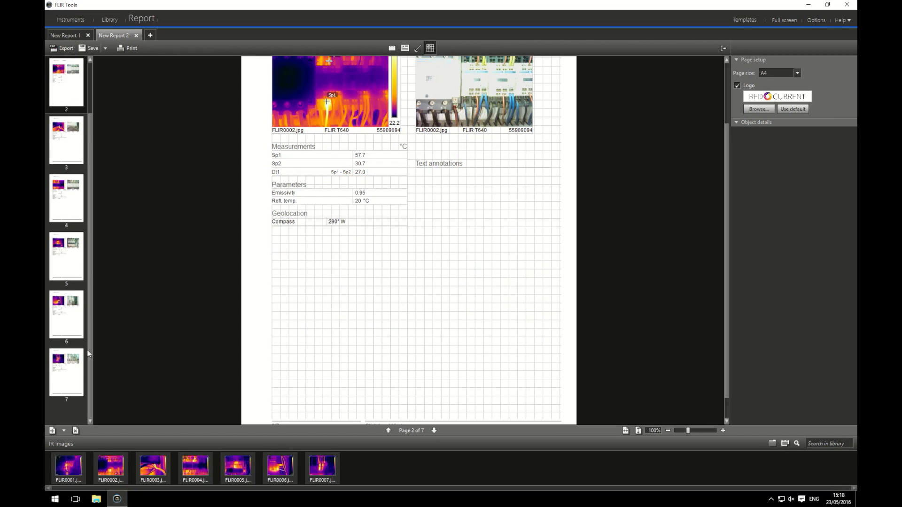
{"action": "mouse_move", "coordinate": [74, 401]}
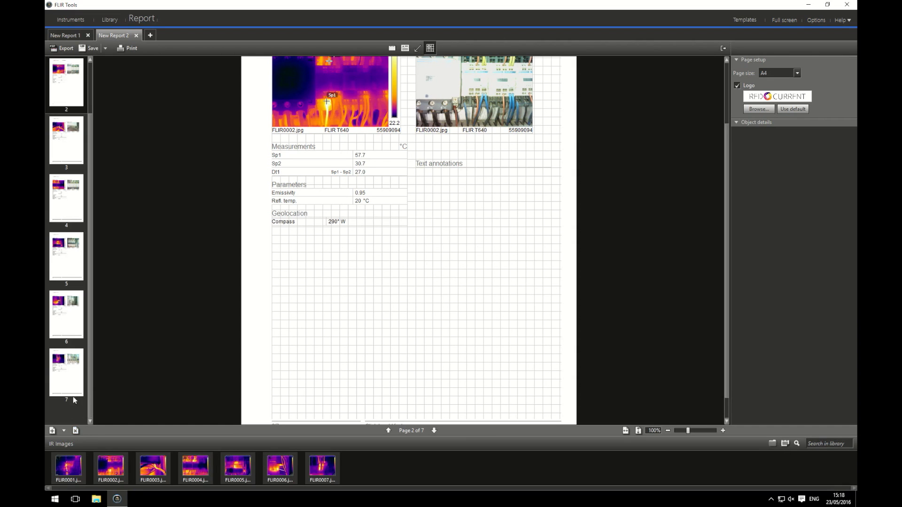
{"action": "left_click", "coordinate": [65, 372]}
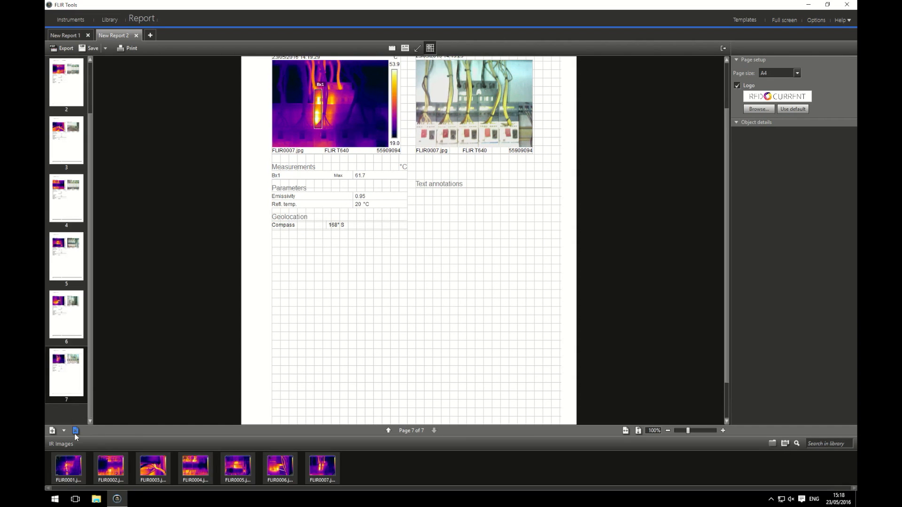
{"action": "mouse_move", "coordinate": [76, 431]}
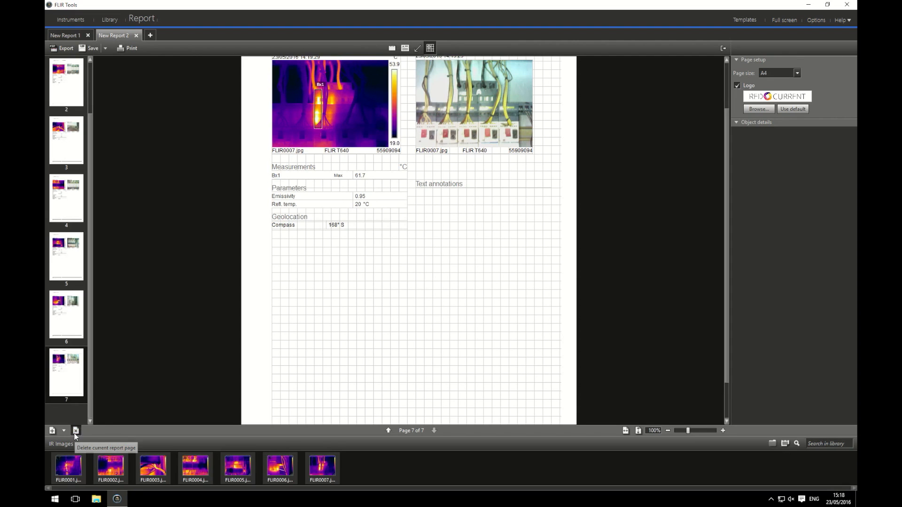
{"action": "left_click", "coordinate": [75, 430]}
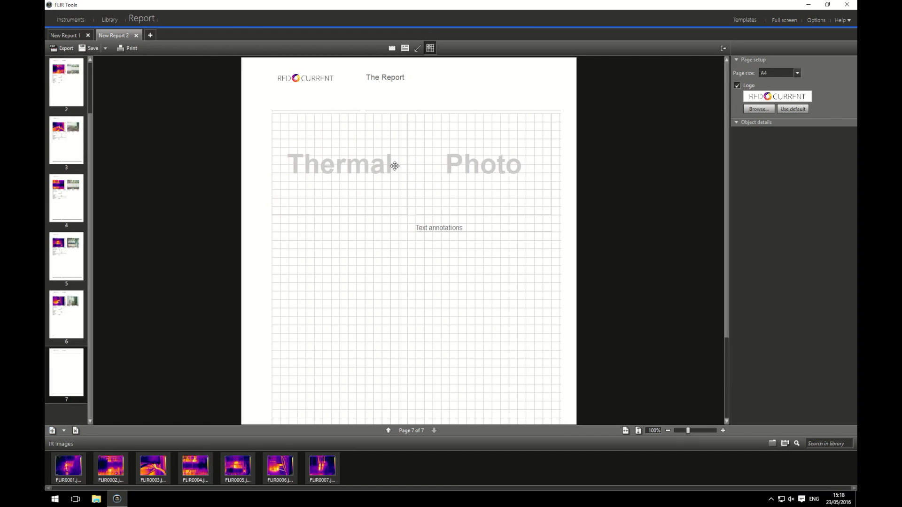
{"action": "left_click", "coordinate": [339, 164]}
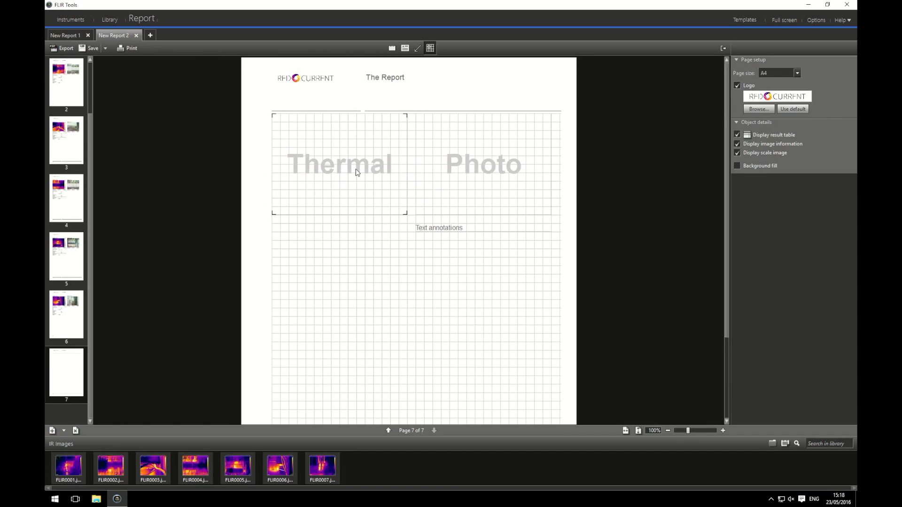
{"action": "left_click", "coordinate": [328, 272]}
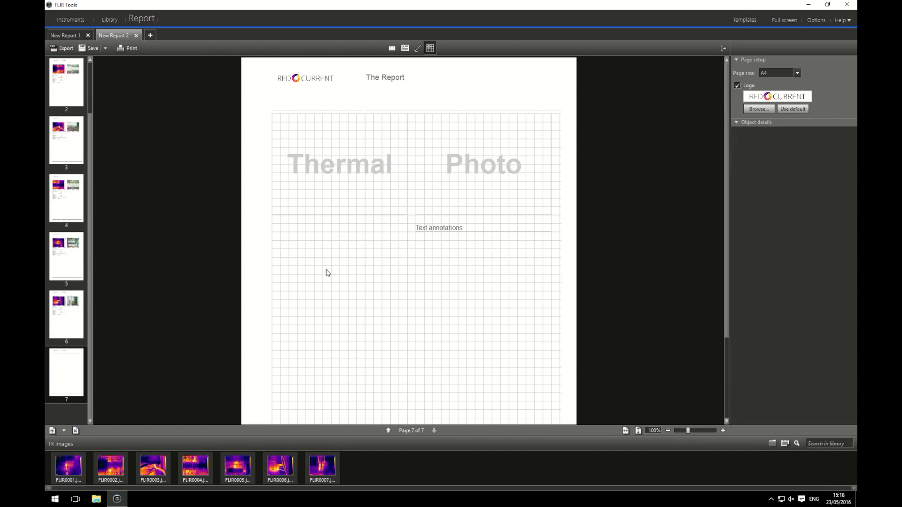
{"action": "mouse_move", "coordinate": [75, 430]}
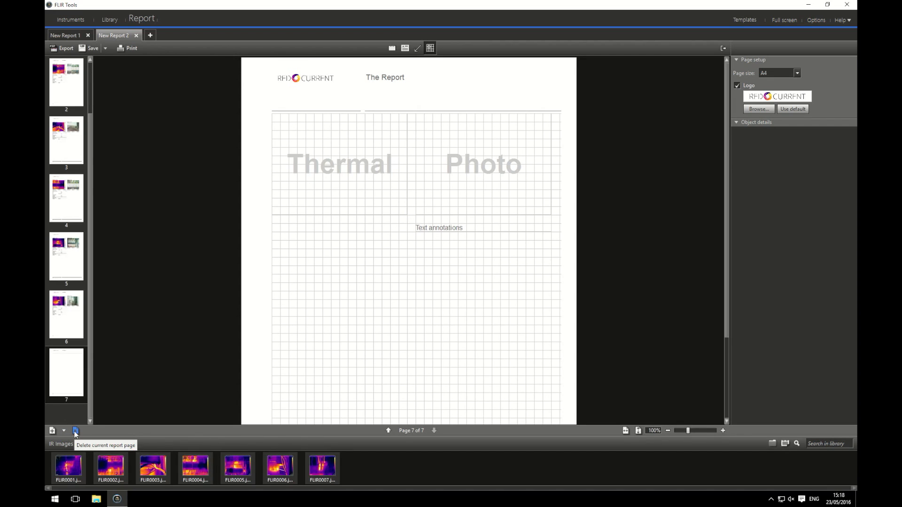
{"action": "left_click", "coordinate": [75, 431]}
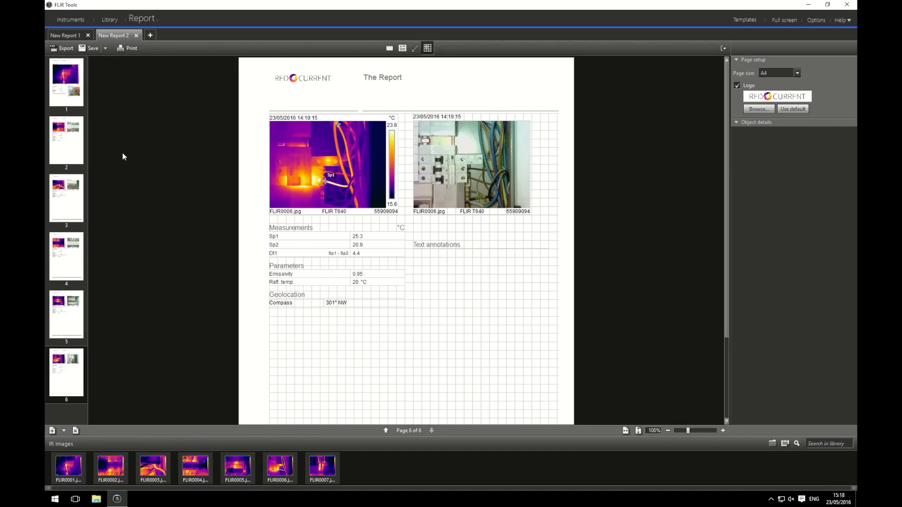
{"action": "mouse_move", "coordinate": [107, 51]}
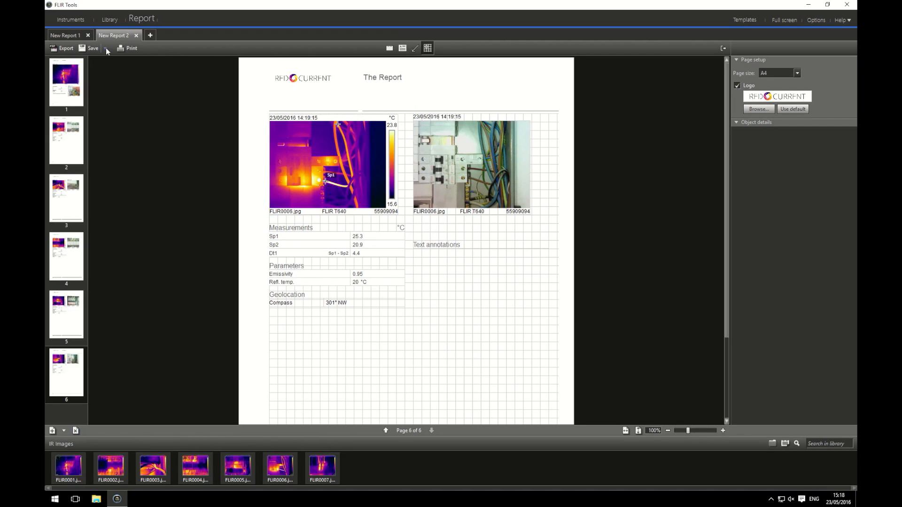
- Name the report 'Report 1' and save it into the IR Images library
{"action": "left_click", "coordinate": [92, 48]}
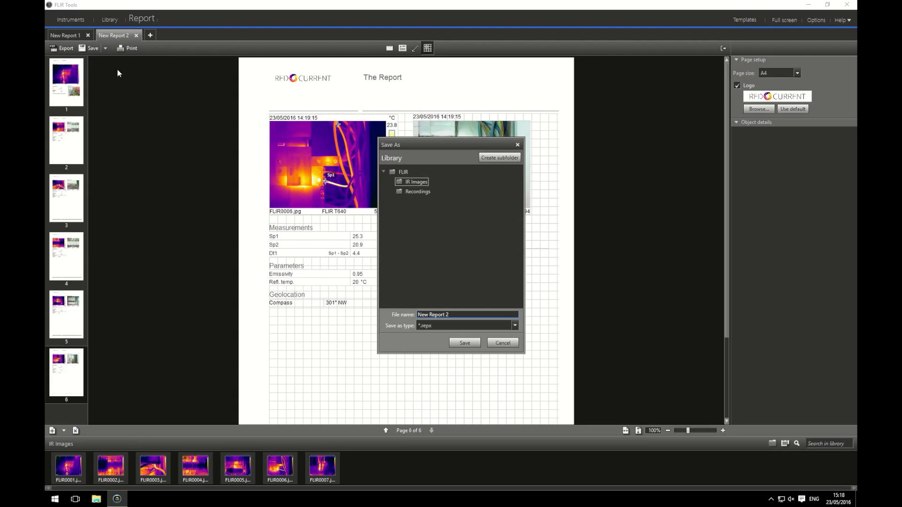
{"action": "mouse_move", "coordinate": [362, 295]}
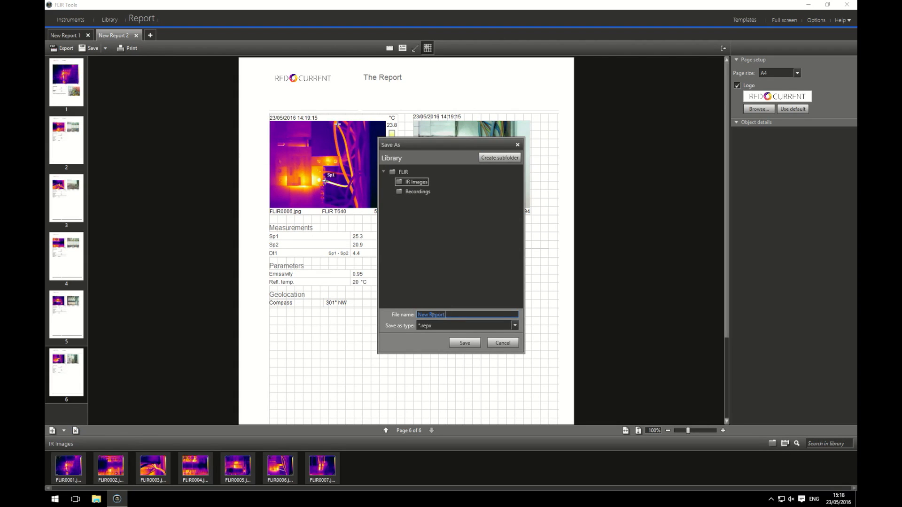
{"action": "type", "text": "Report"}
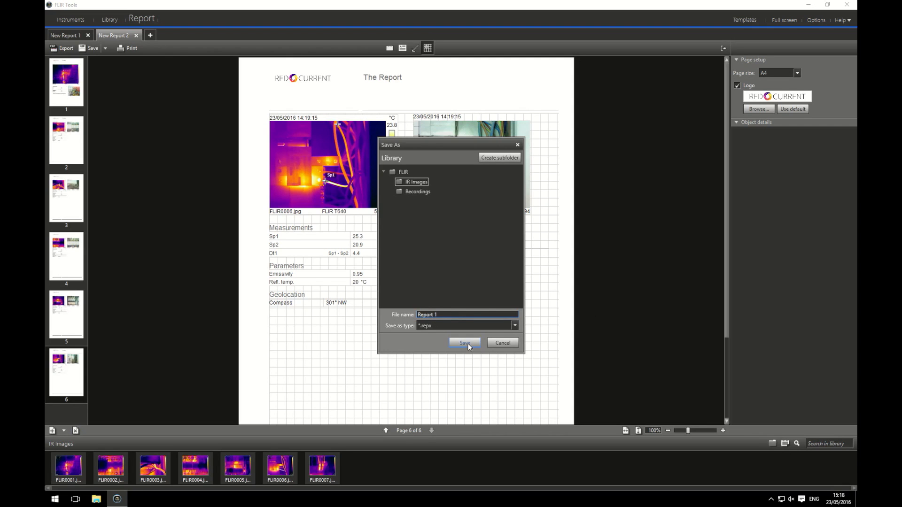
{"action": "left_click", "coordinate": [464, 343]}
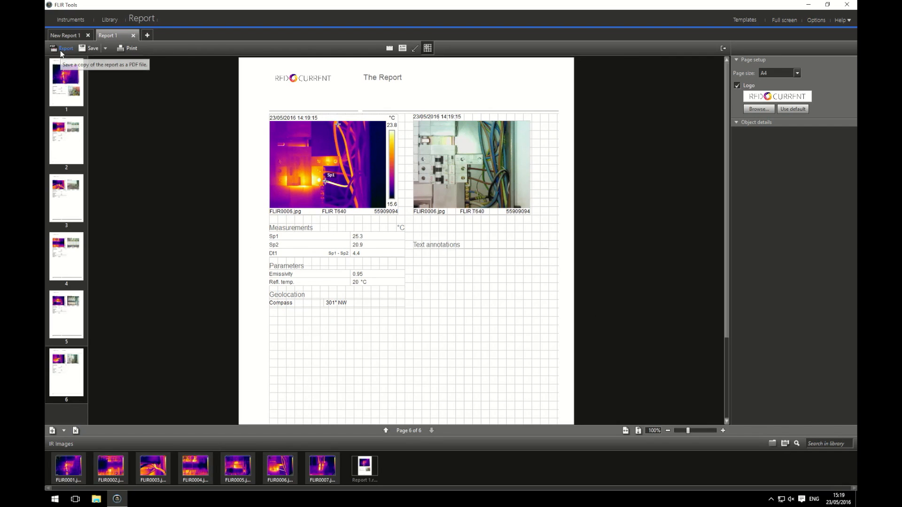
- Export Report 1 as a *.pdf file
{"action": "left_click", "coordinate": [64, 48]}
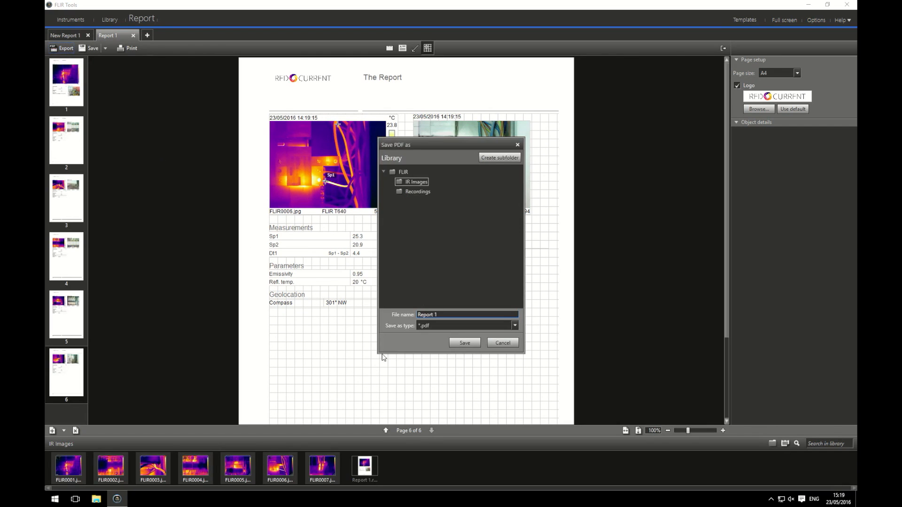
{"action": "left_click", "coordinate": [464, 342]}
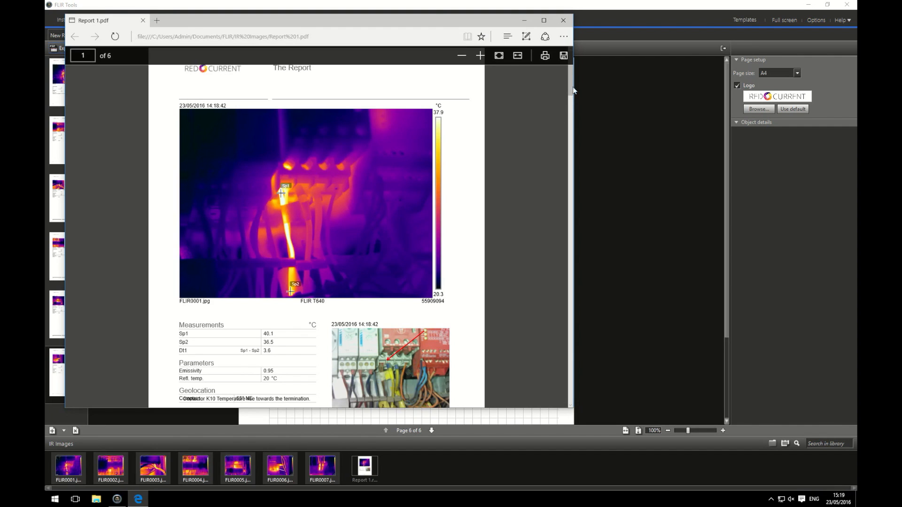
- Scroll through Report 1.pdf in Edge to FLIR0003's measurements on page 3
{"action": "scroll", "scroll_direction": "down", "scroll_amount": 3}
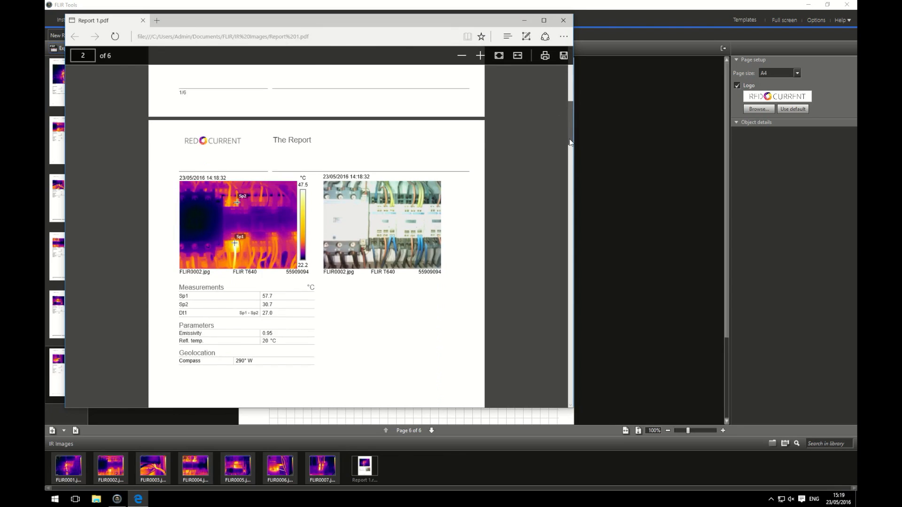
{"action": "scroll", "scroll_direction": "down", "scroll_amount": 3}
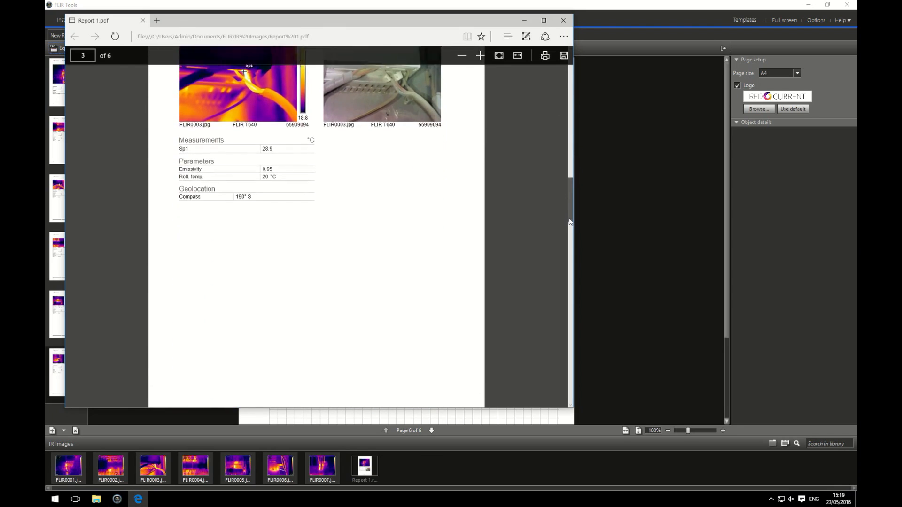